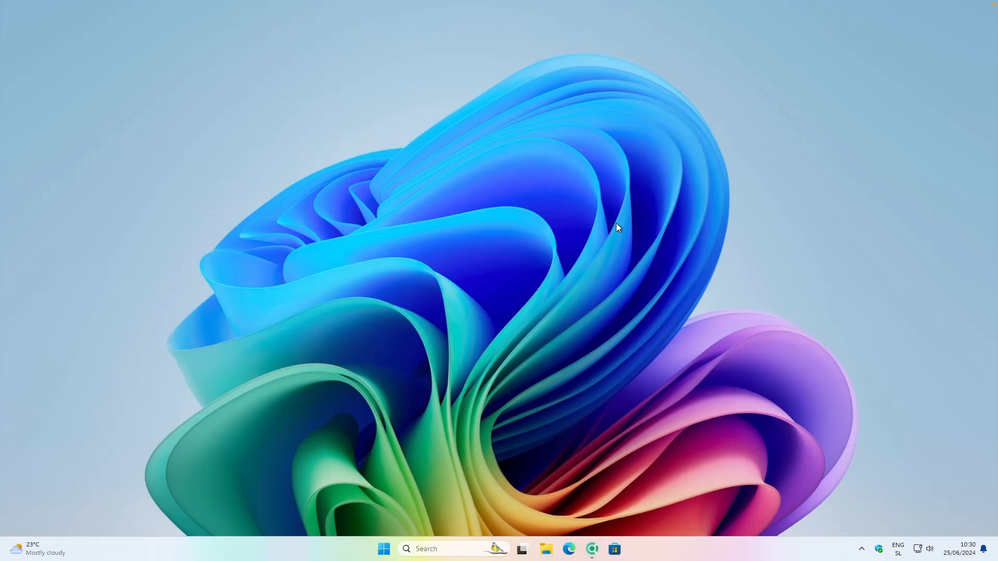
pyautogui.moveTo(613, 226)
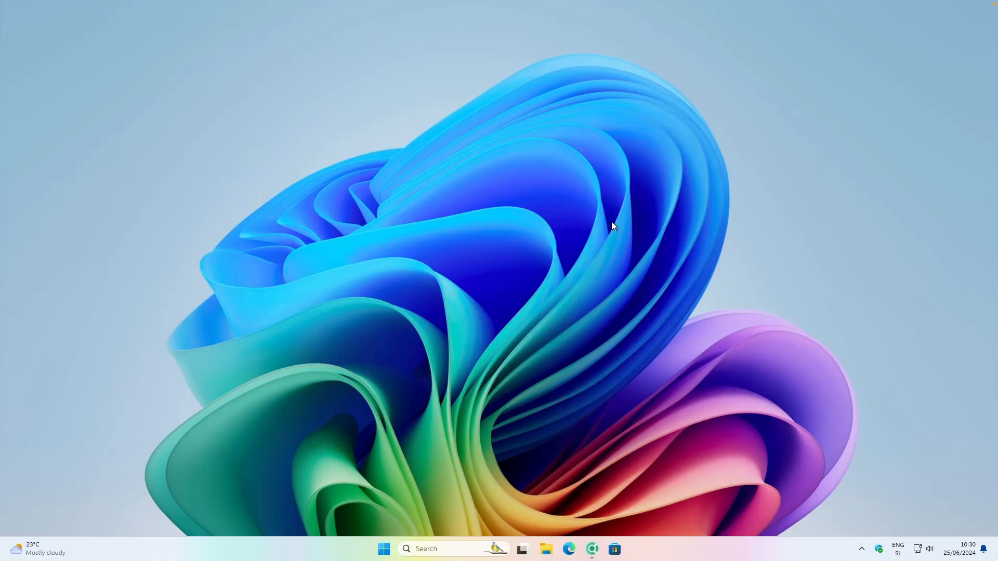
# - Show the uazo/cromite repository page, then switch to the bromite/bromite repository tab
pyautogui.click(590, 549)
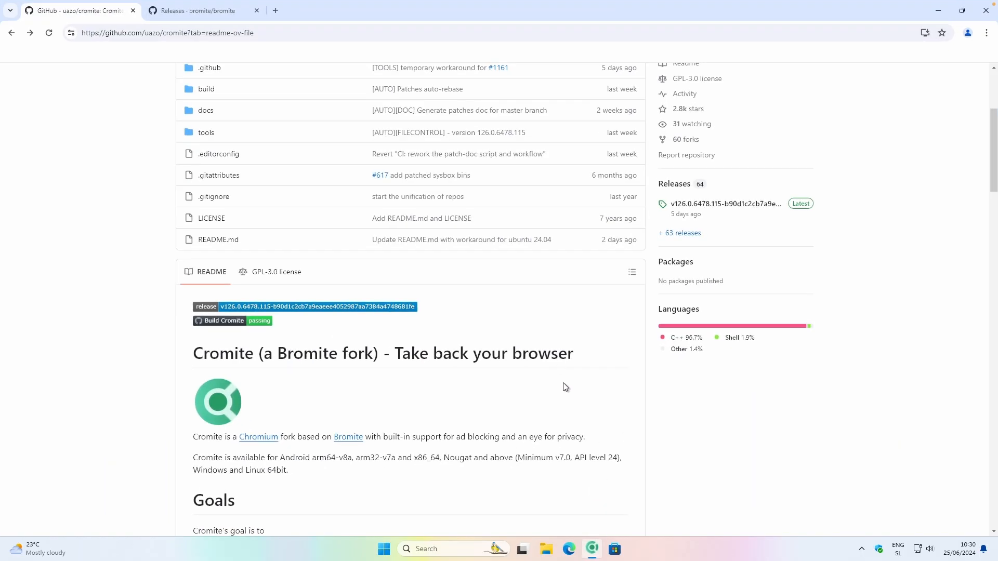
pyautogui.moveTo(530, 278)
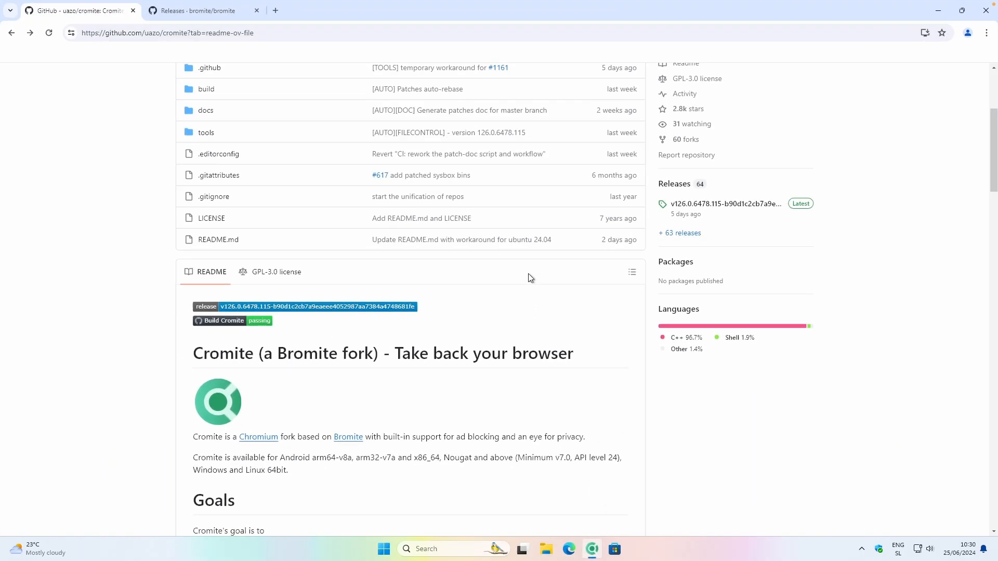
pyautogui.moveTo(355, 236)
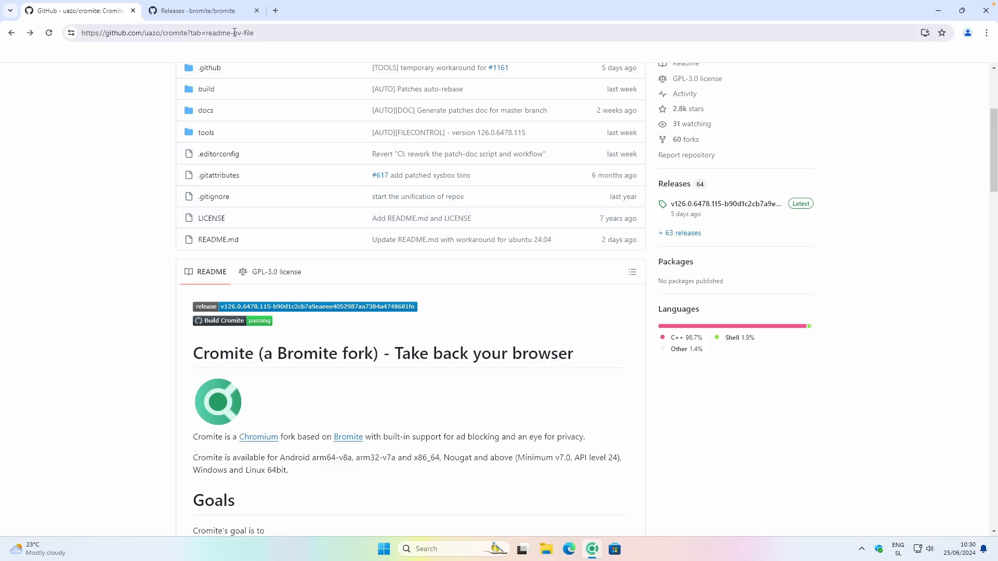
pyautogui.click(198, 11)
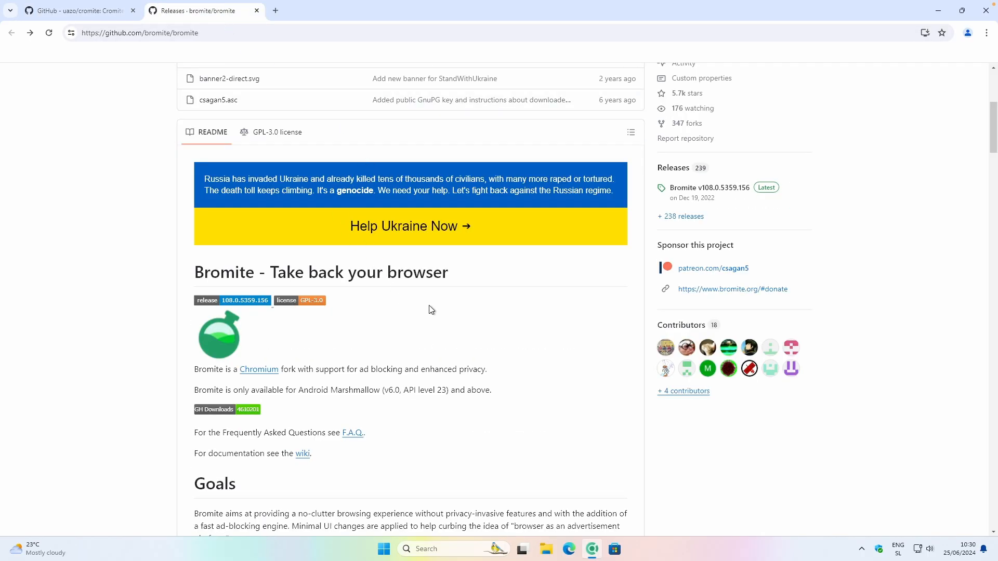
pyautogui.moveTo(274, 368)
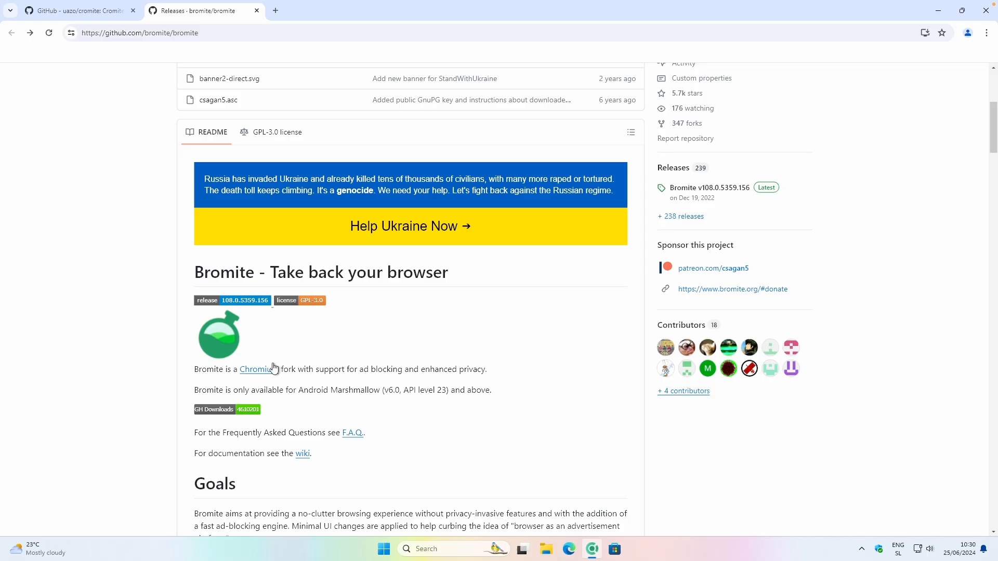
pyautogui.moveTo(458, 331)
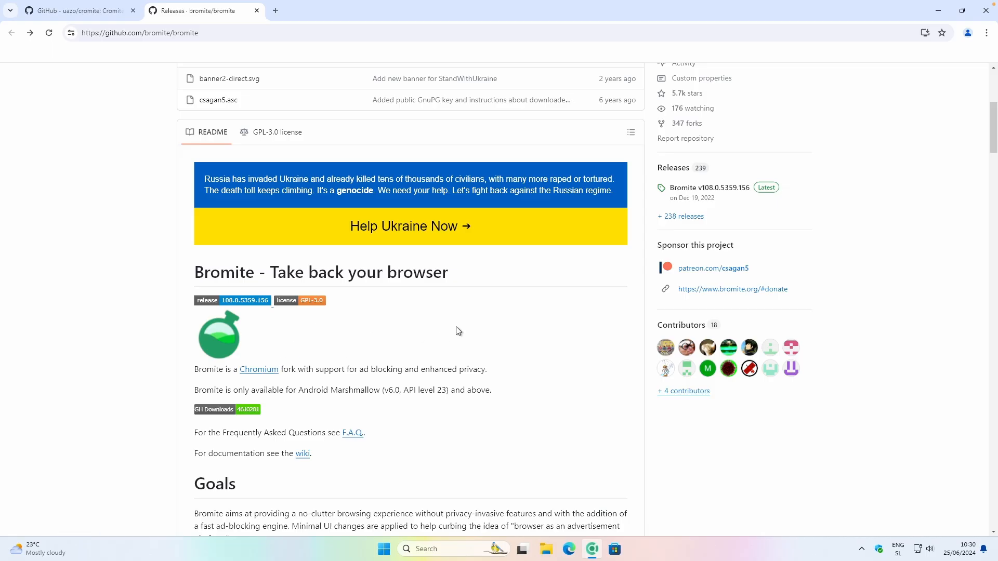
pyautogui.moveTo(436, 274)
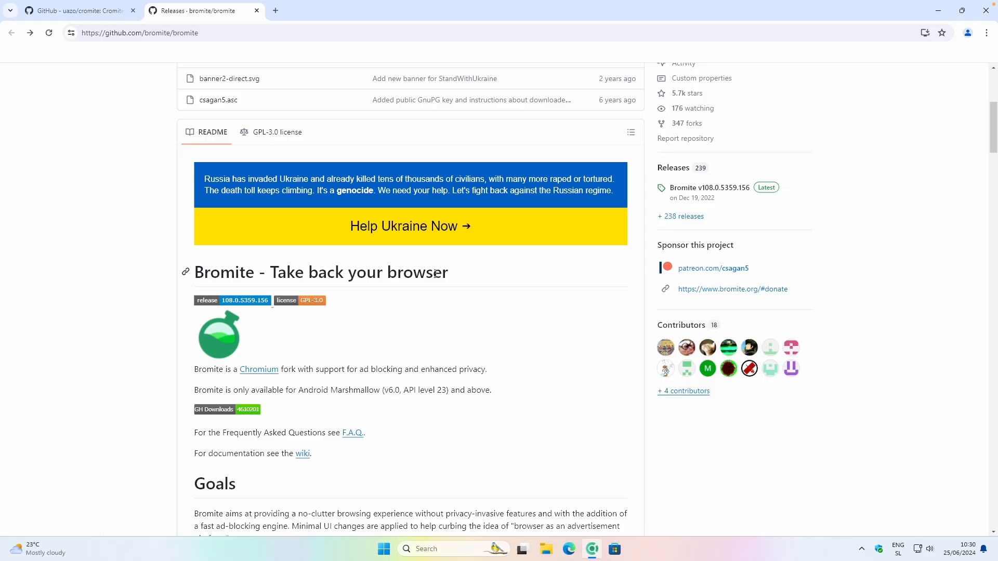
pyautogui.moveTo(763, 214)
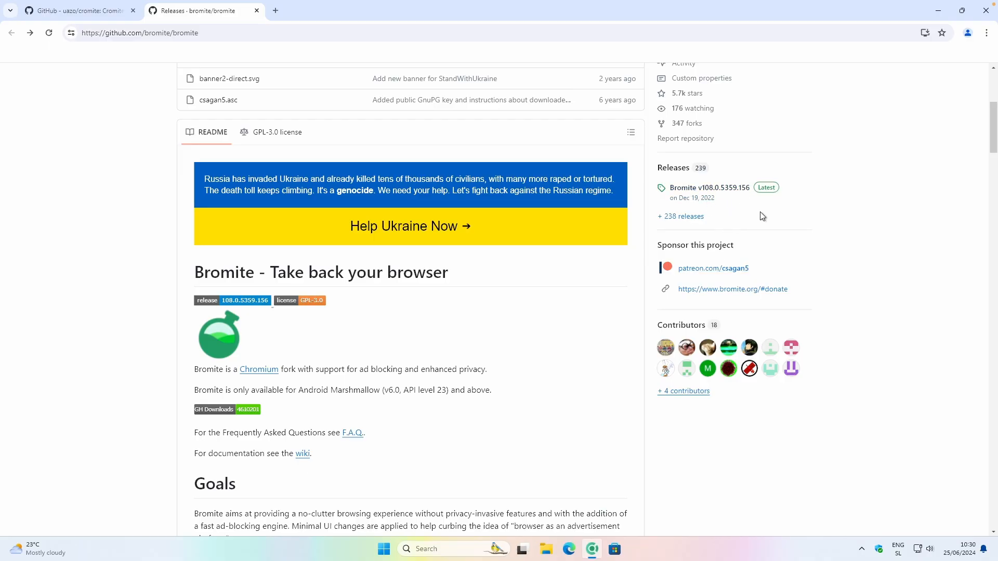
pyautogui.moveTo(583, 308)
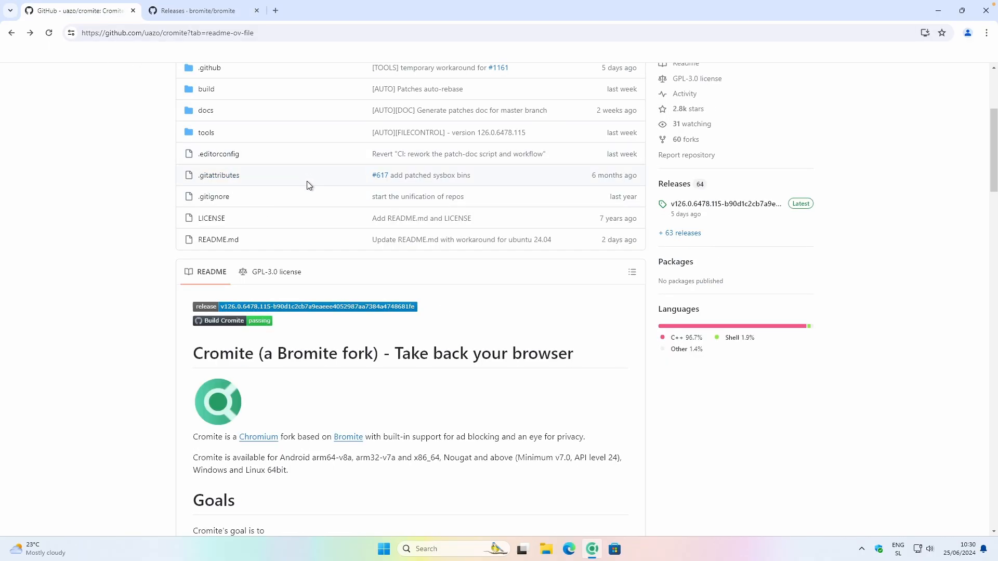
pyautogui.scroll(-3)
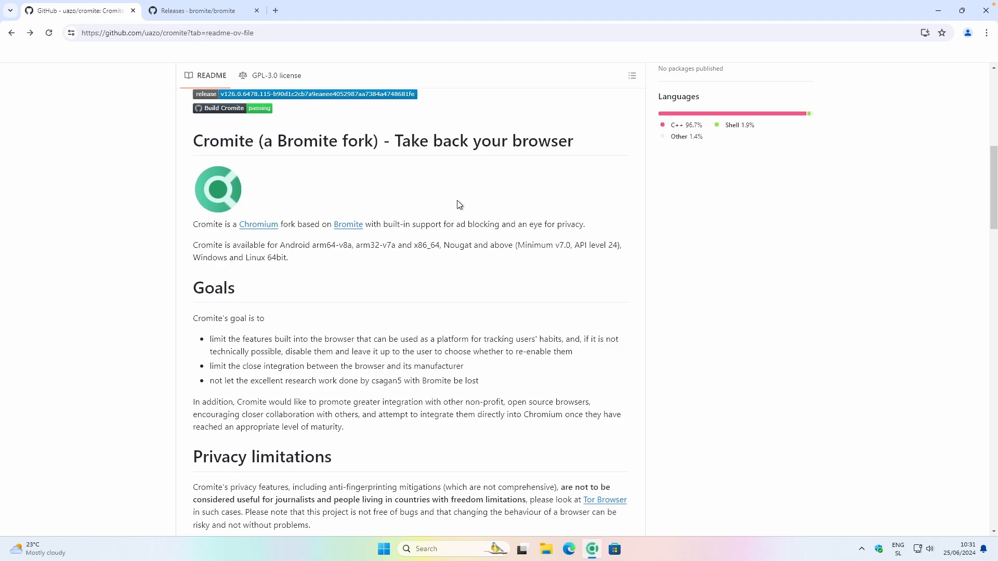
pyautogui.moveTo(474, 186)
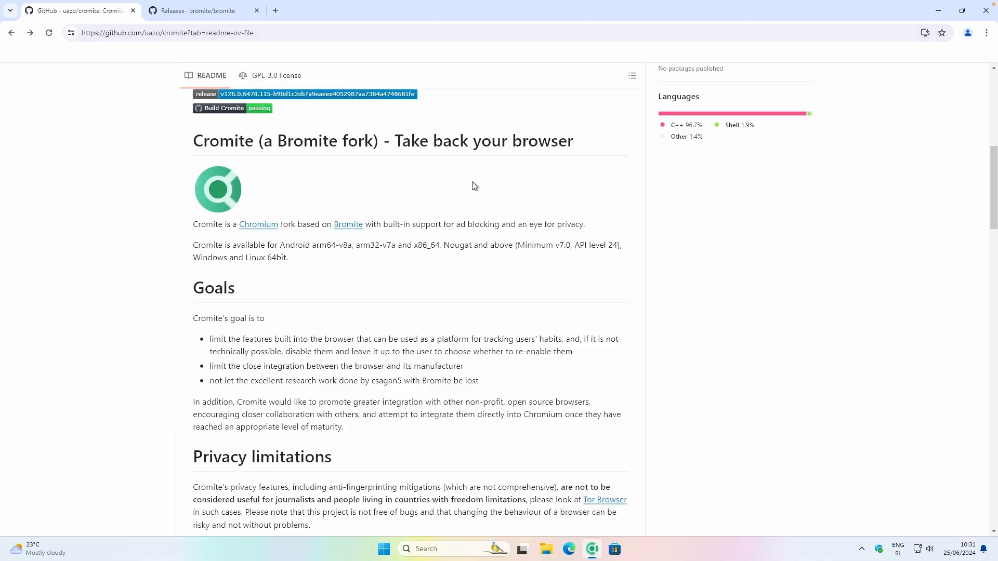
pyautogui.moveTo(449, 200)
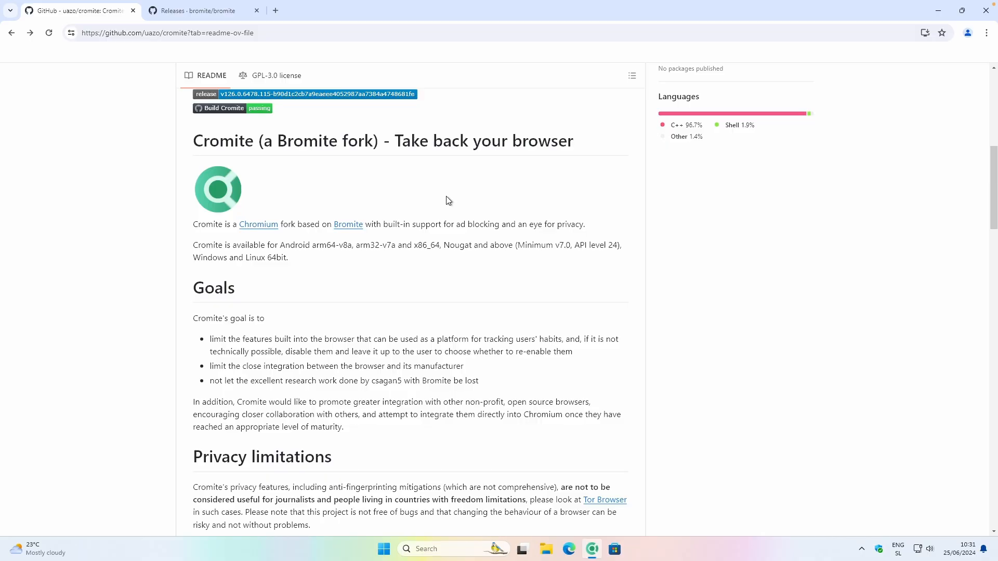
pyautogui.moveTo(348, 290)
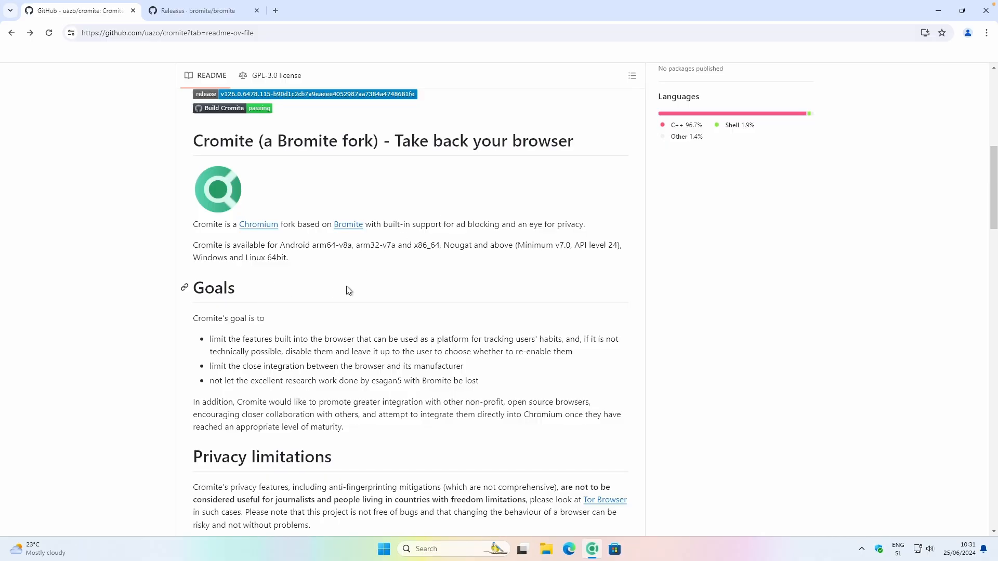
pyautogui.moveTo(343, 292)
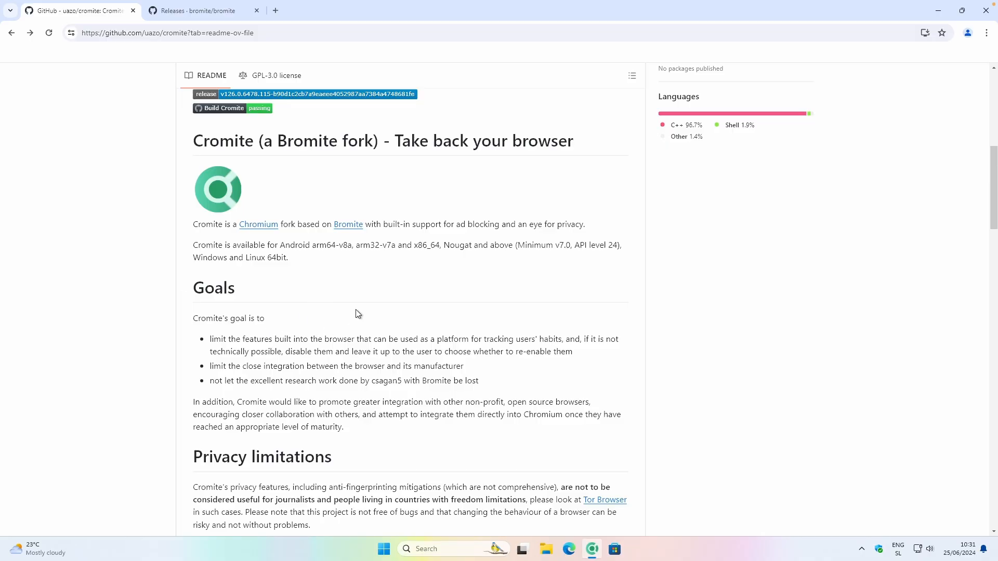
pyautogui.moveTo(474, 335)
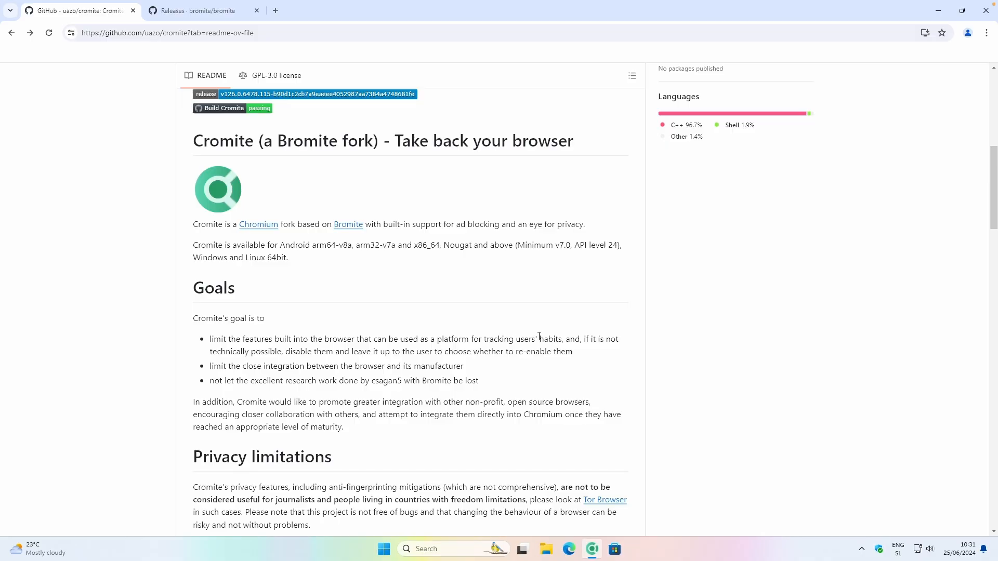
pyautogui.doubleClick(550, 339)
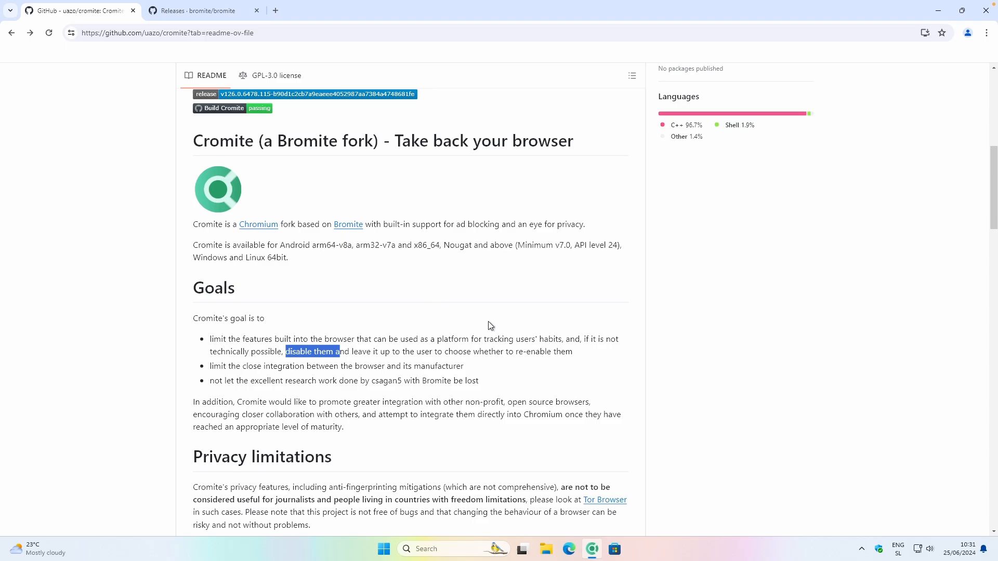
pyautogui.moveTo(500, 299)
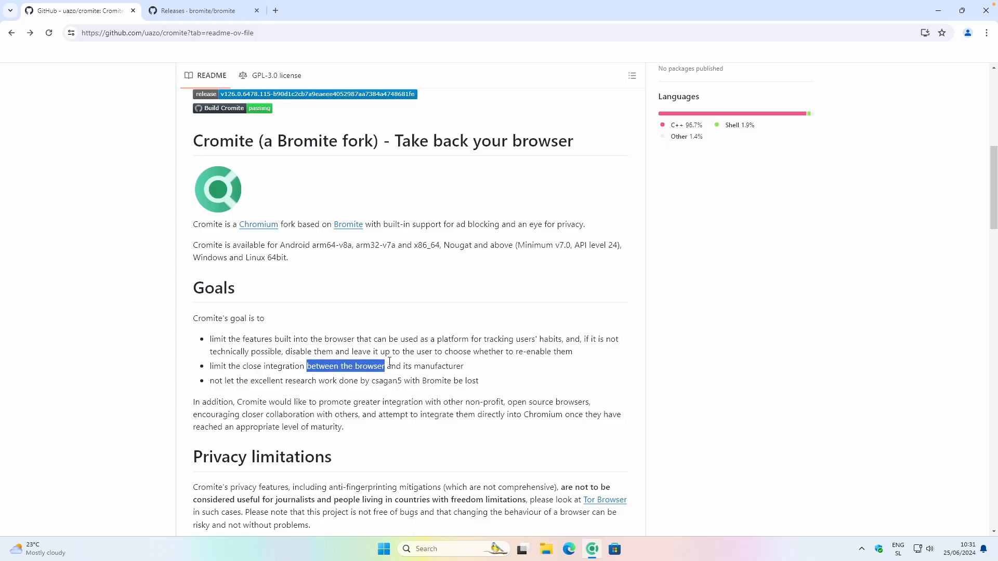
pyautogui.moveTo(458, 310)
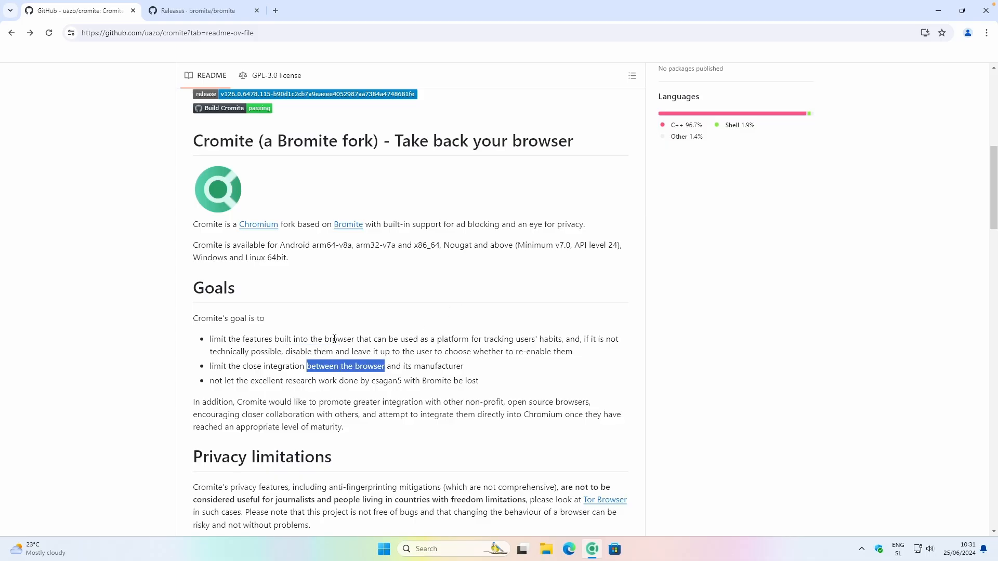
pyautogui.moveTo(410, 381)
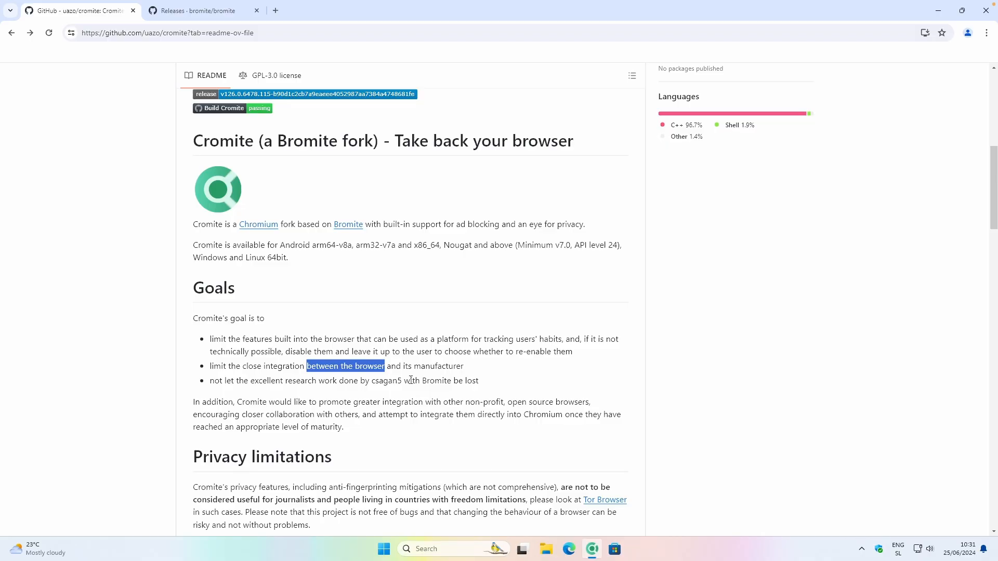
pyautogui.moveTo(452, 322)
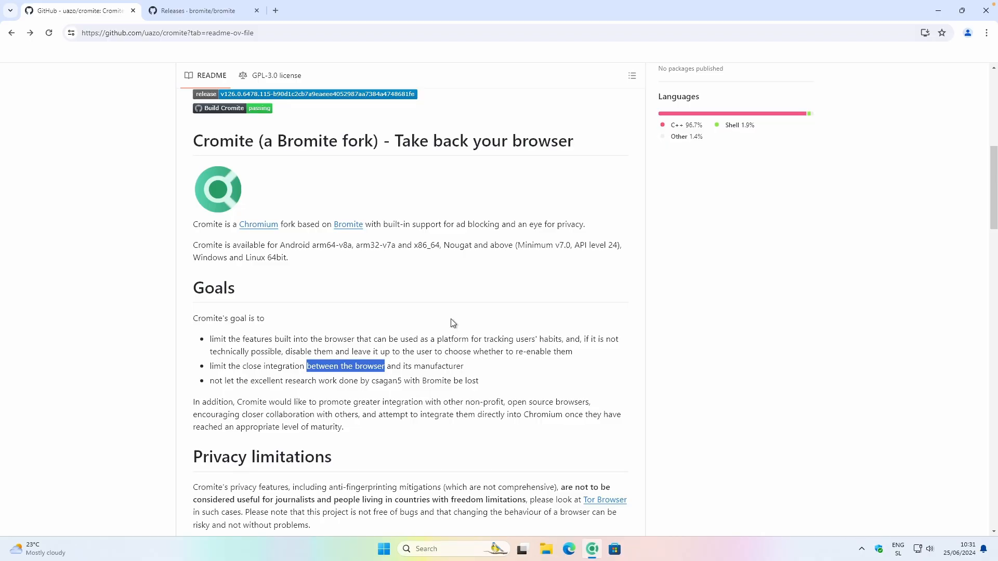
pyautogui.scroll(-3)
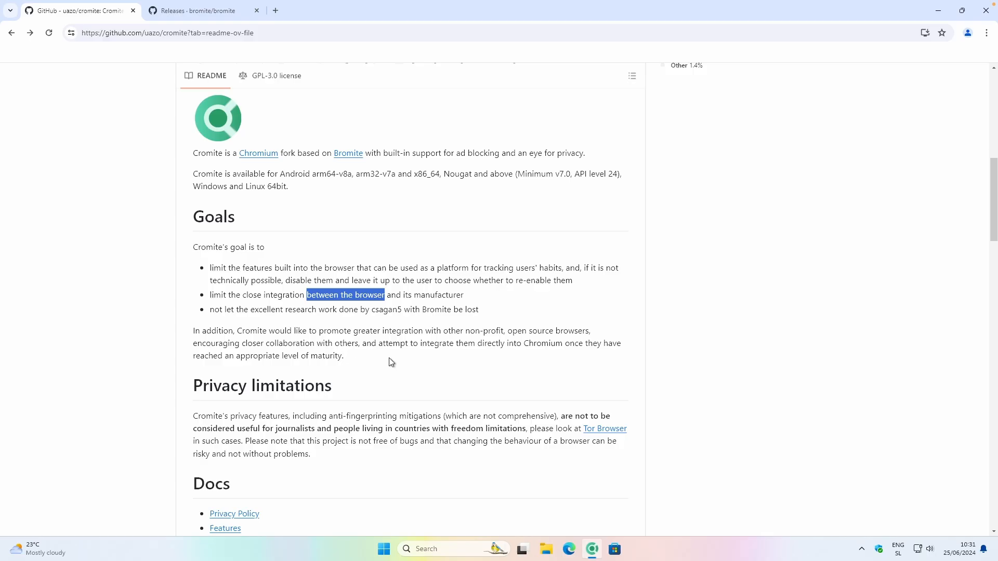
pyautogui.moveTo(459, 324)
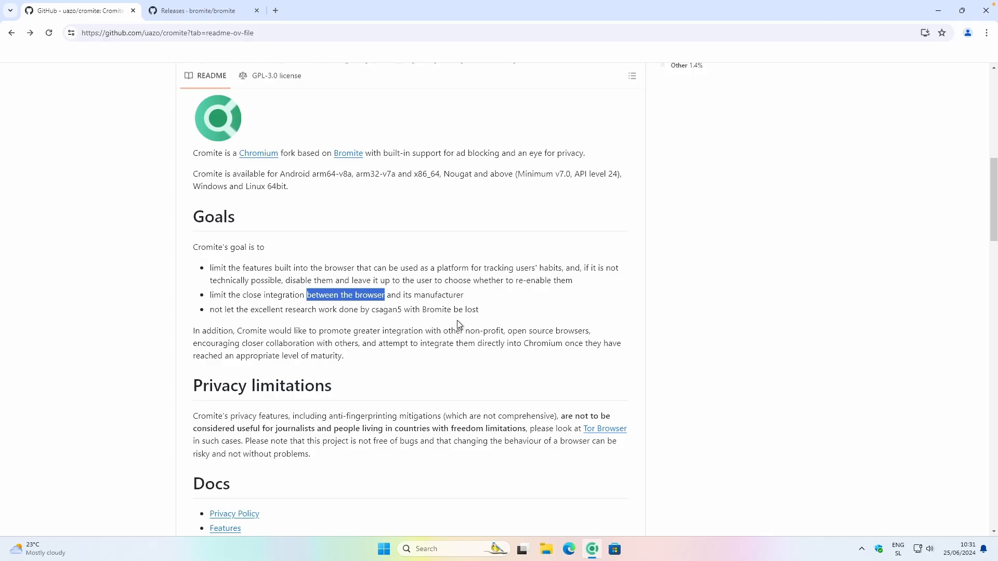
pyautogui.moveTo(529, 310)
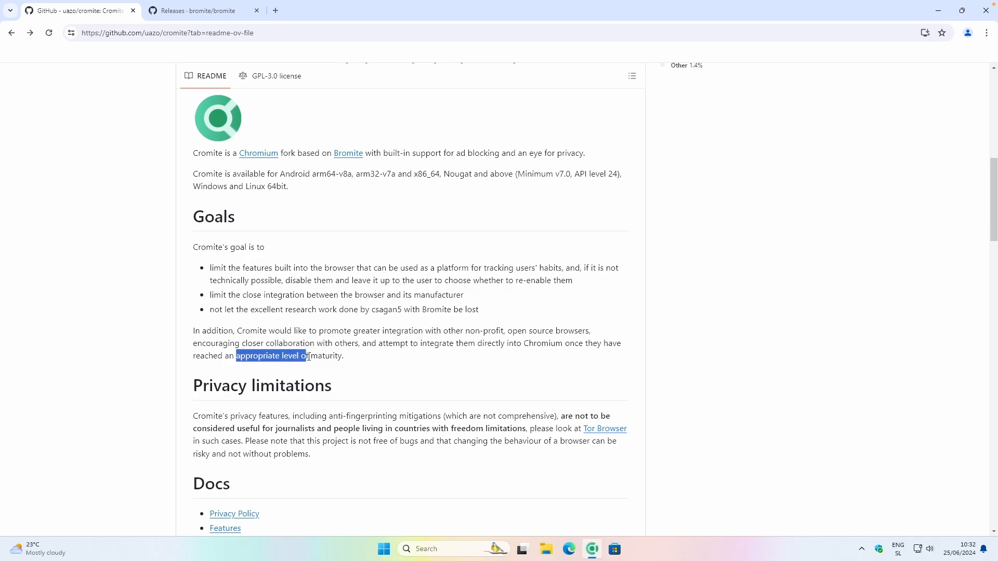
pyautogui.scroll(-3)
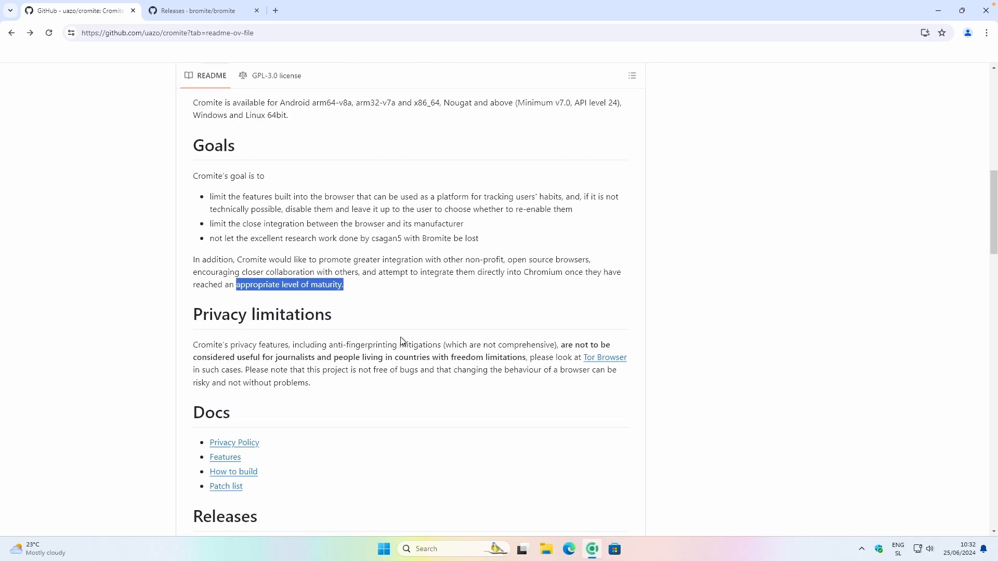
pyautogui.moveTo(403, 315)
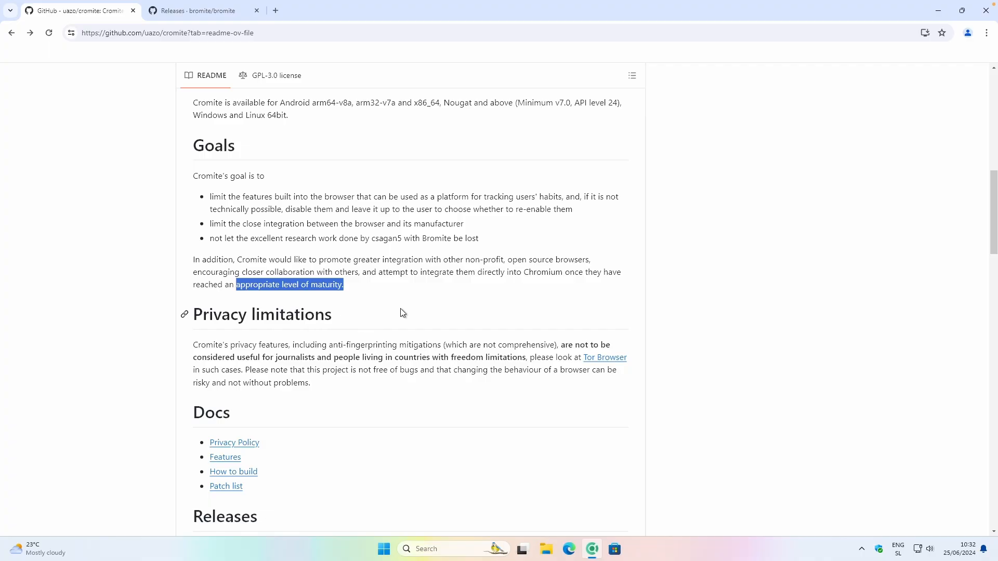
pyautogui.moveTo(423, 313)
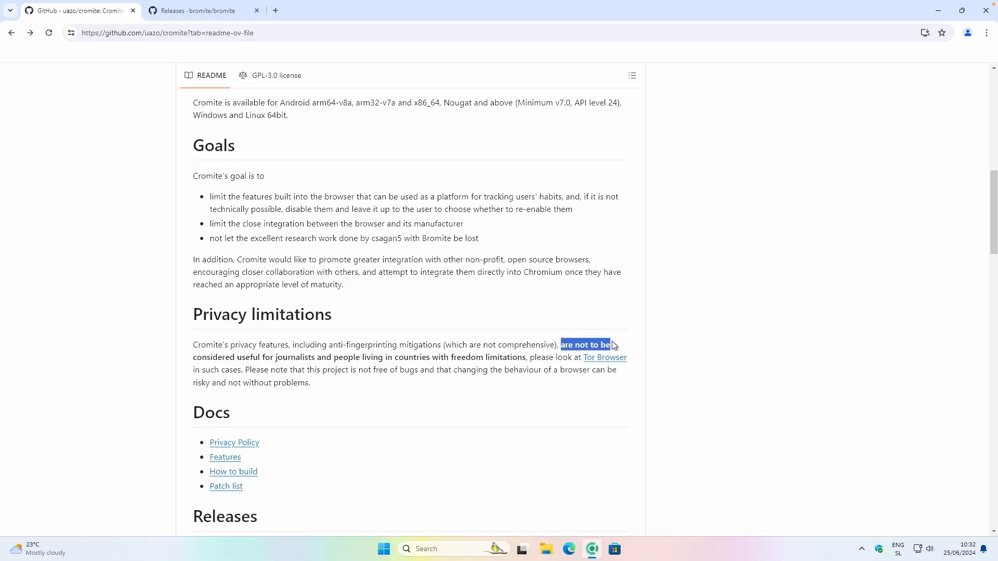
pyautogui.moveTo(609, 344); pyautogui.dragTo(313, 357)
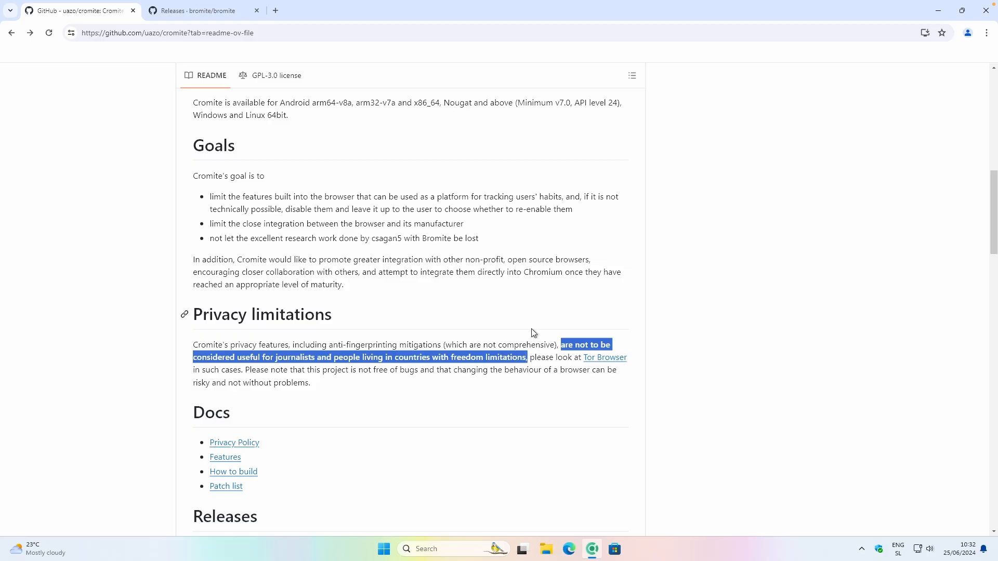
pyautogui.moveTo(527, 323)
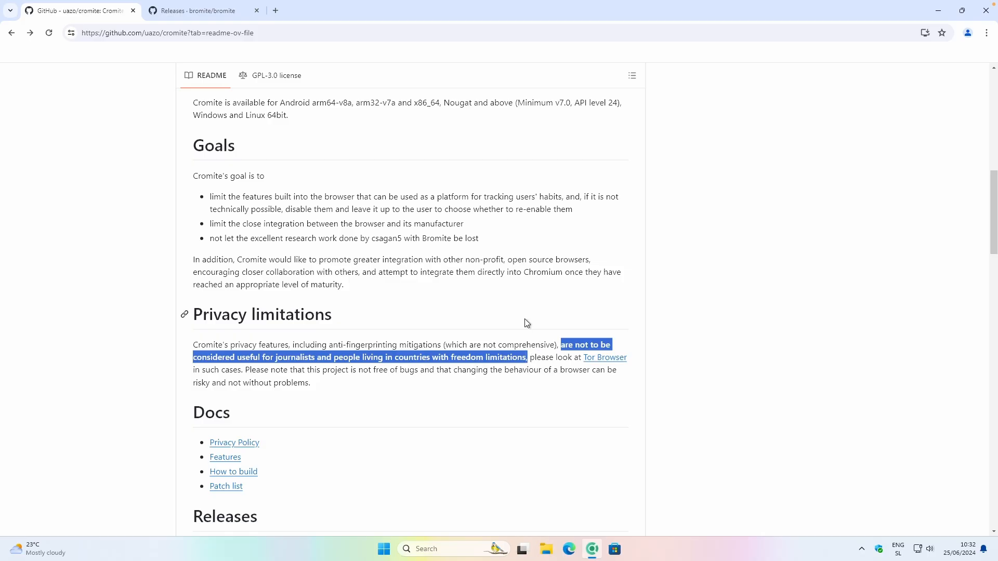
pyautogui.moveTo(524, 318)
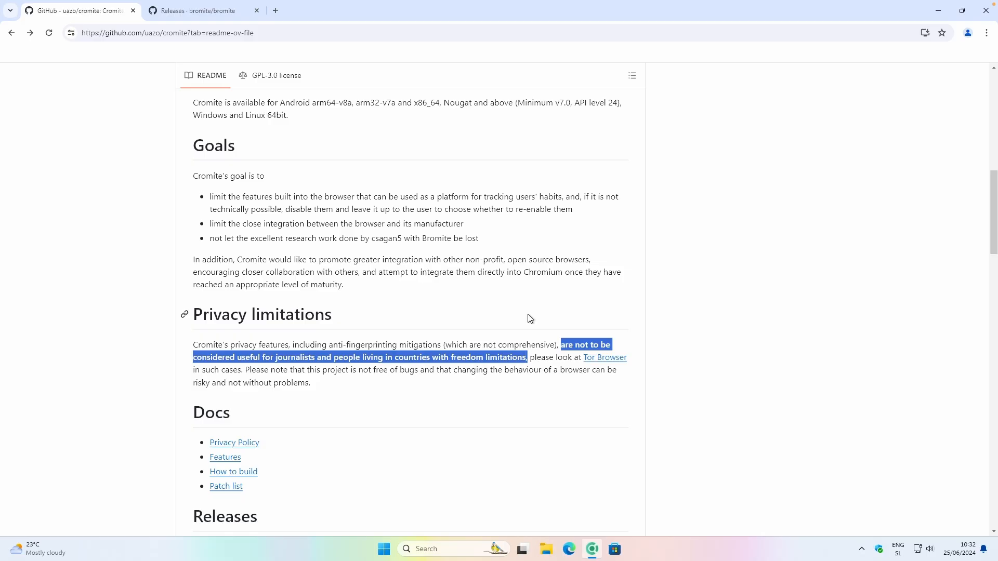
pyautogui.moveTo(375, 383)
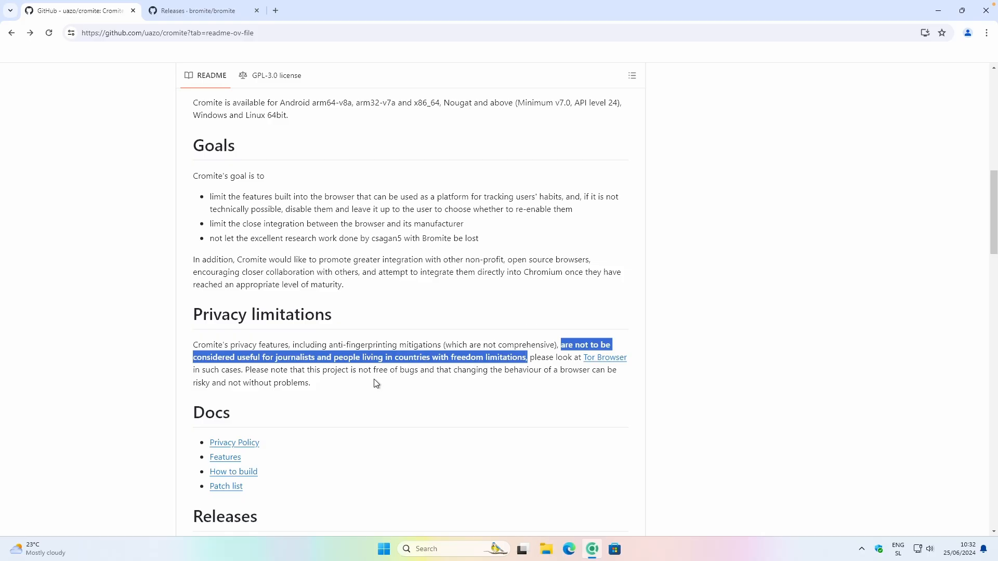
pyautogui.click(374, 370)
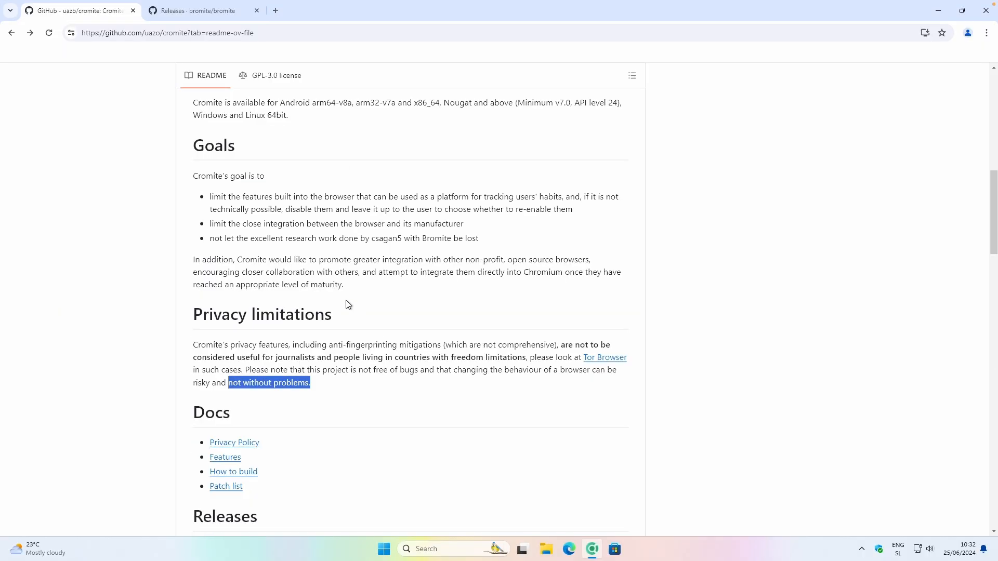
# - Scroll through the Cromite README's chrlauncher config and AppContainer flag notes
pyautogui.scroll(3)
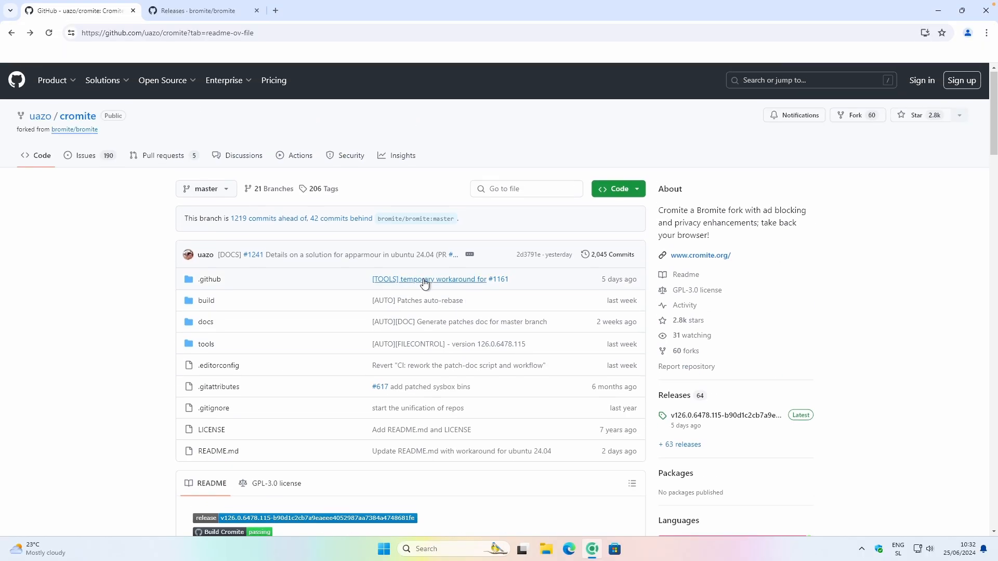
pyautogui.scroll(-3)
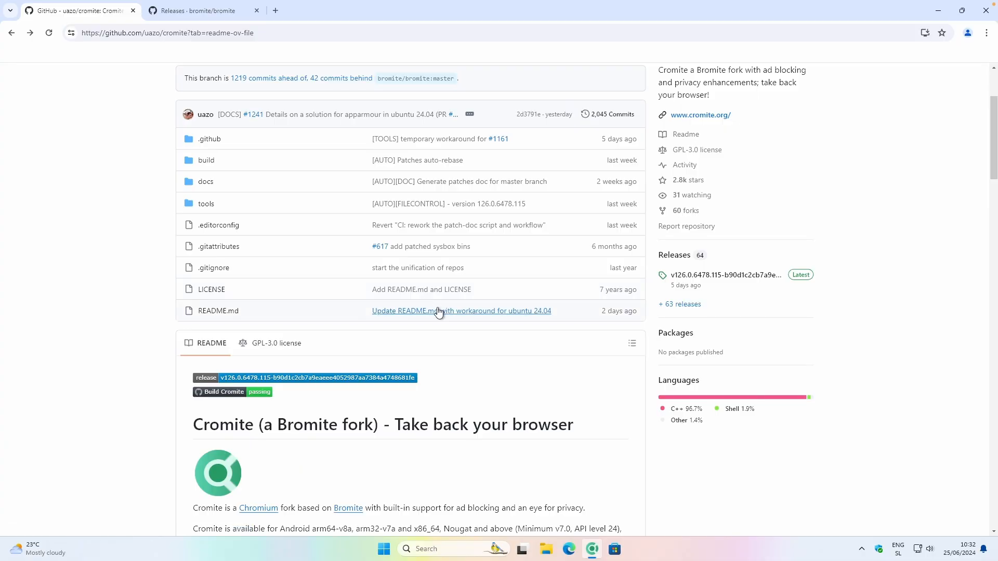
pyautogui.moveTo(514, 270)
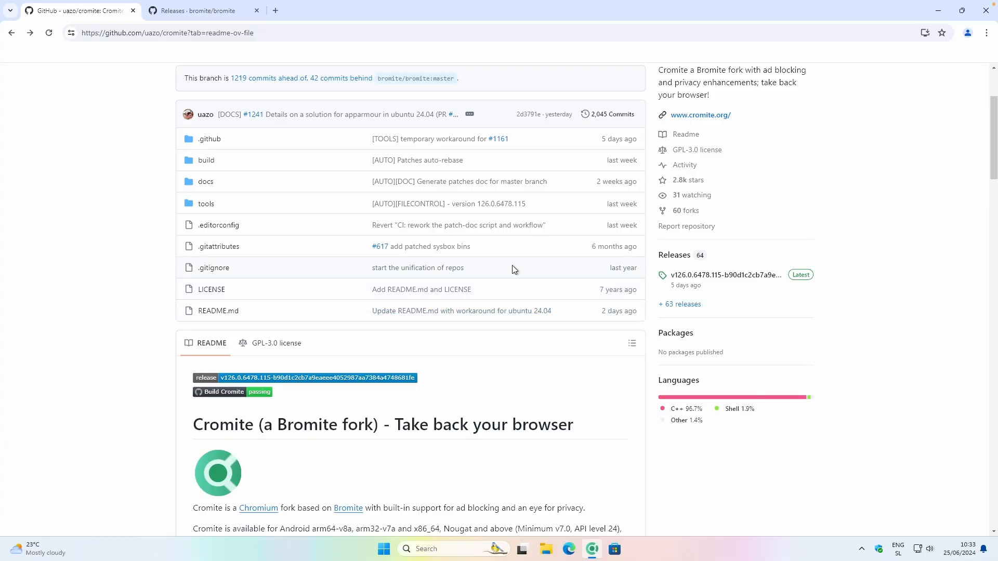
pyautogui.scroll(-3)
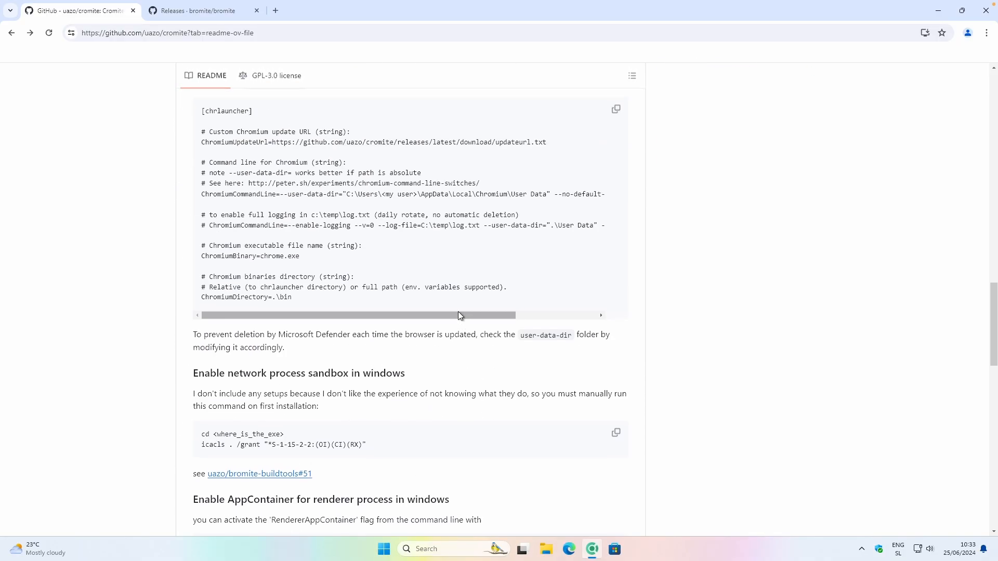
pyautogui.scroll(-3)
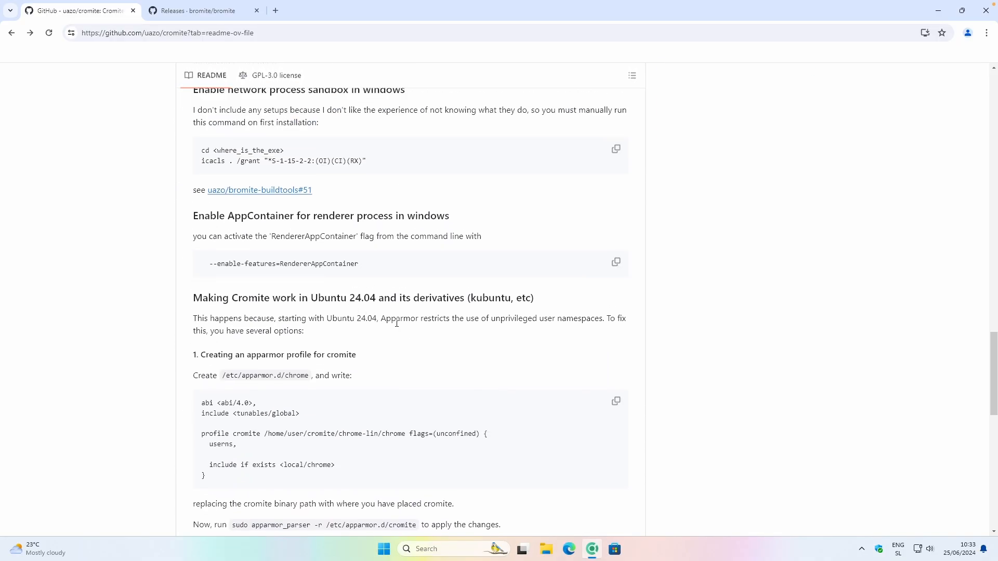
pyautogui.scroll(-3)
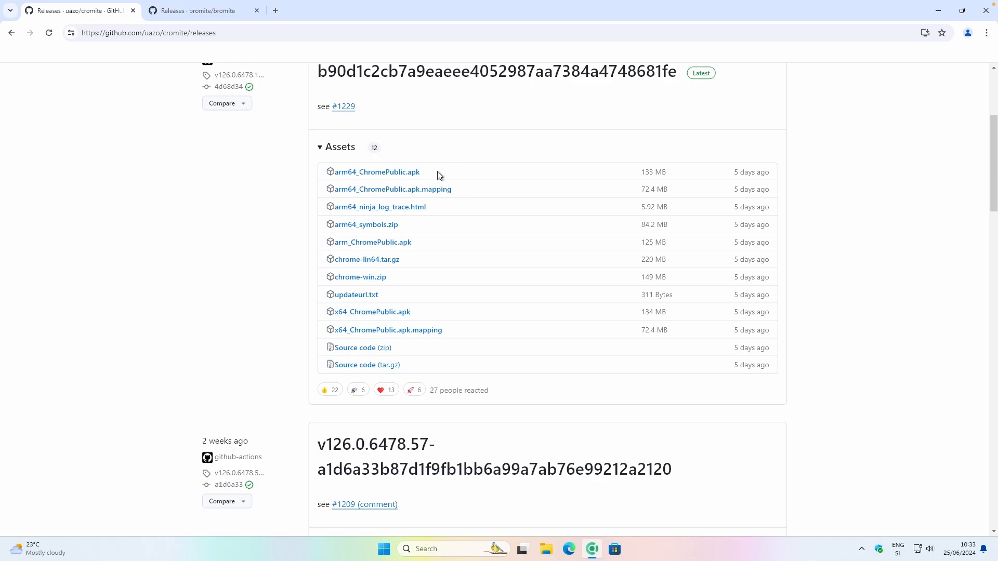
pyautogui.moveTo(418, 182)
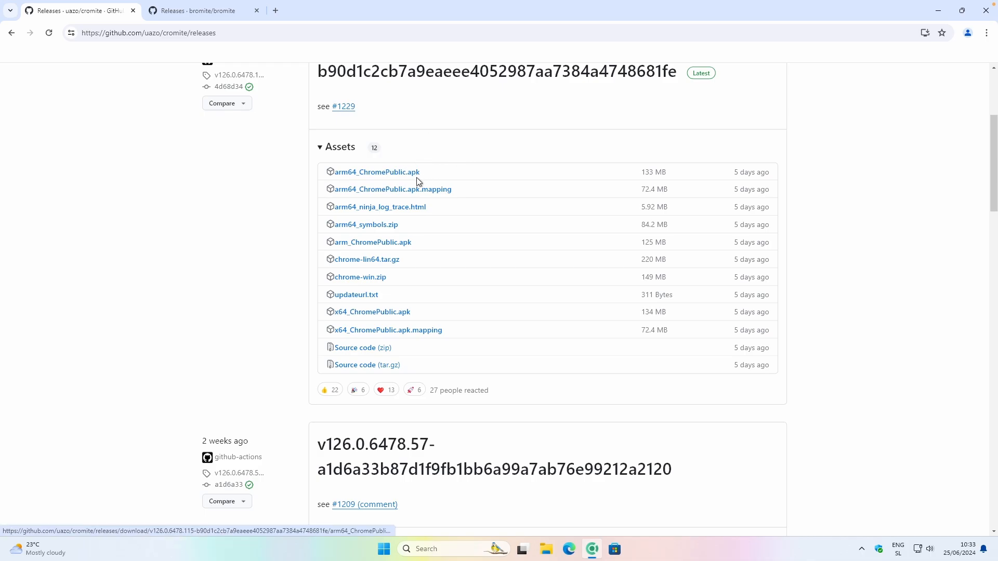
pyautogui.moveTo(360, 277)
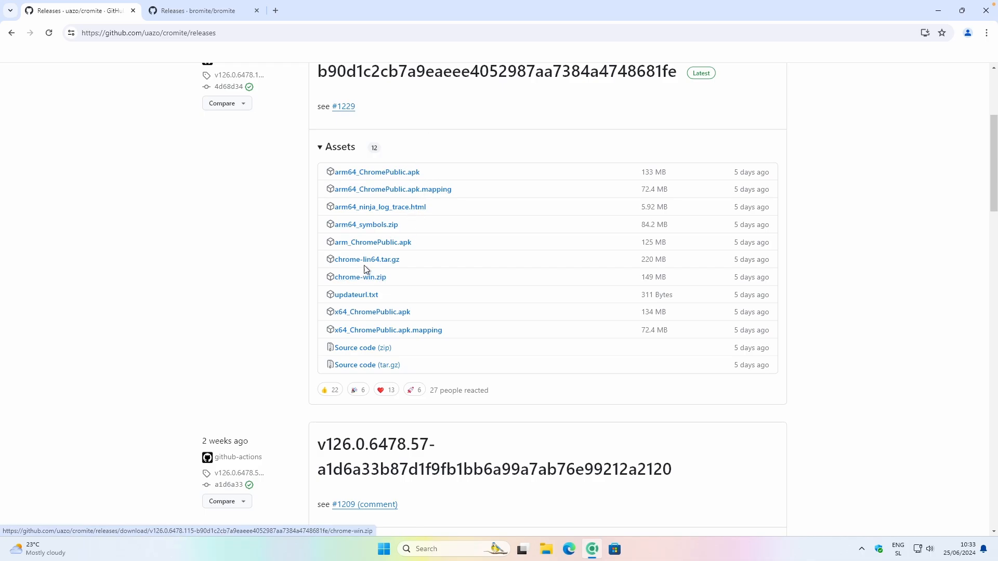
pyautogui.moveTo(367, 259)
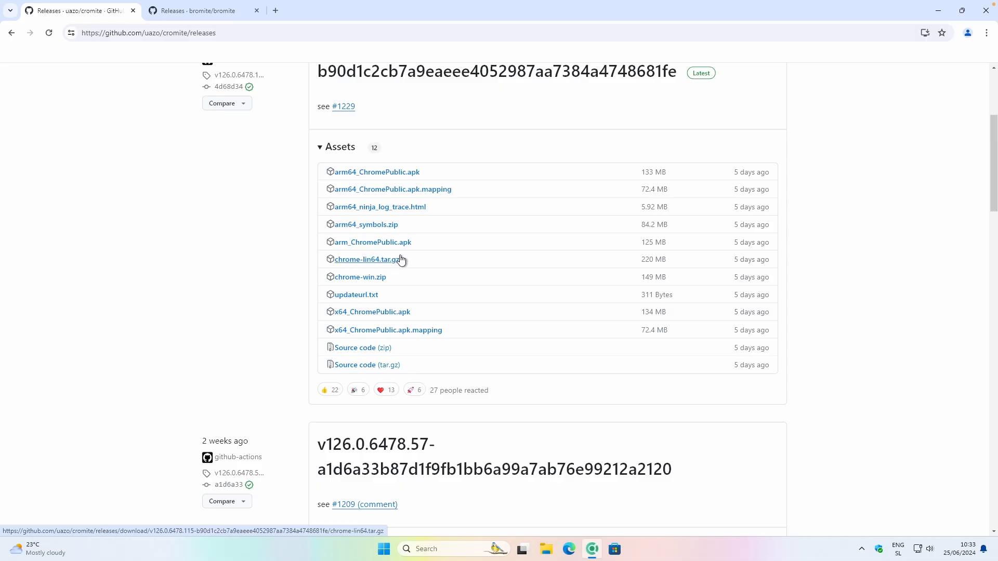
pyautogui.moveTo(372, 242)
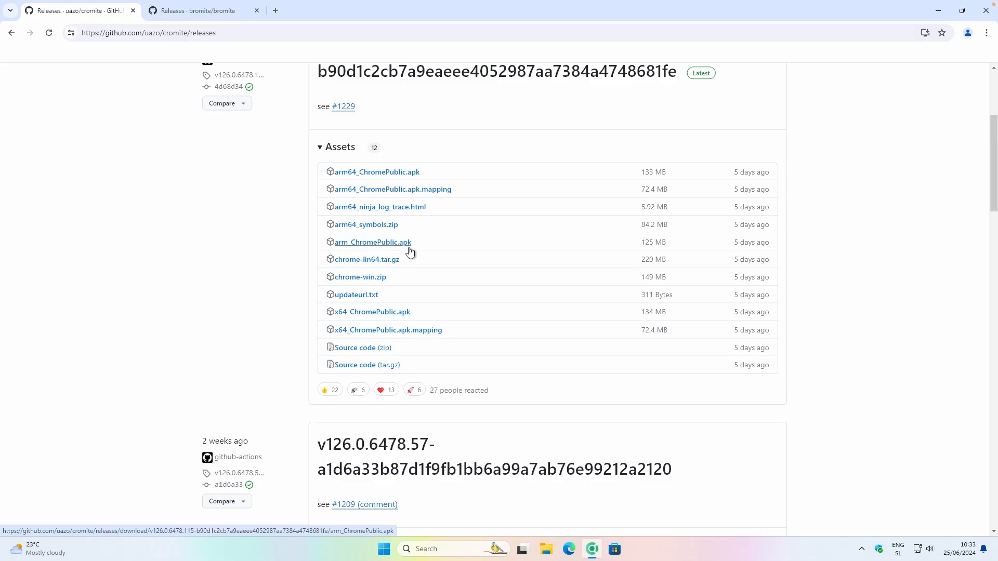
pyautogui.moveTo(425, 275)
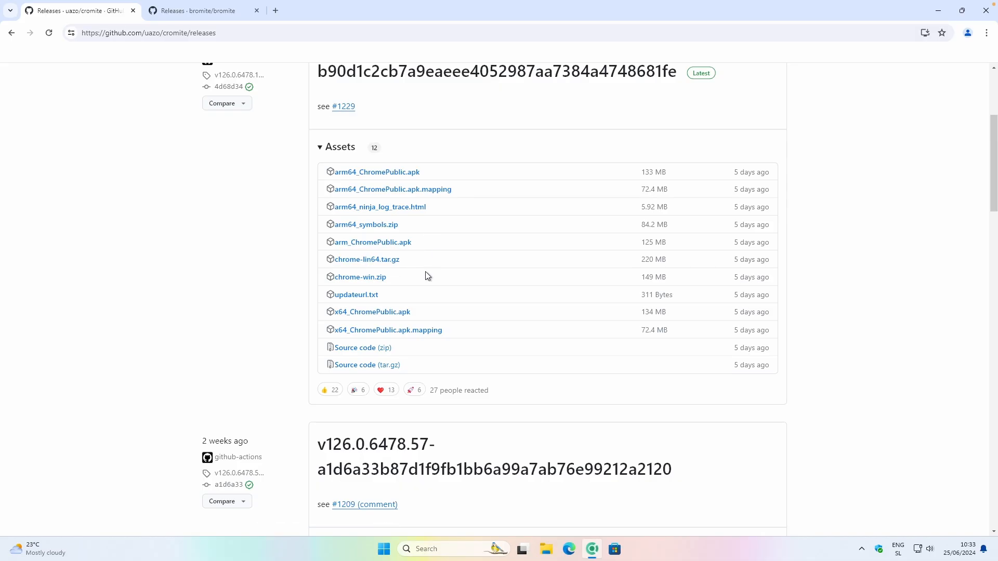
pyautogui.moveTo(360, 277)
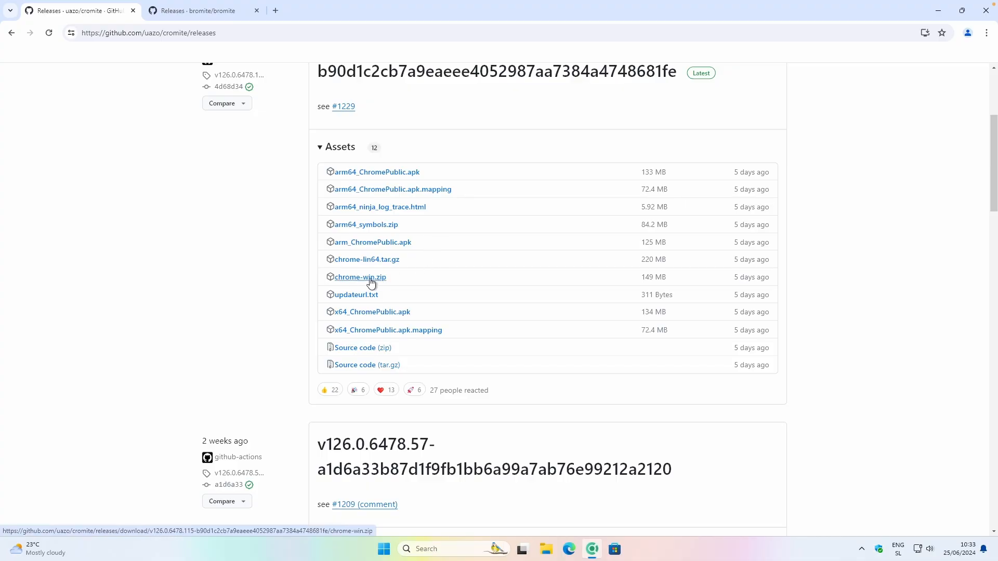
pyautogui.moveTo(380, 283)
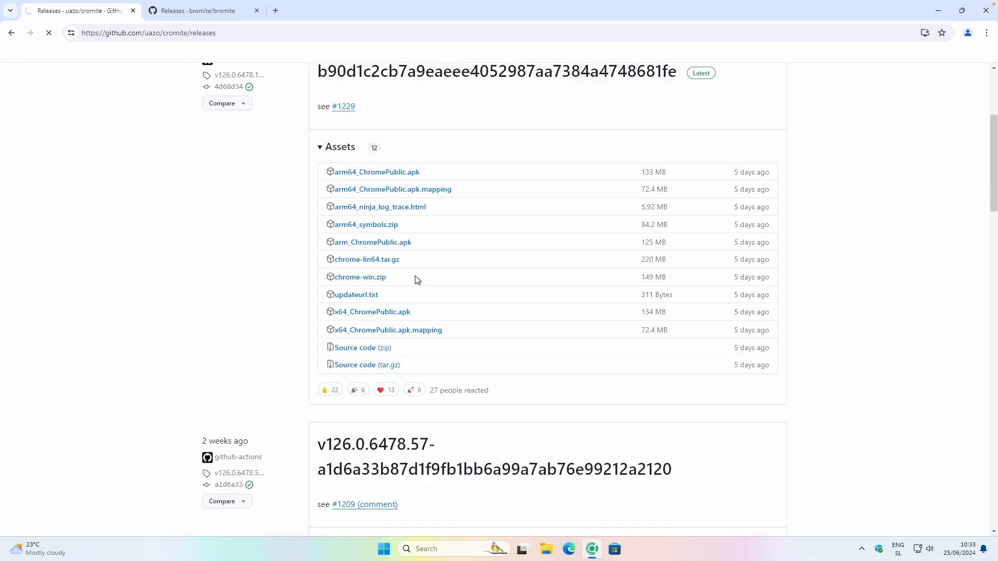
# - Save chrome-win.zip into Downloads and extract it into the suggested folder
pyautogui.click(359, 277)
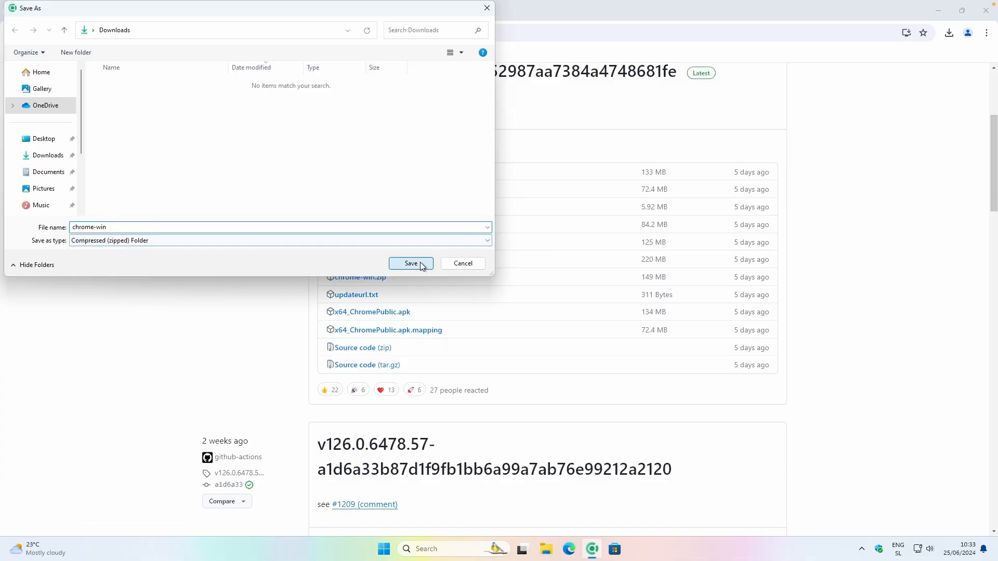
pyautogui.click(411, 264)
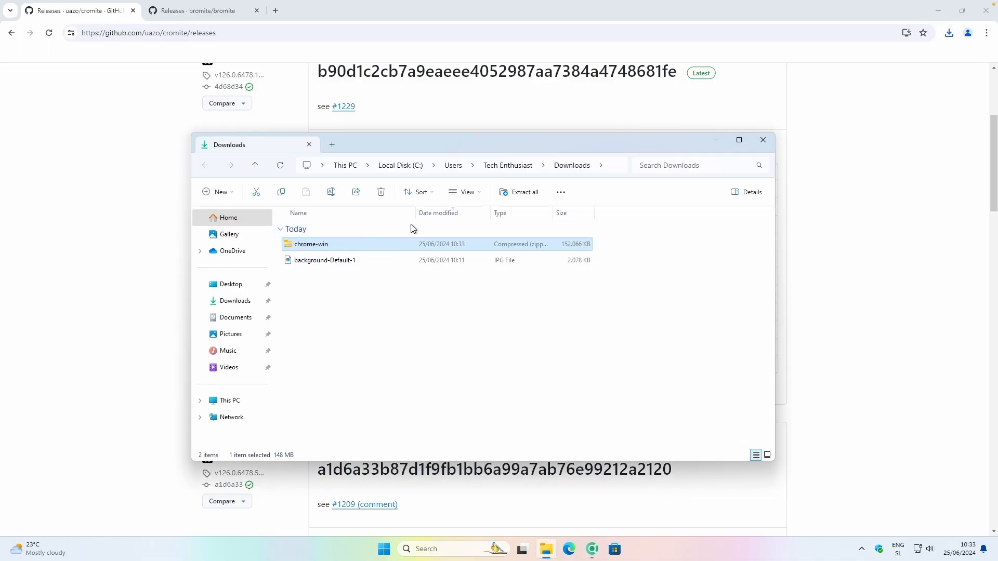
pyautogui.click(524, 192)
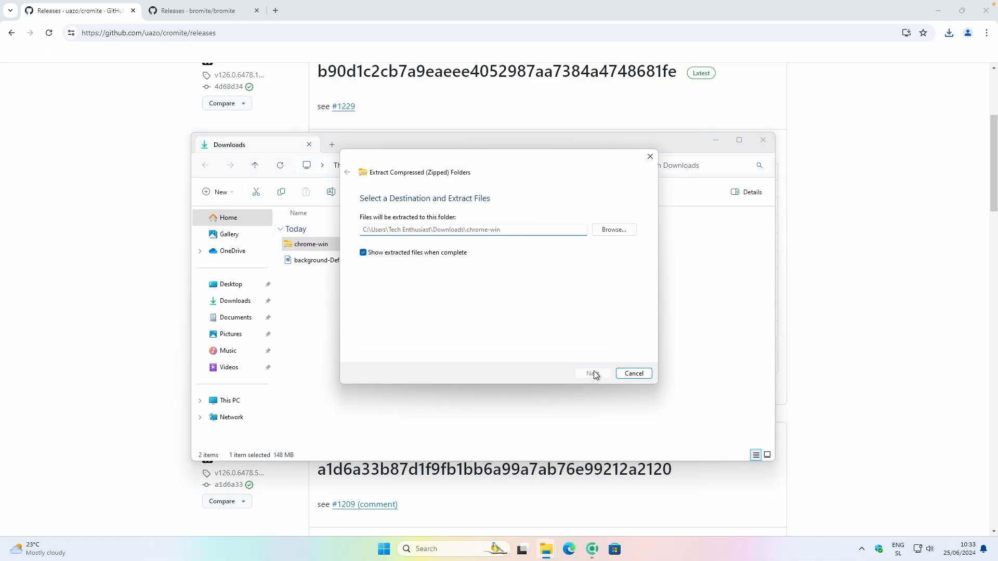
pyautogui.click(591, 373)
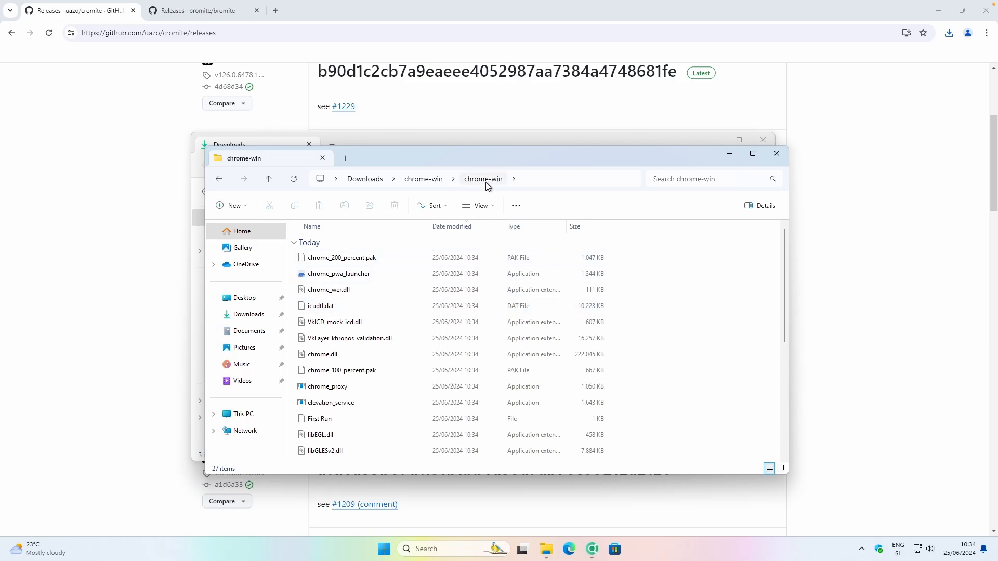
pyautogui.moveTo(436, 301)
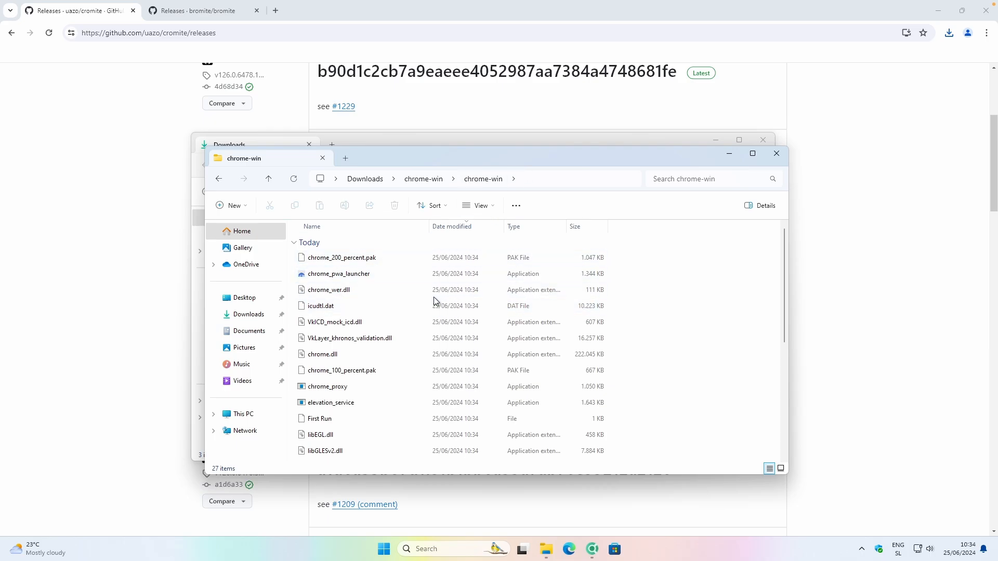
# - Browse the extracted chrome-win files, visit the C: drive root, and close Explorer
pyautogui.scroll(-3)
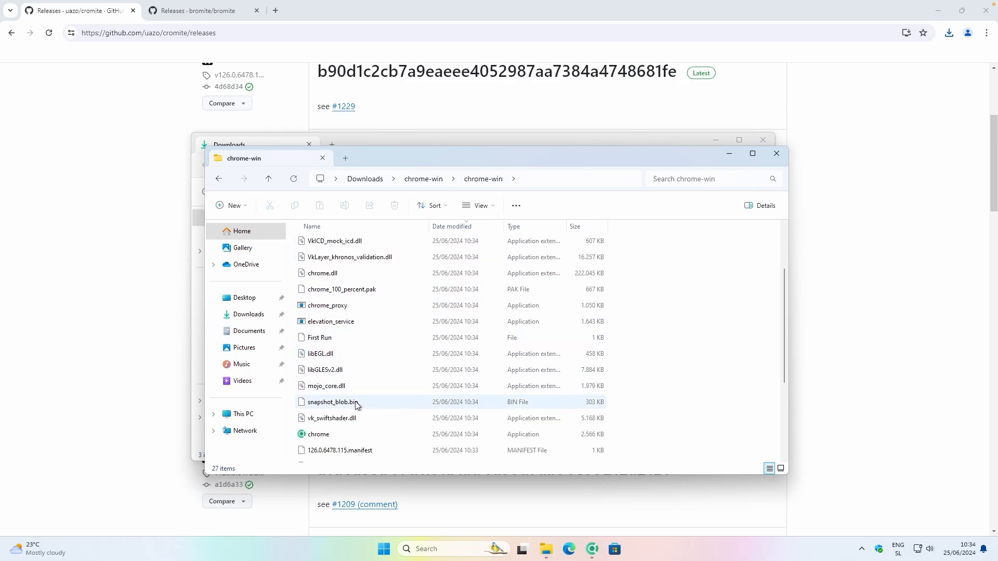
pyautogui.click(318, 434)
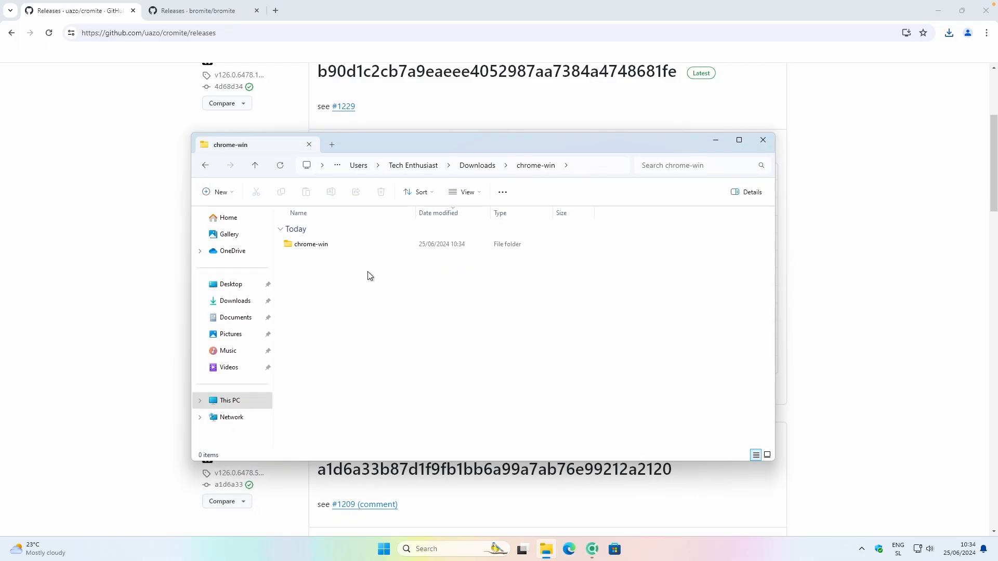
pyautogui.click(311, 244)
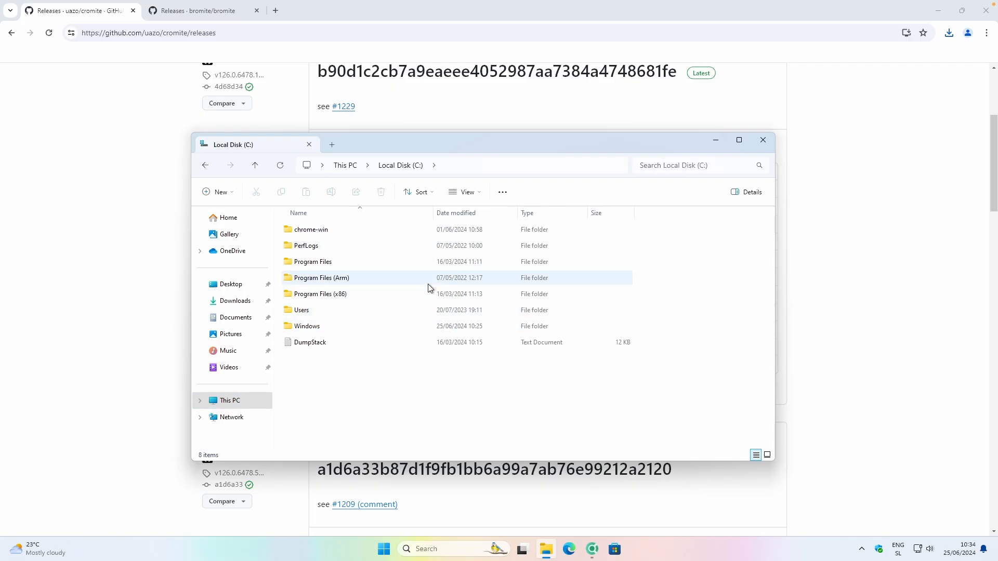
pyautogui.click(311, 230)
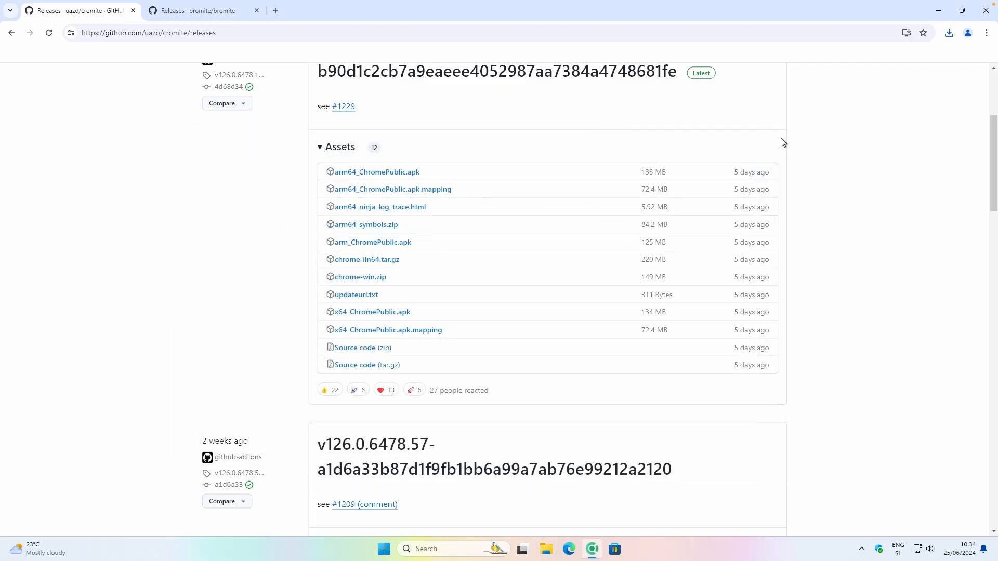
pyautogui.moveTo(806, 131)
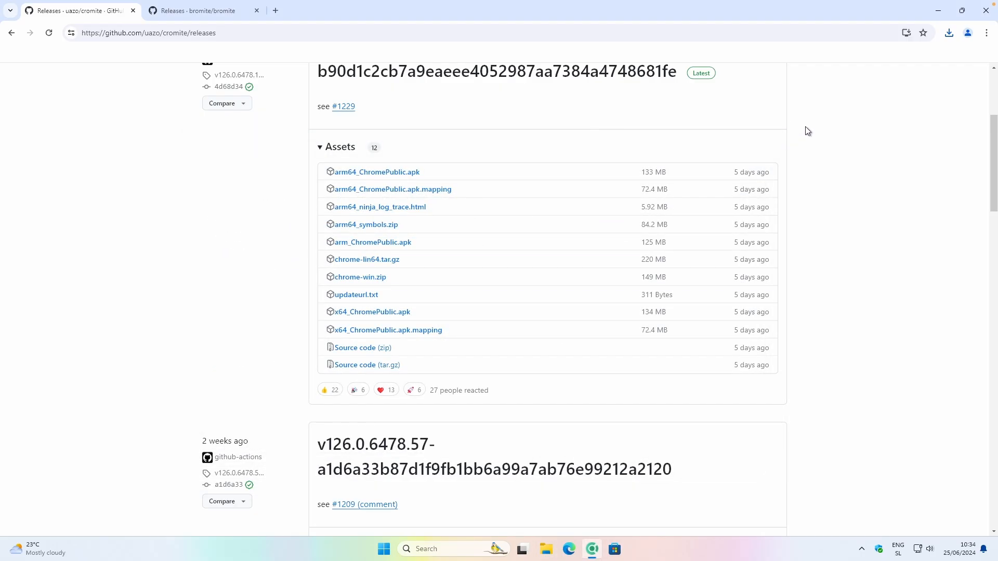
# - View version 125.0.6422.150 on Settings > About Cromite, then return to the README tab
pyautogui.click(986, 32)
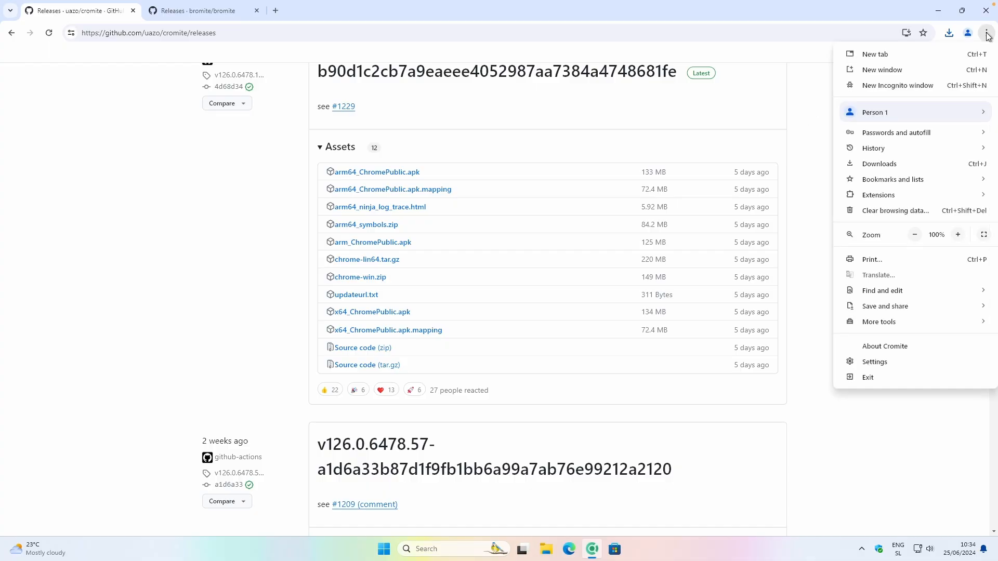
pyautogui.moveTo(890, 356)
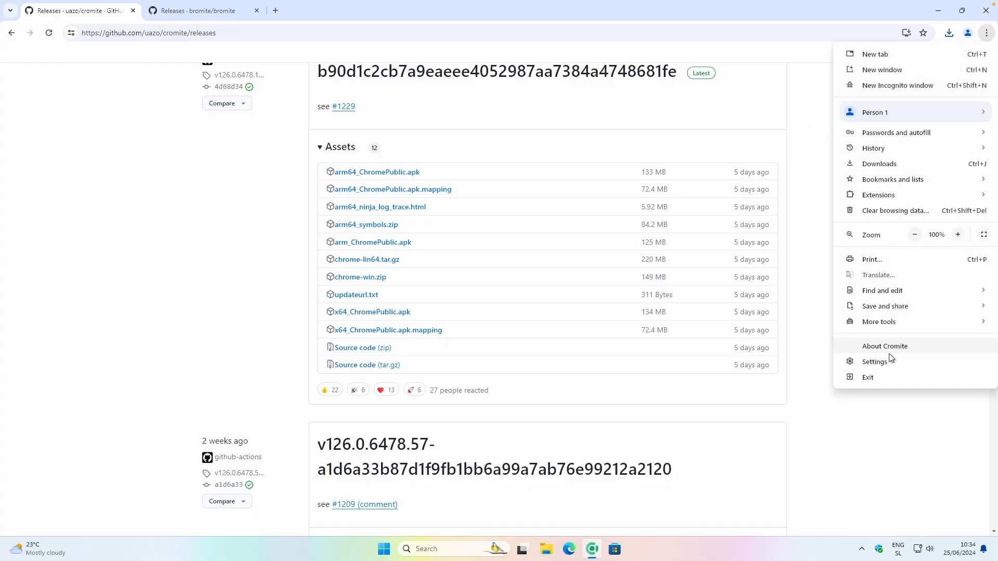
pyautogui.click(875, 361)
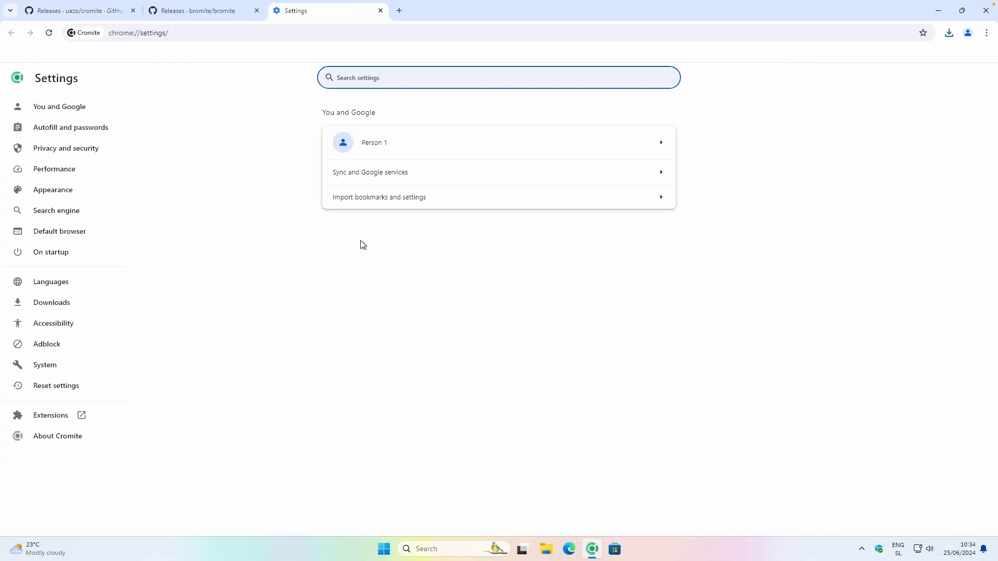
pyautogui.moveTo(236, 233)
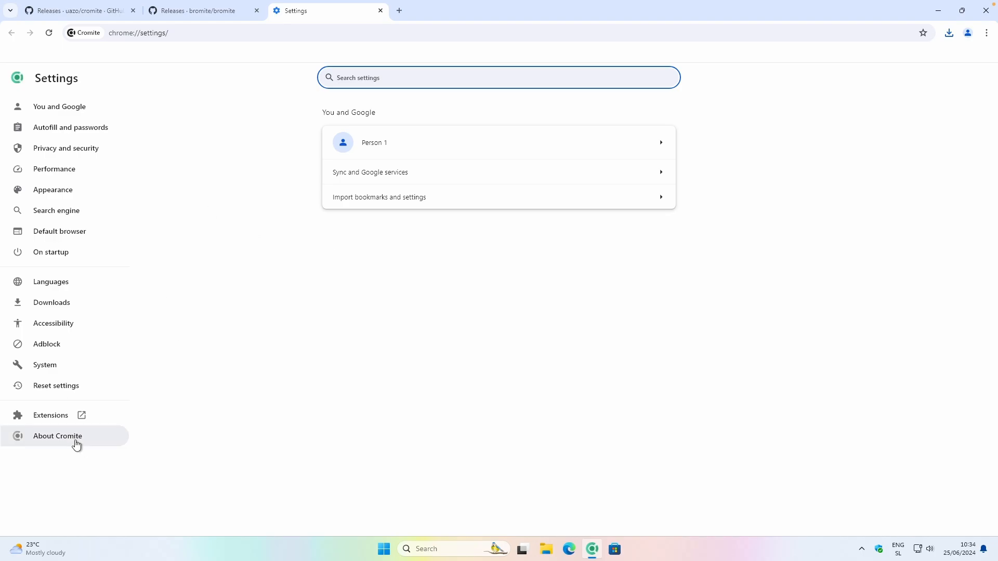
pyautogui.click(57, 435)
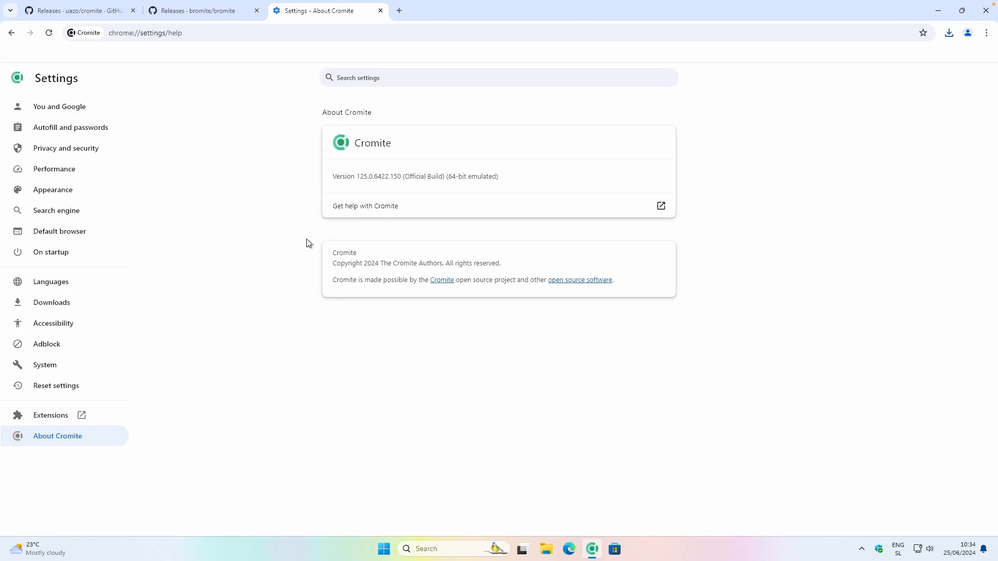
pyautogui.moveTo(446, 207)
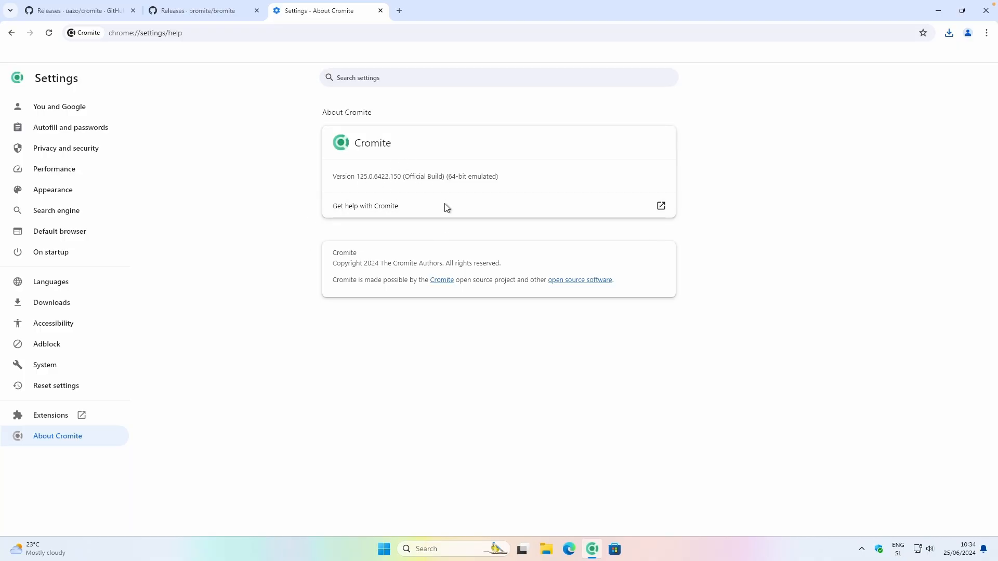
pyautogui.moveTo(431, 162)
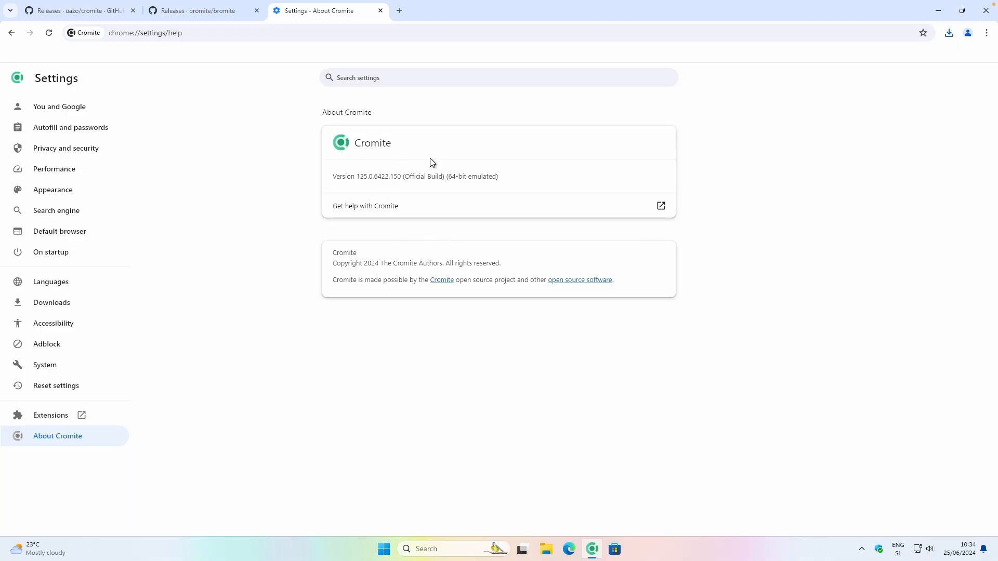
pyautogui.click(76, 10)
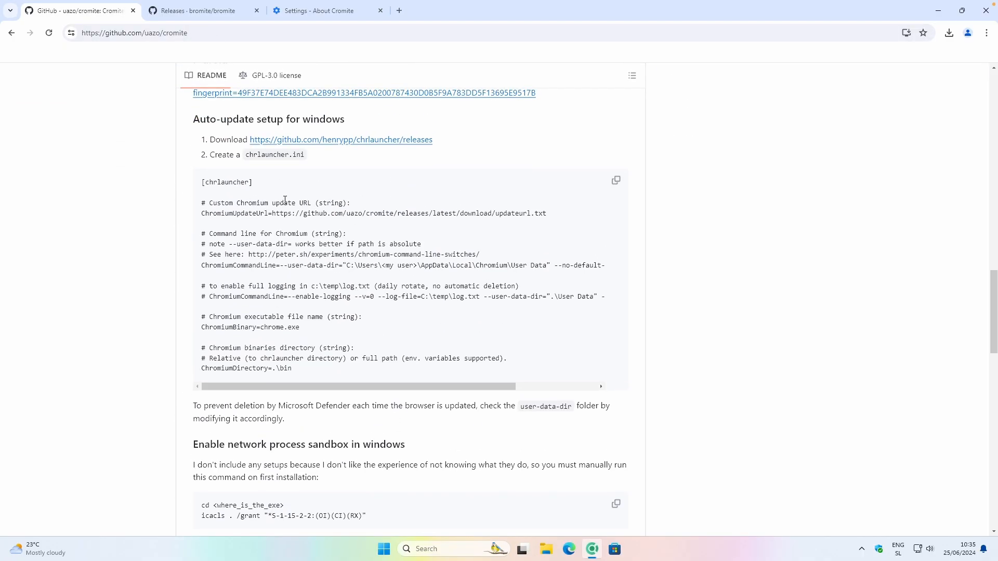
pyautogui.moveTo(451, 178)
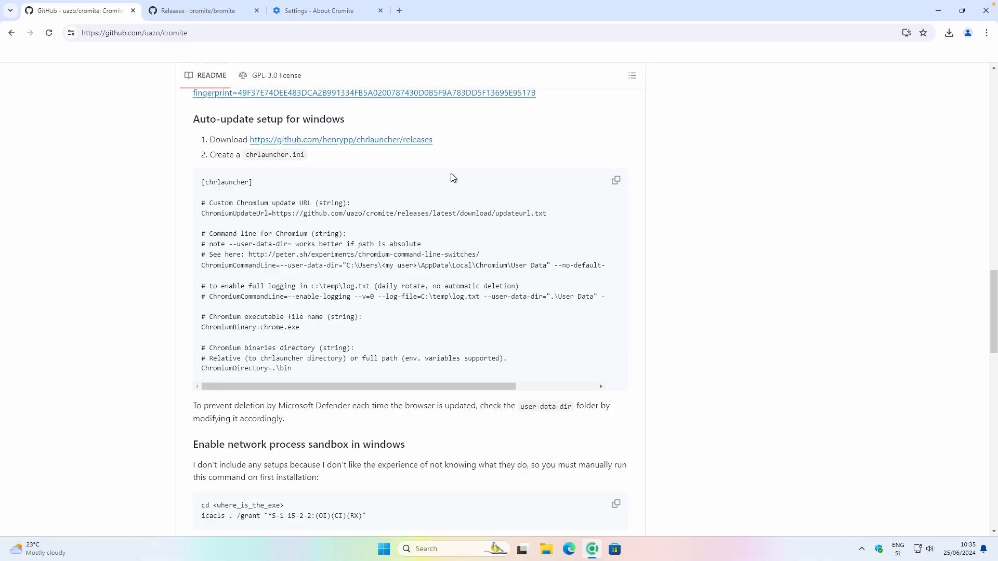
pyautogui.moveTo(462, 163)
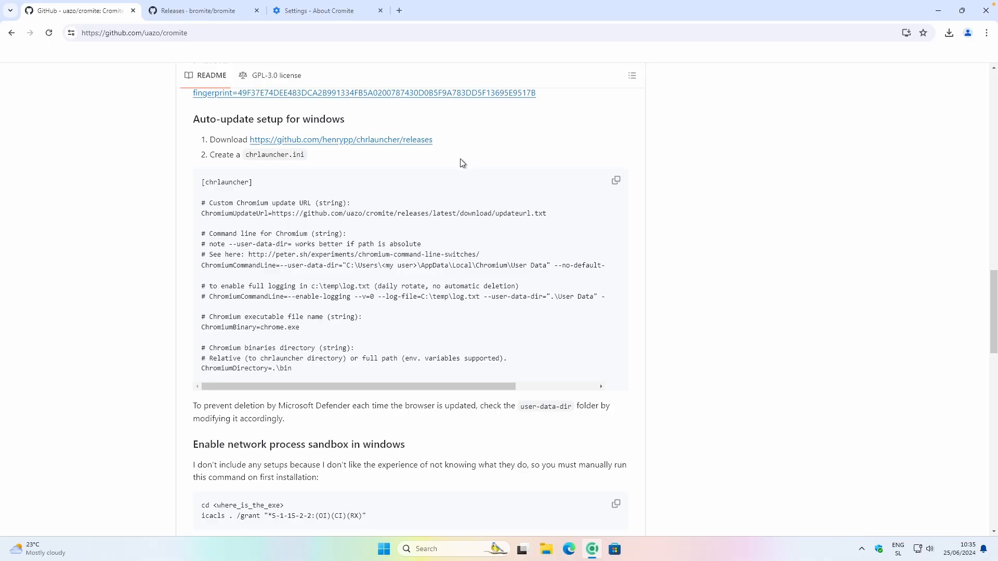
pyautogui.moveTo(193, 121)
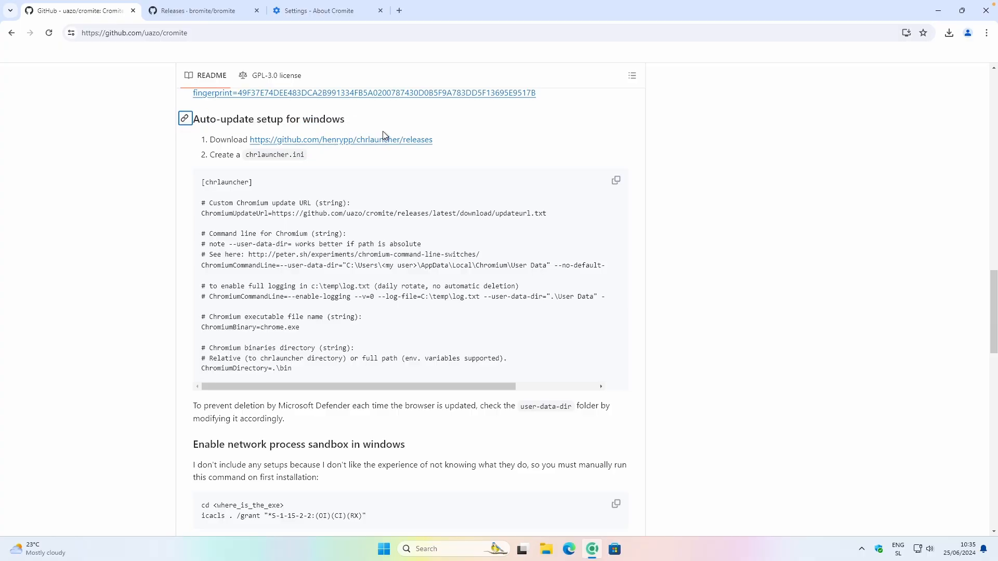
# - Scroll the README past the Windows auto-update and RendererAppContainer sandbox sections
pyautogui.scroll(-3)
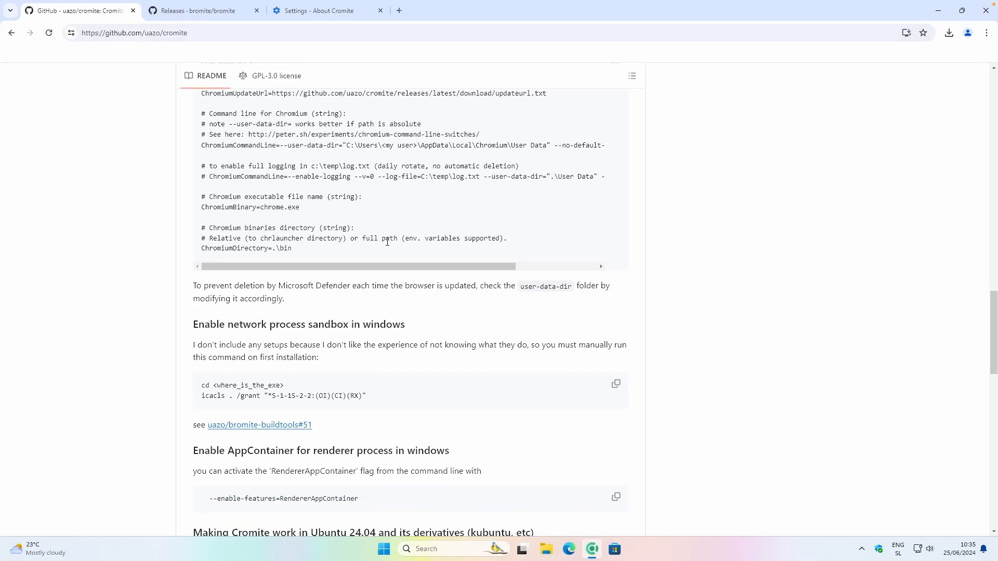
pyautogui.scroll(-3)
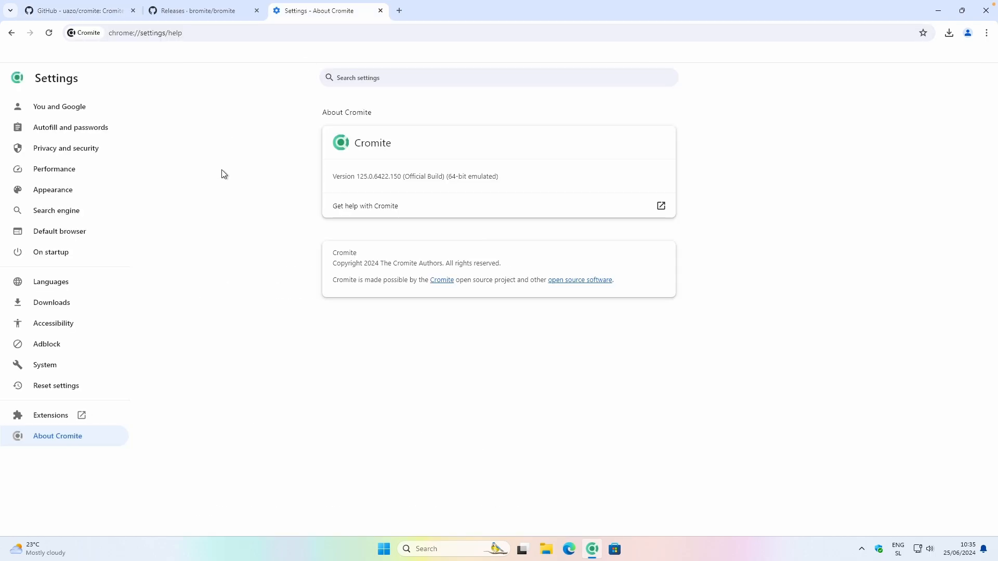
pyautogui.moveTo(128, 355)
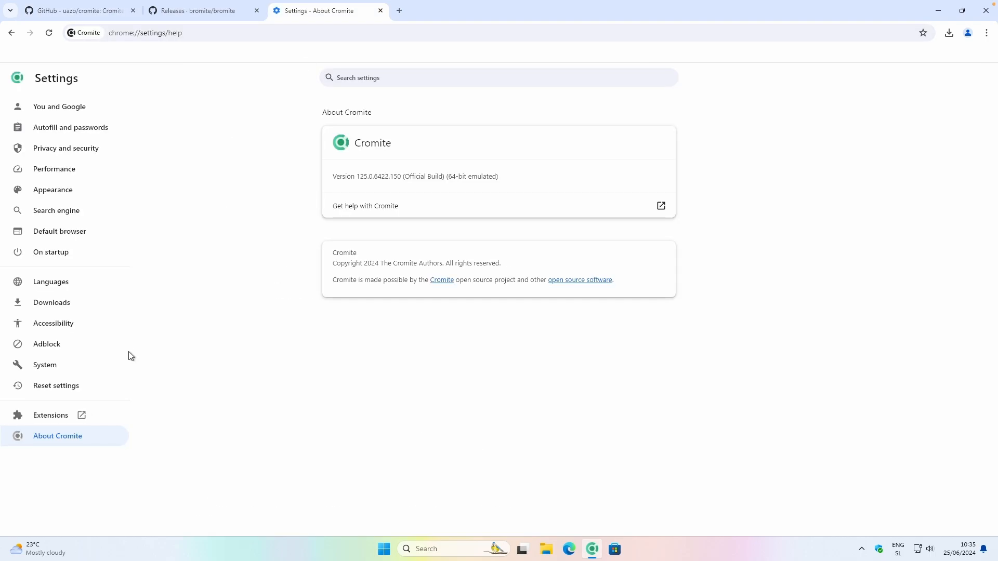
# - Run Check for updates now on the Adblock settings page's filter lists
pyautogui.click(47, 344)
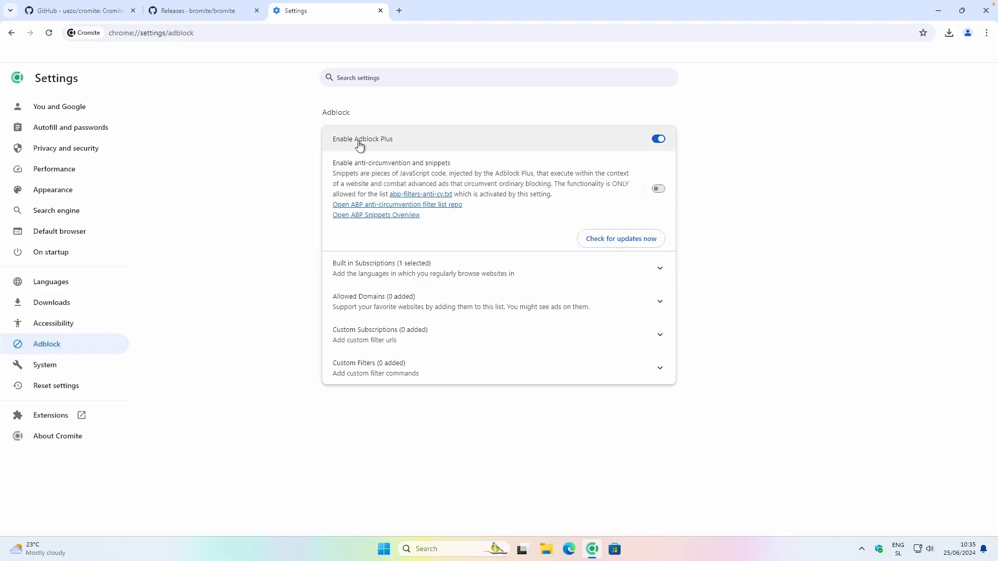
pyautogui.moveTo(479, 147)
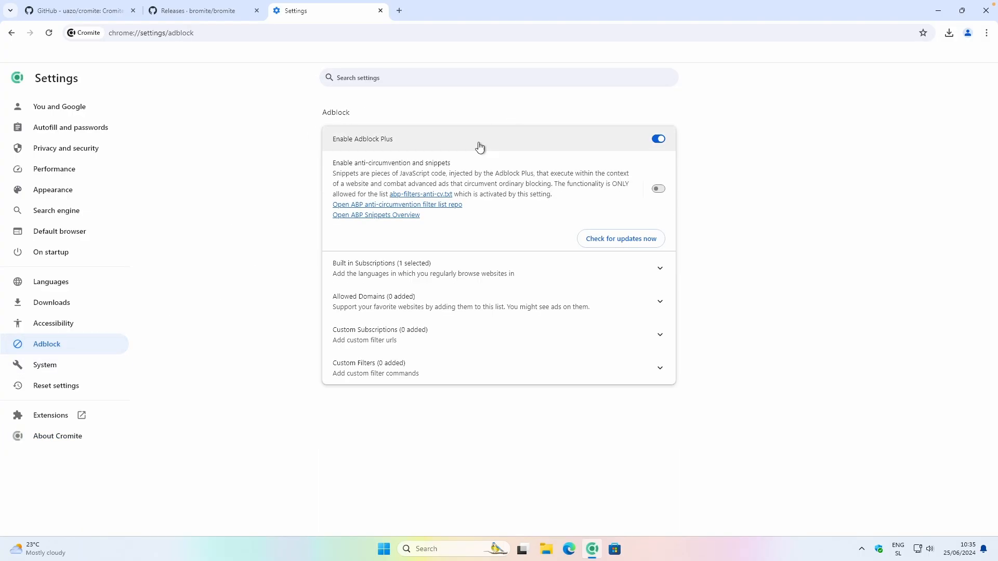
pyautogui.moveTo(499, 101)
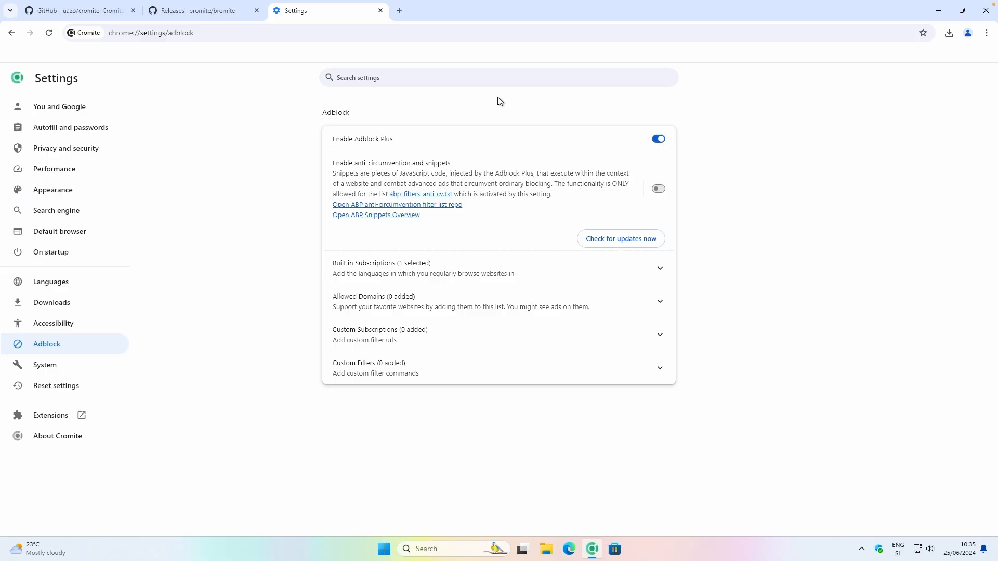
pyautogui.click(619, 239)
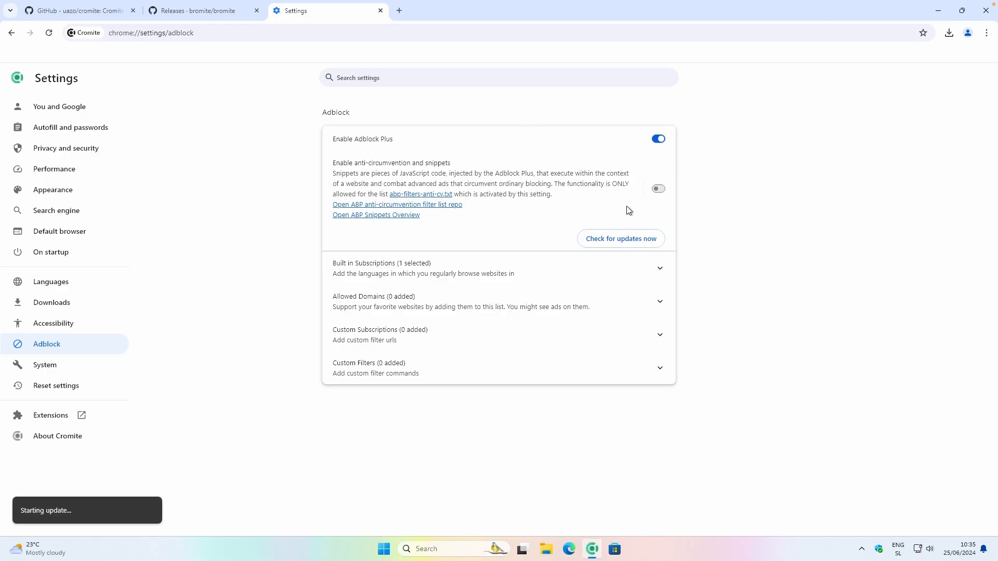
pyautogui.moveTo(286, 161)
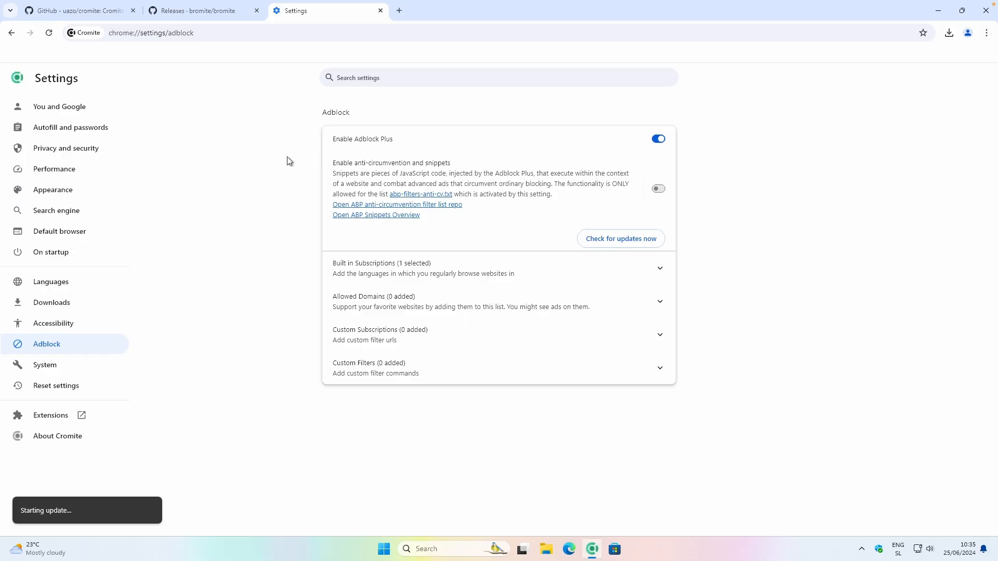
pyautogui.moveTo(253, 145)
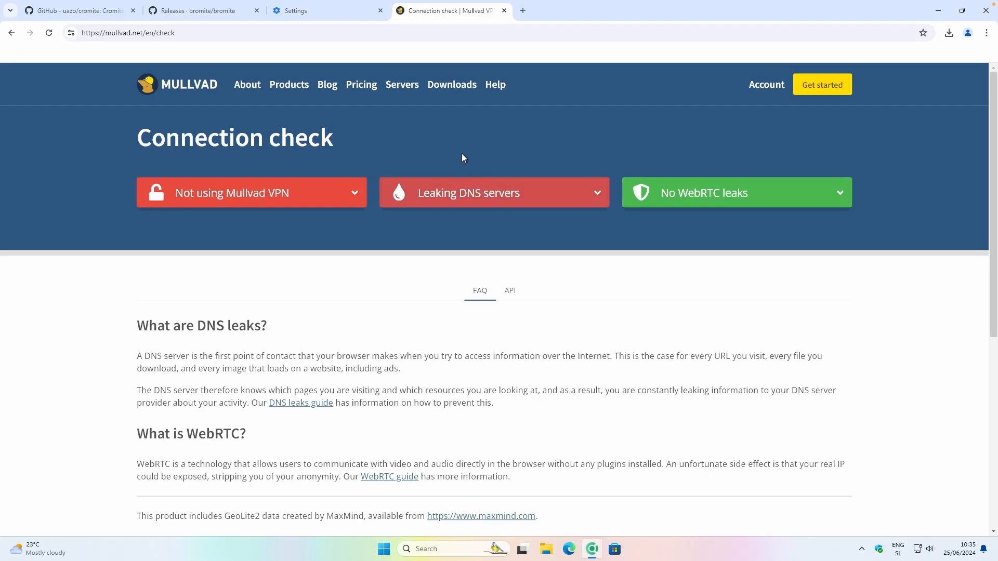
pyautogui.moveTo(445, 159)
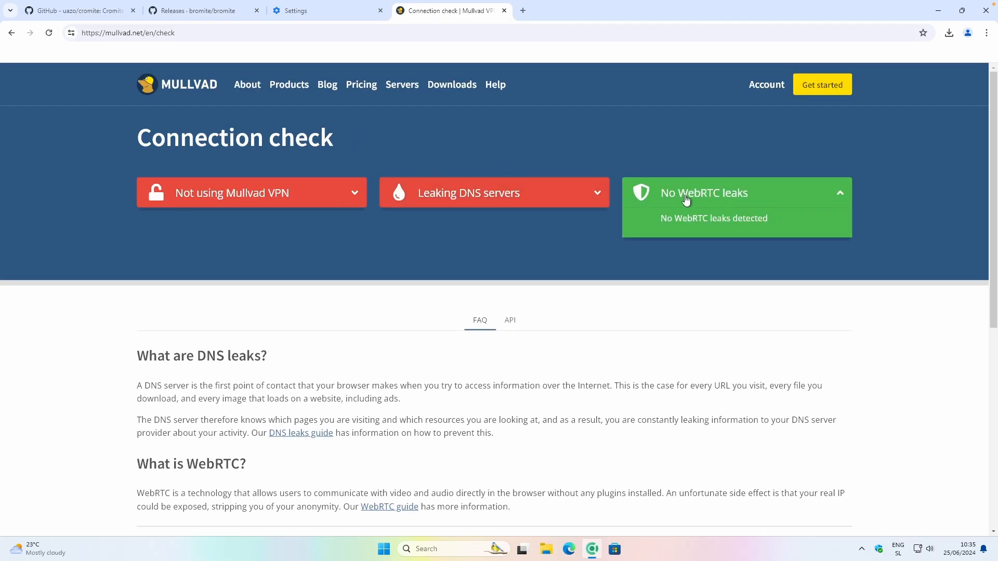
pyautogui.moveTo(720, 206)
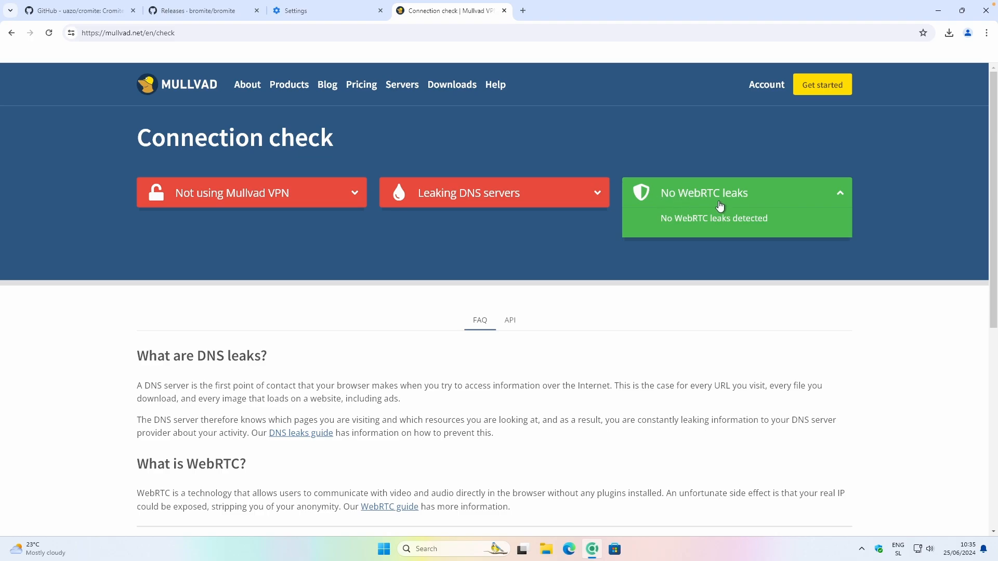
pyautogui.moveTo(734, 225)
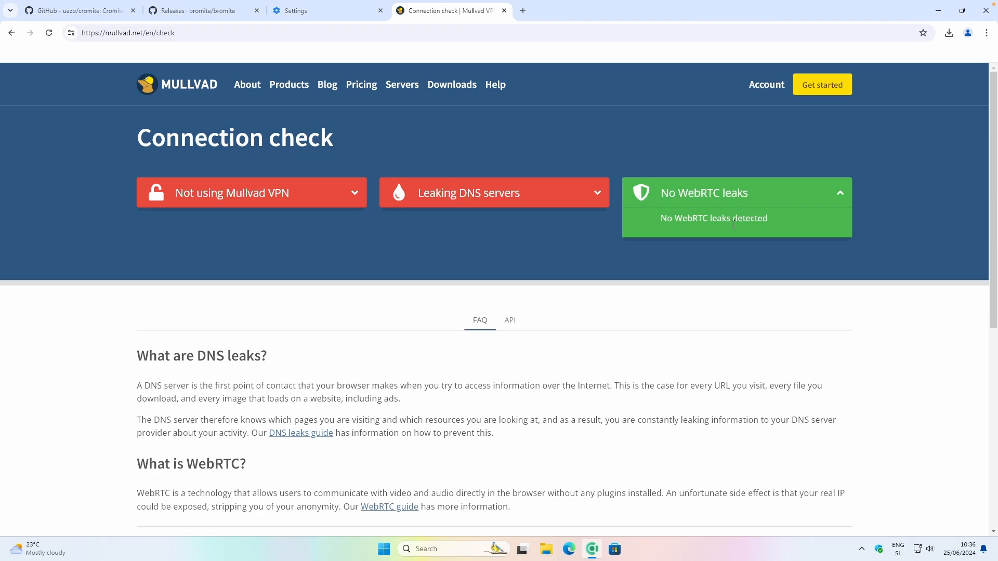
# - Review the Mullvad check results showing no WebRTC leaks, then return to the README tab
pyautogui.scroll(-3)
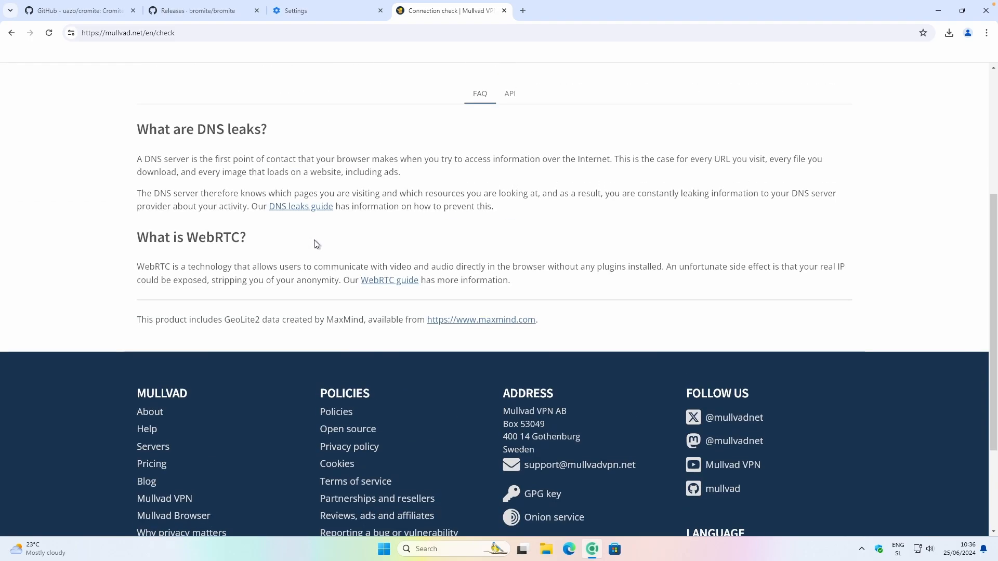
pyautogui.moveTo(240, 266)
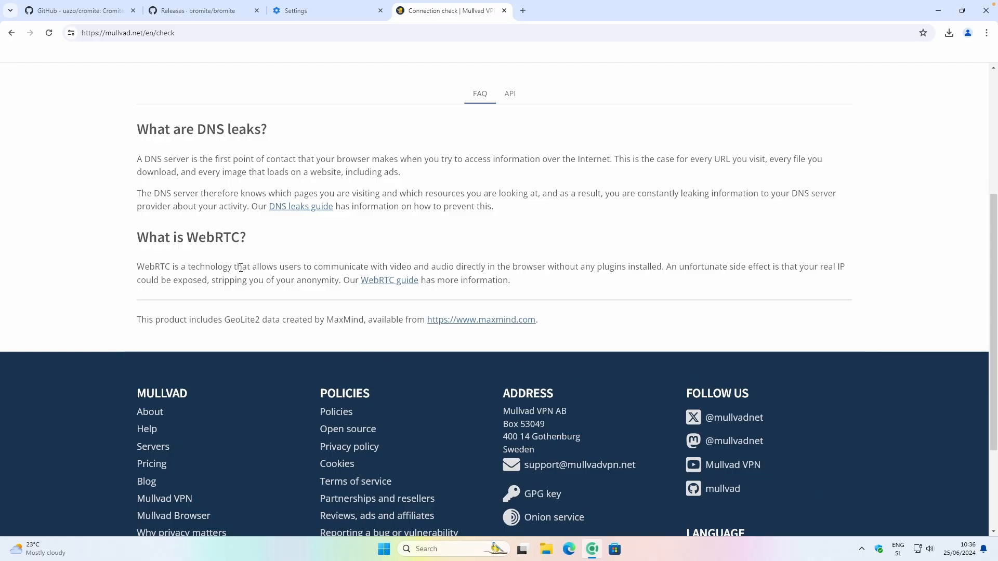
pyautogui.moveTo(365, 256)
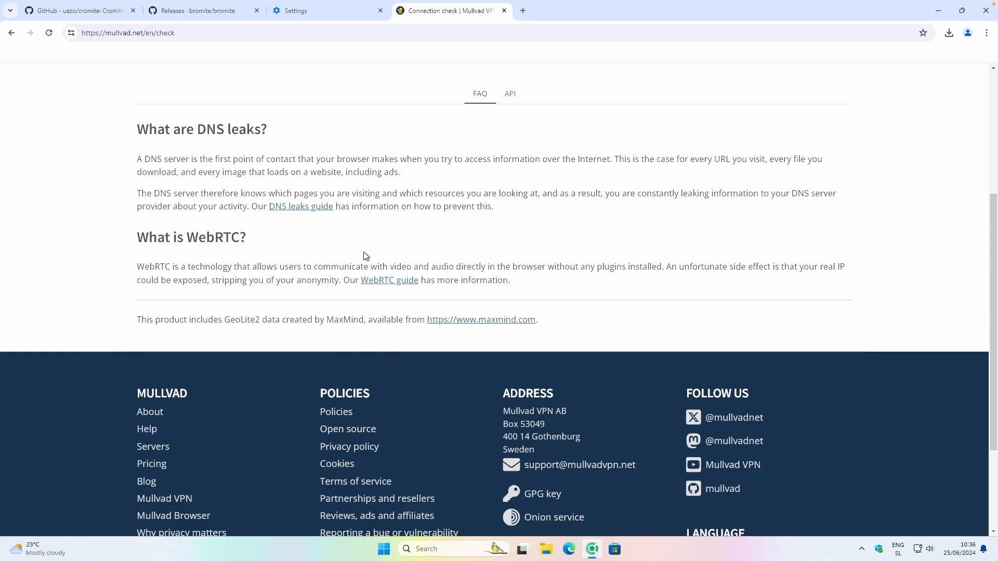
pyautogui.moveTo(538, 231)
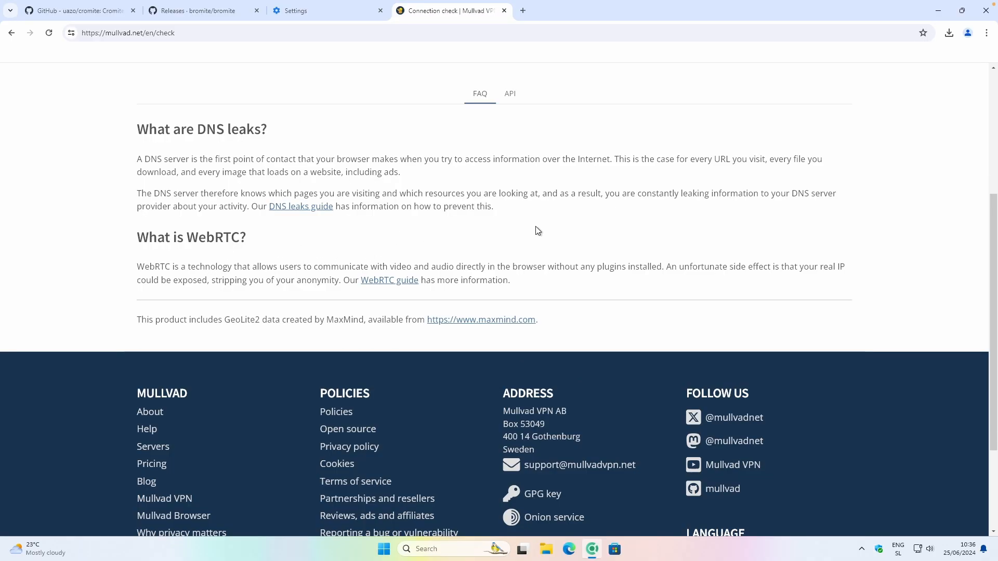
pyautogui.moveTo(542, 229)
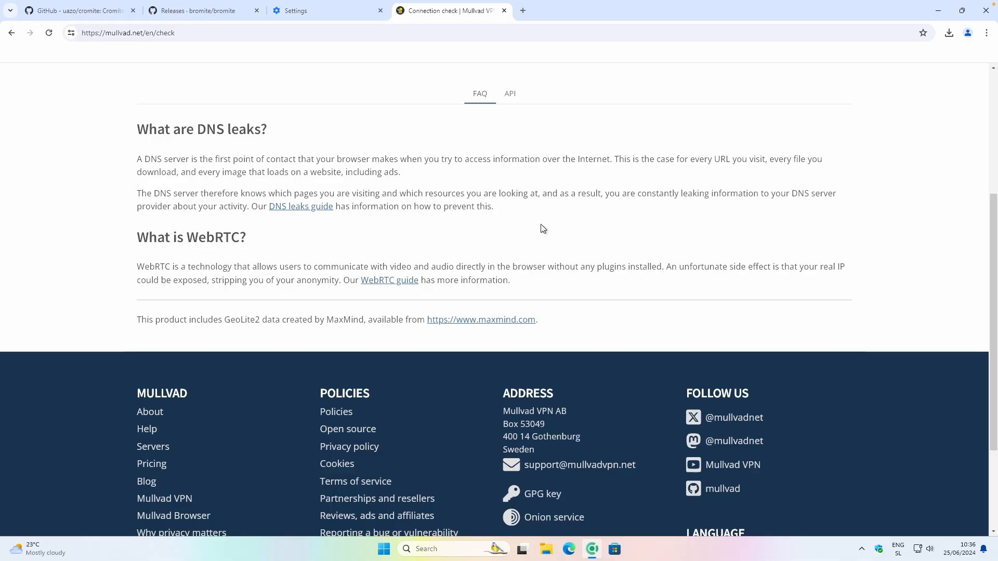
pyautogui.moveTo(557, 221)
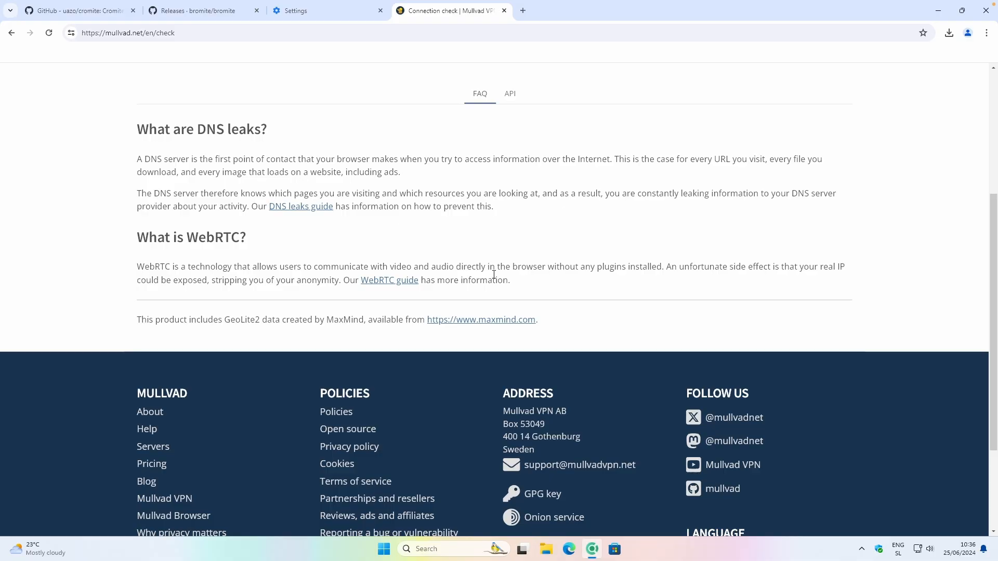
pyautogui.scroll(3)
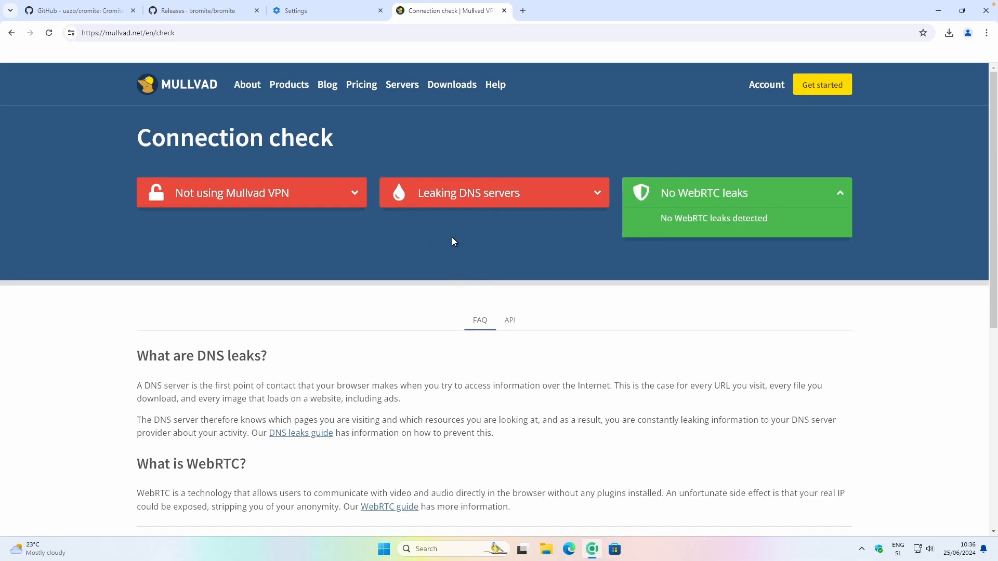
pyautogui.moveTo(505, 142)
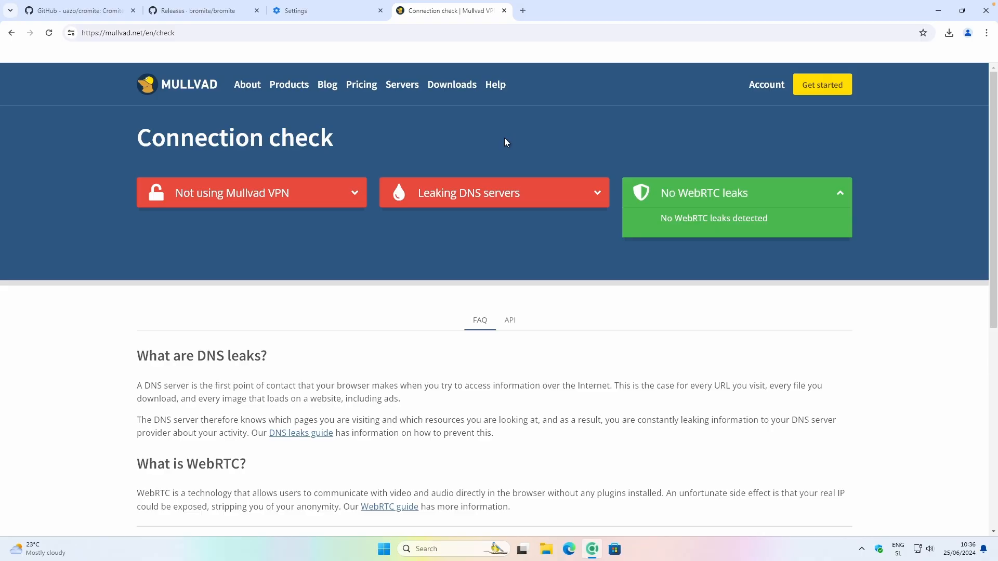
pyautogui.moveTo(686, 198)
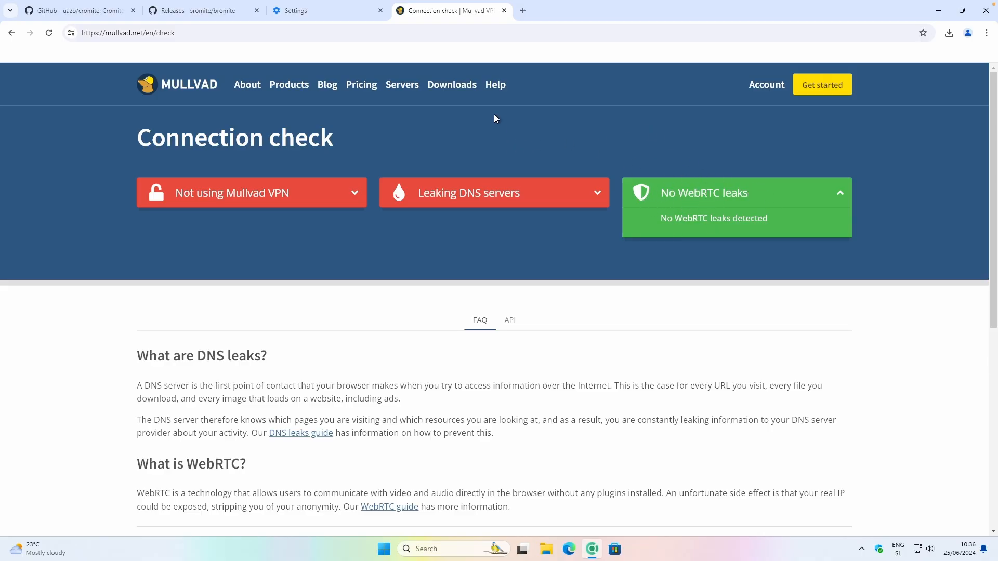
pyautogui.click(324, 11)
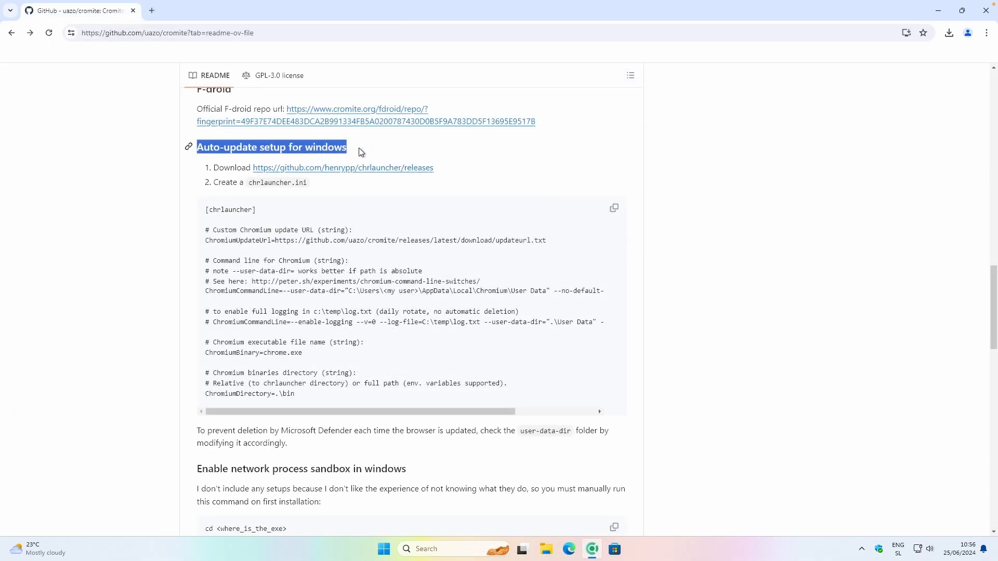
pyautogui.moveTo(363, 152)
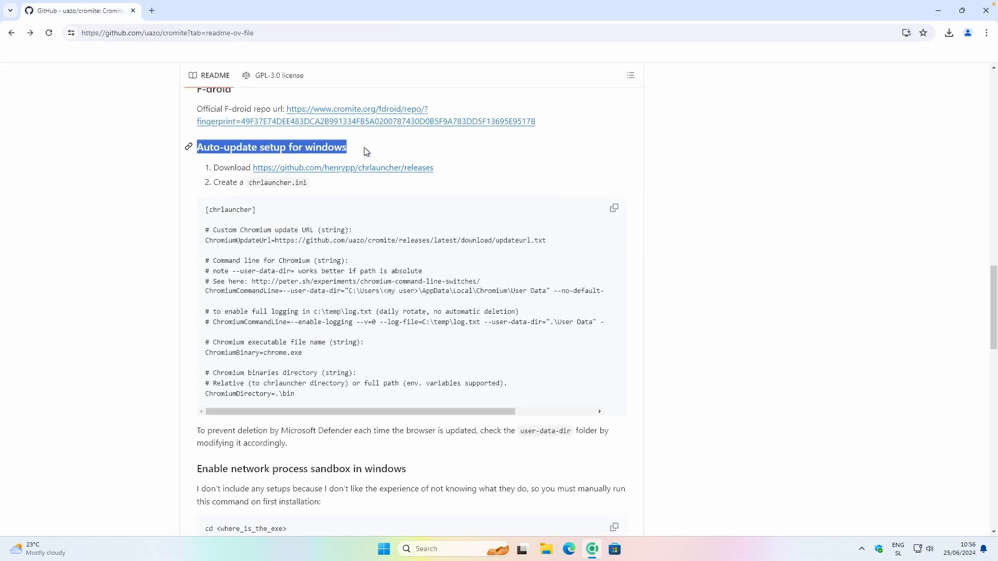
# - Save chrlauncher-2.6-bin.zip from the chrlauncher releases page into Downloads
pyautogui.click(382, 151)
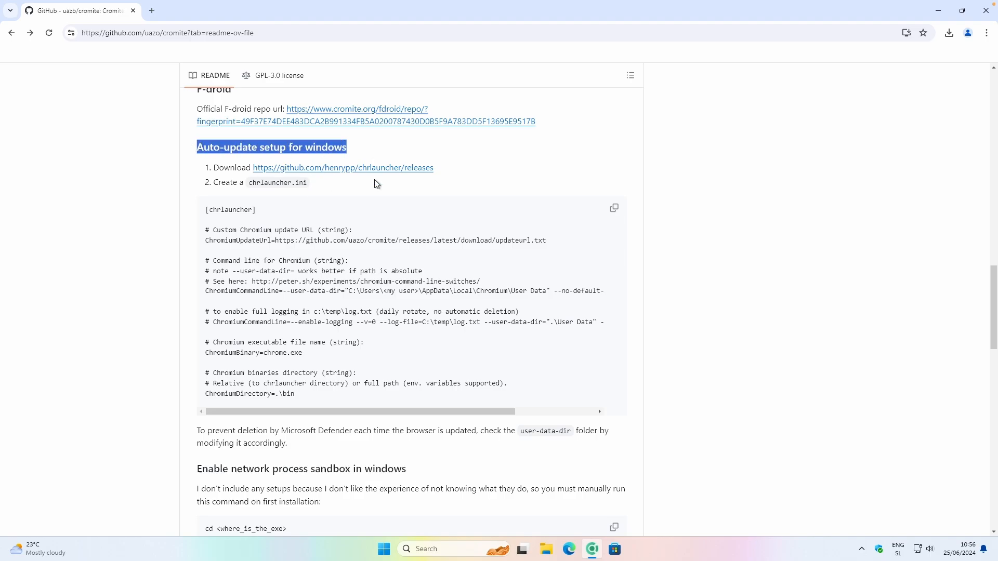
pyautogui.moveTo(375, 173)
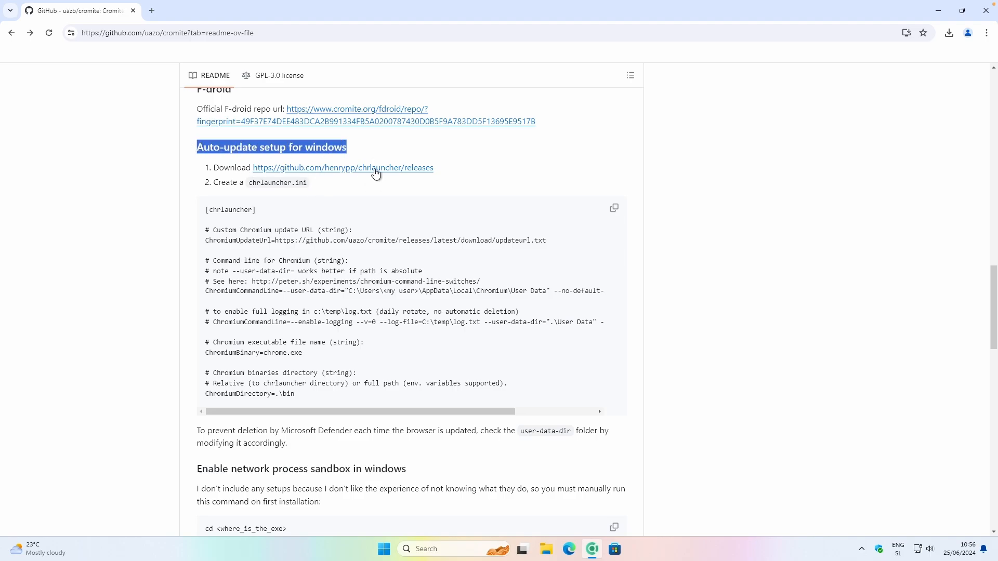
pyautogui.click(342, 167)
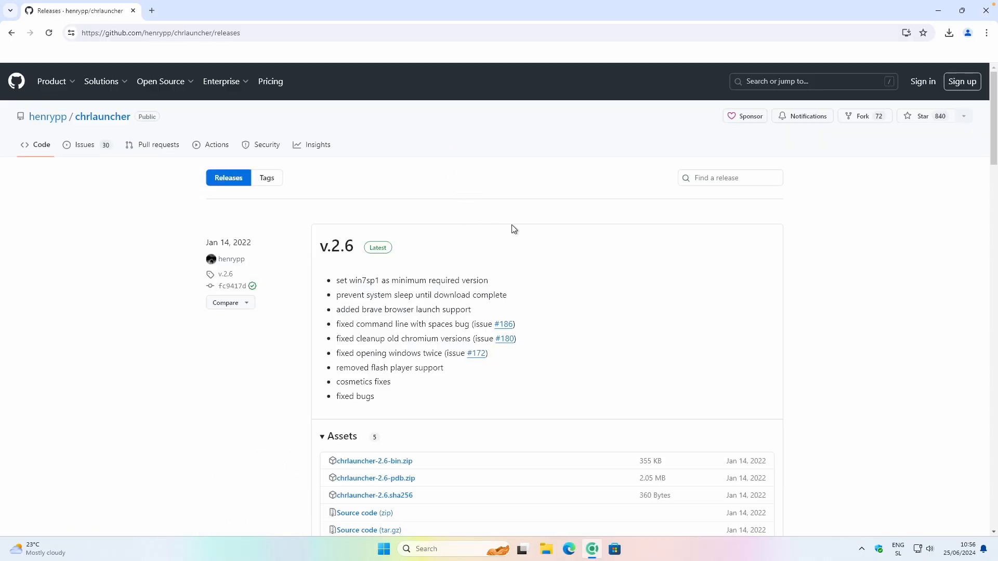
pyautogui.scroll(-3)
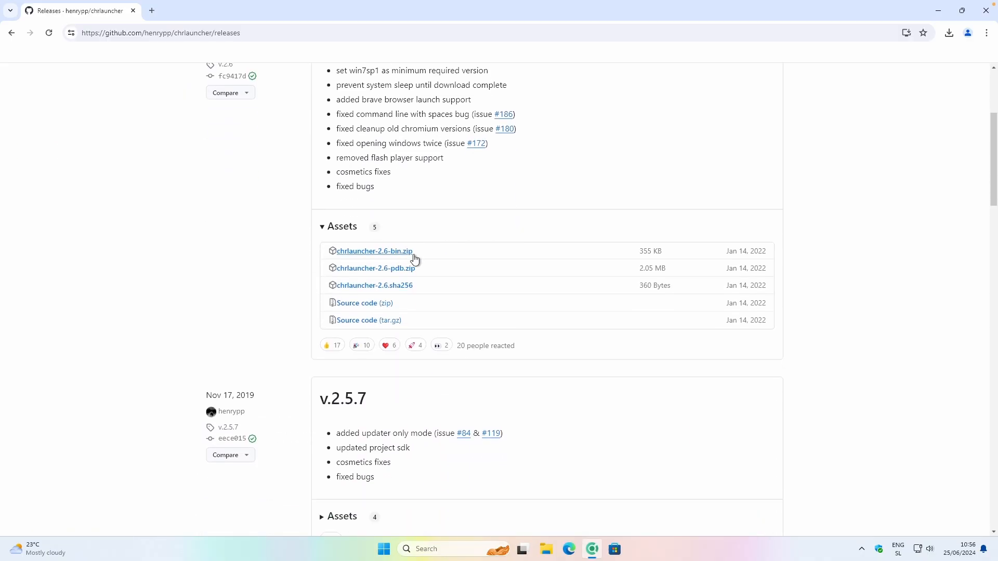
pyautogui.moveTo(397, 255)
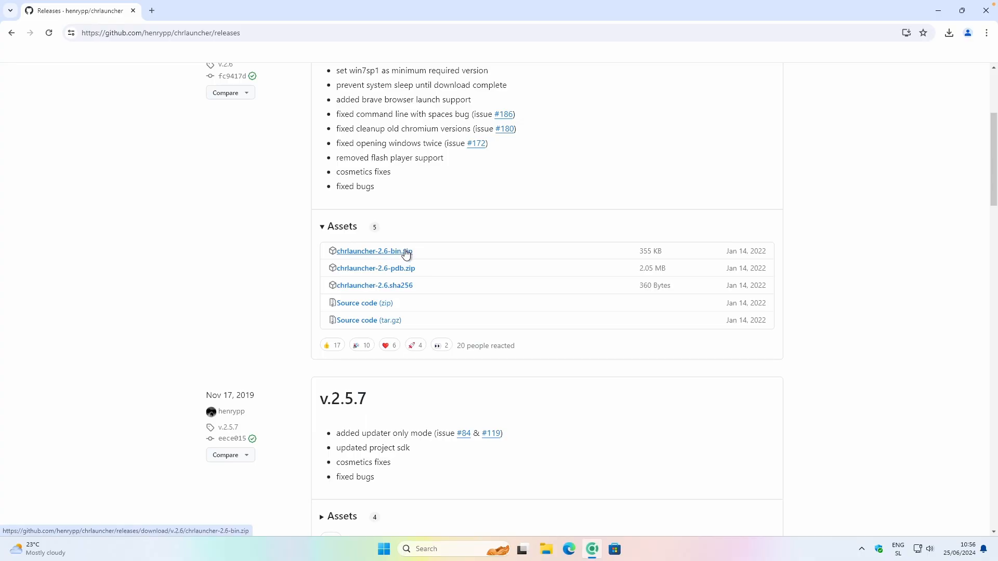
pyautogui.click(374, 251)
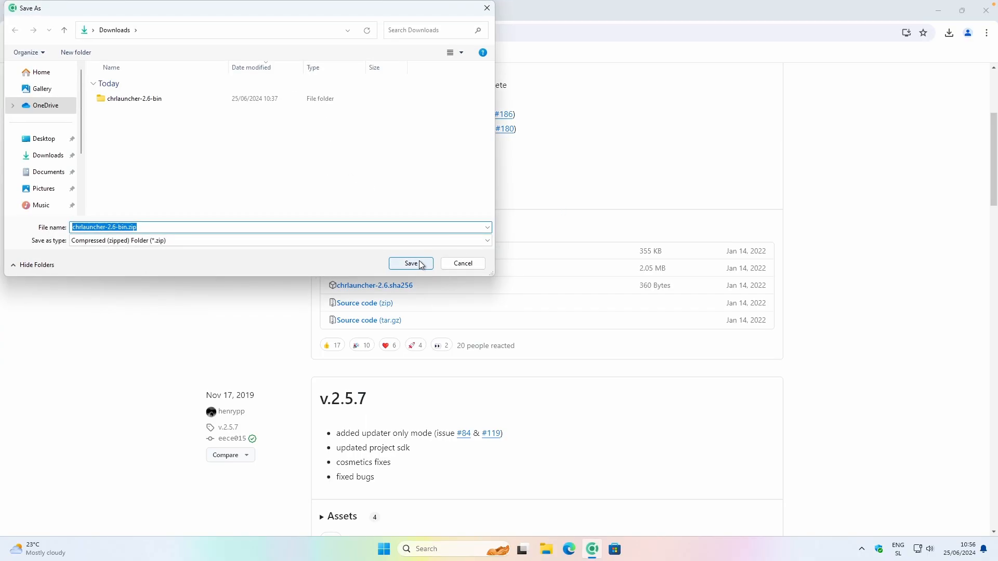
pyautogui.click(410, 264)
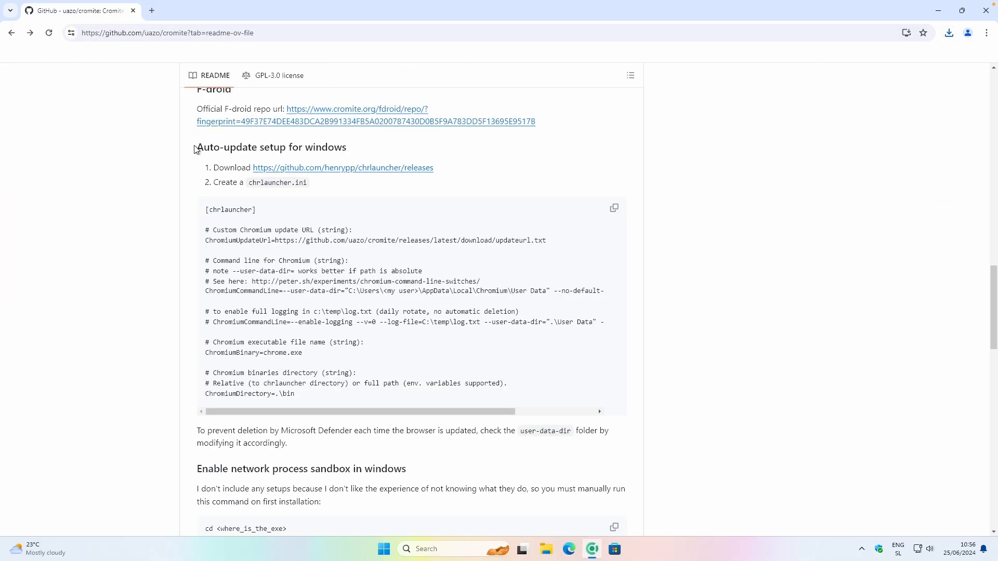
pyautogui.moveTo(621, 216)
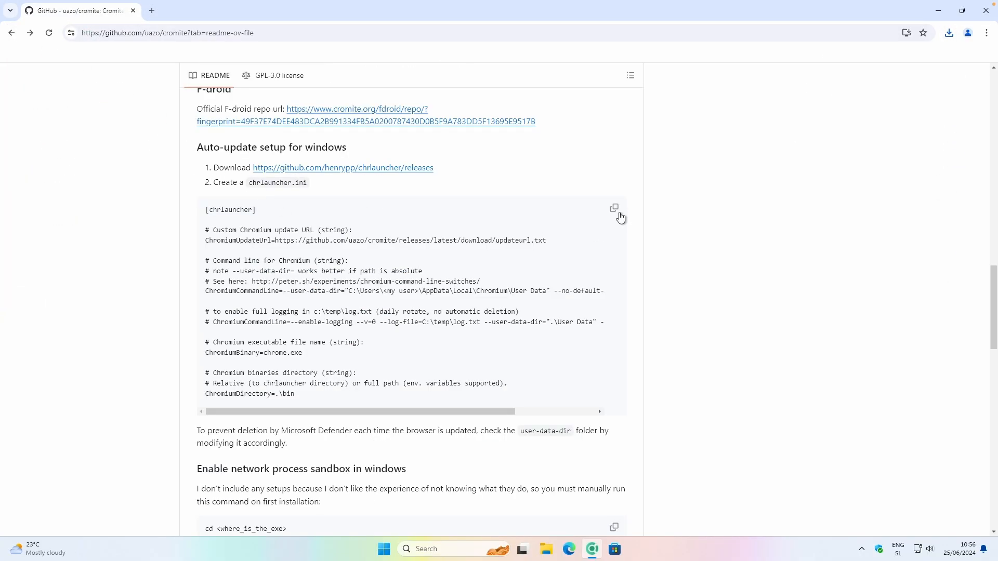
pyautogui.moveTo(327, 300)
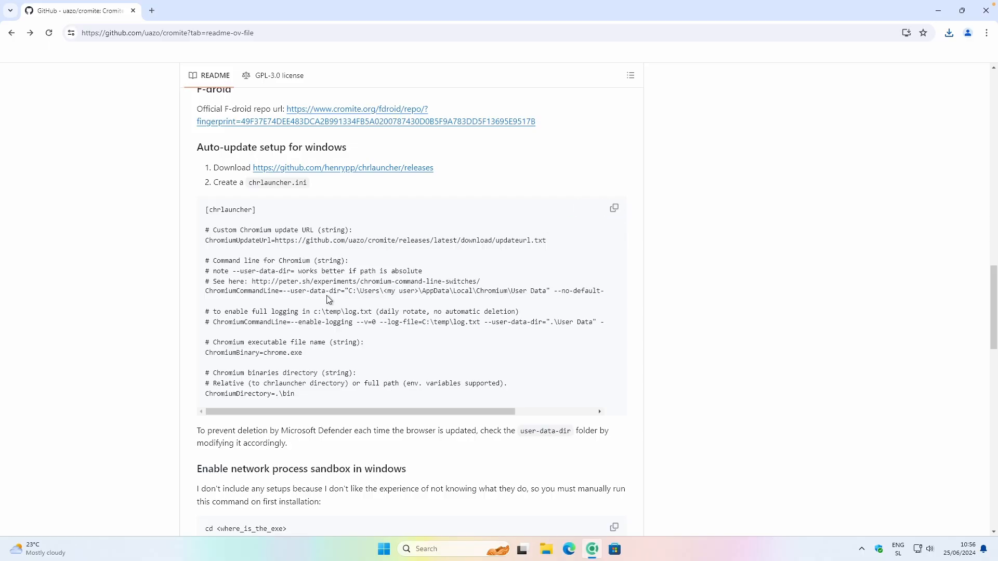
# - Open Downloads in File Explorer and select the chrlauncher-2.6-bin folder
pyautogui.click(544, 549)
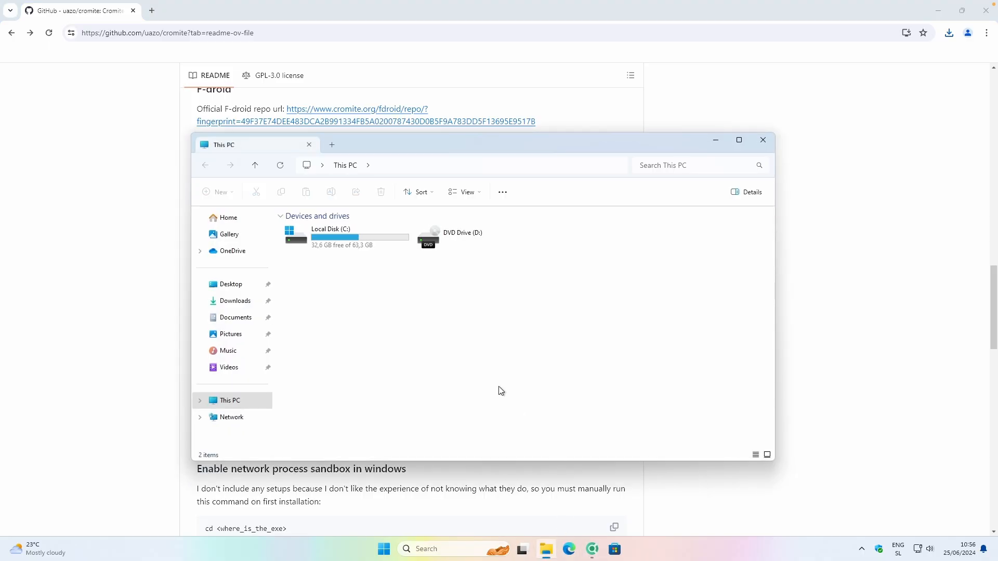
pyautogui.click(235, 300)
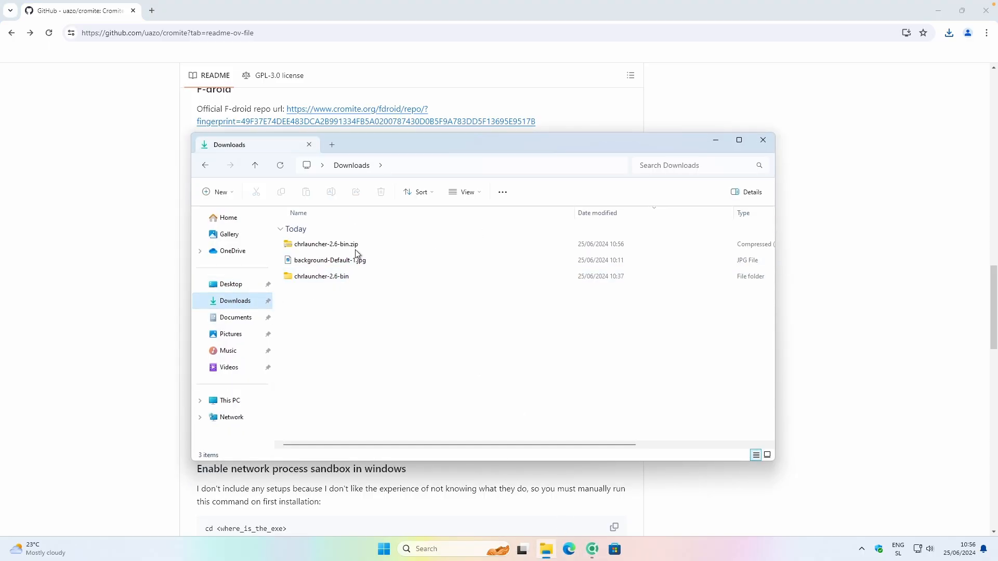
pyautogui.click(326, 244)
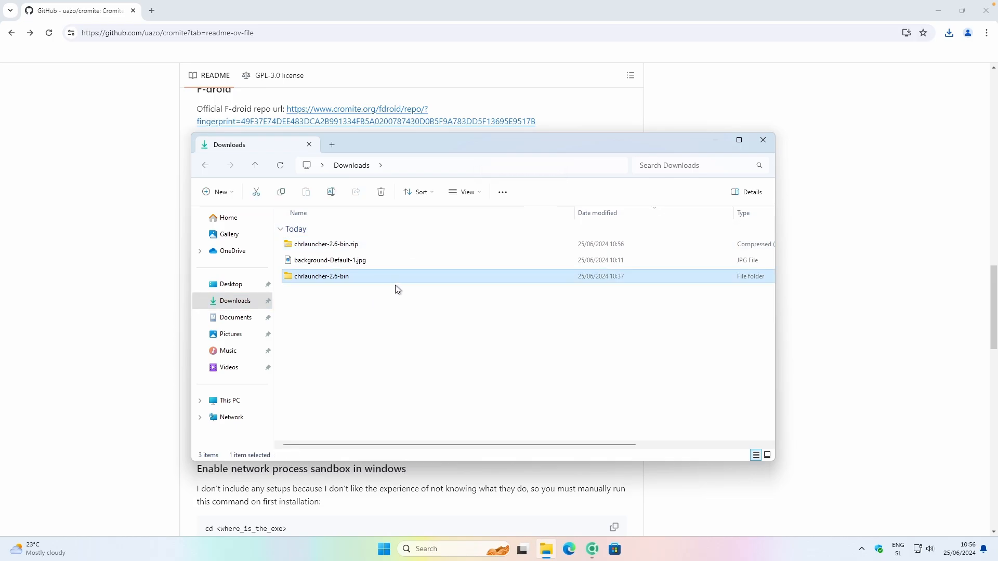
pyautogui.moveTo(363, 283)
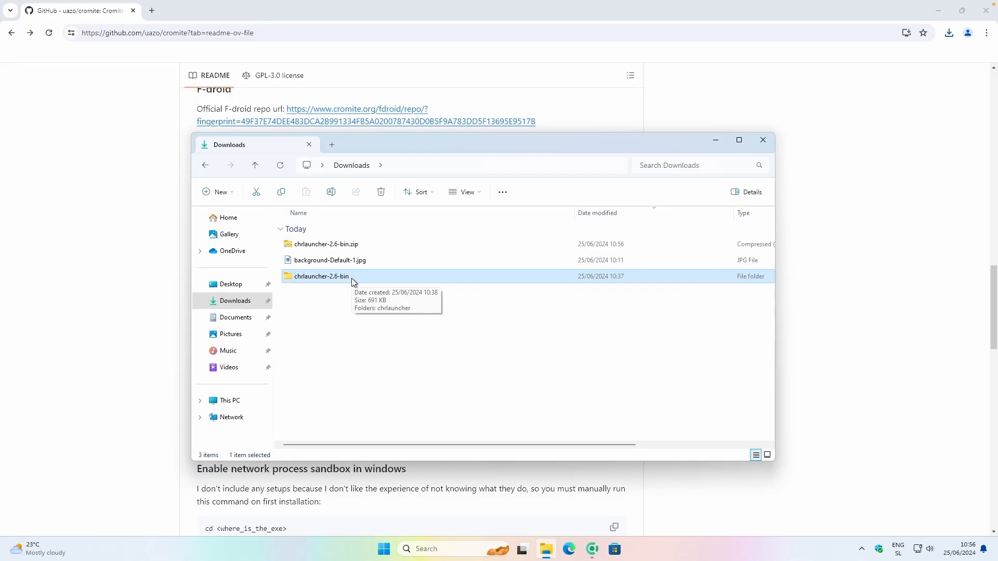
pyautogui.rightClick(321, 276)
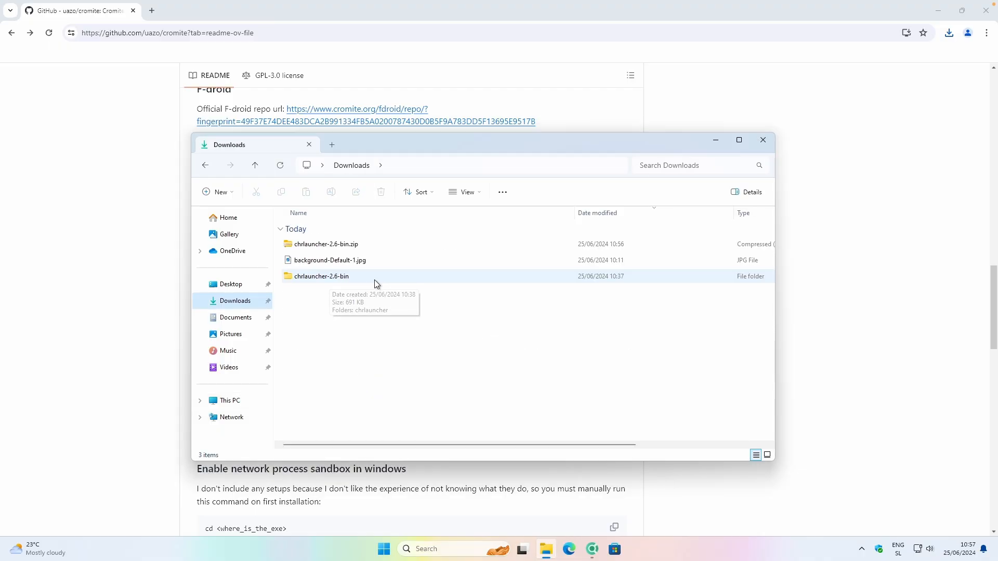
pyautogui.click(321, 276)
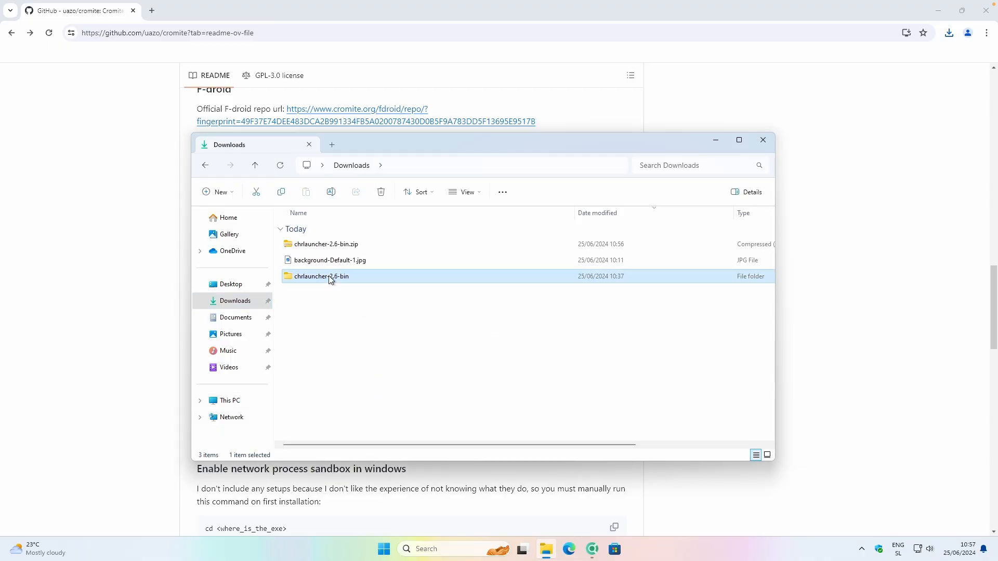
# - Open chrlauncher-2.6-bin's 64 folder and select chrlauncher.ini
pyautogui.doubleClick(321, 276)
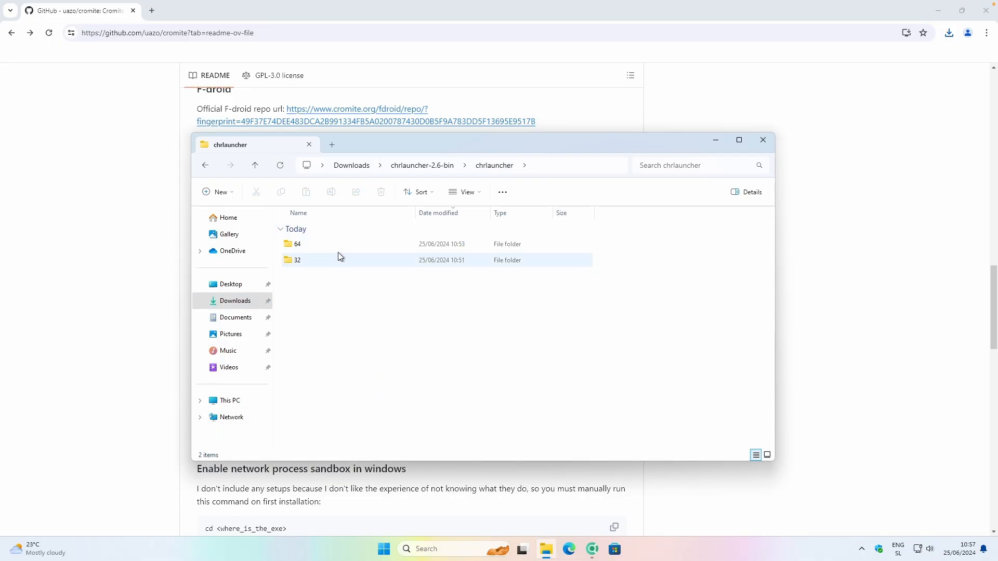
pyautogui.click(375, 326)
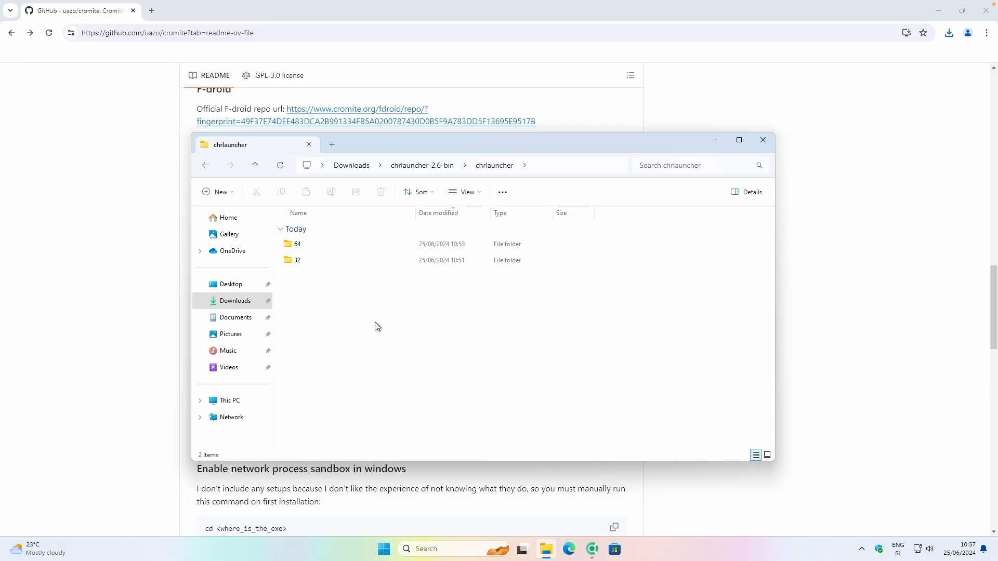
pyautogui.click(296, 260)
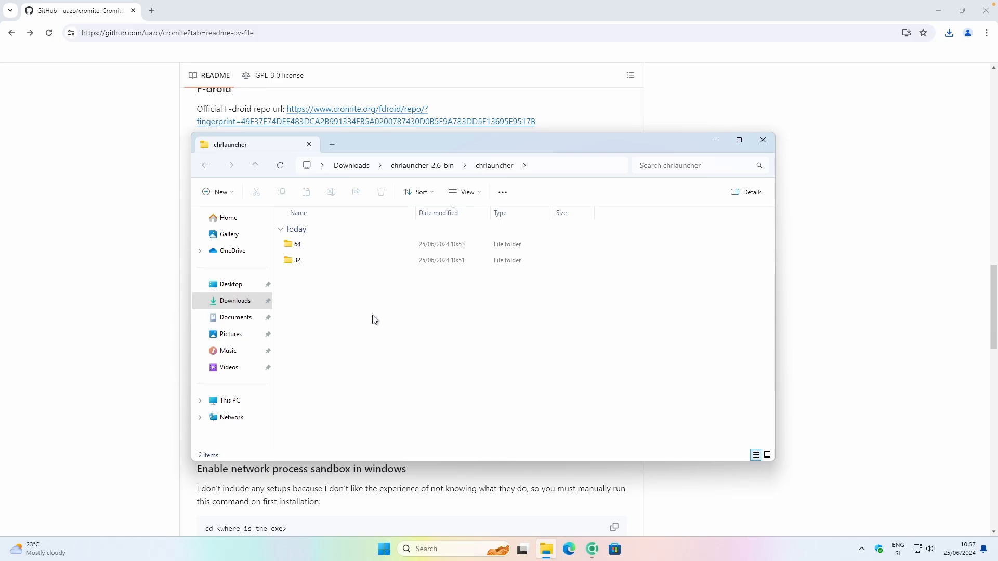
pyautogui.click(296, 260)
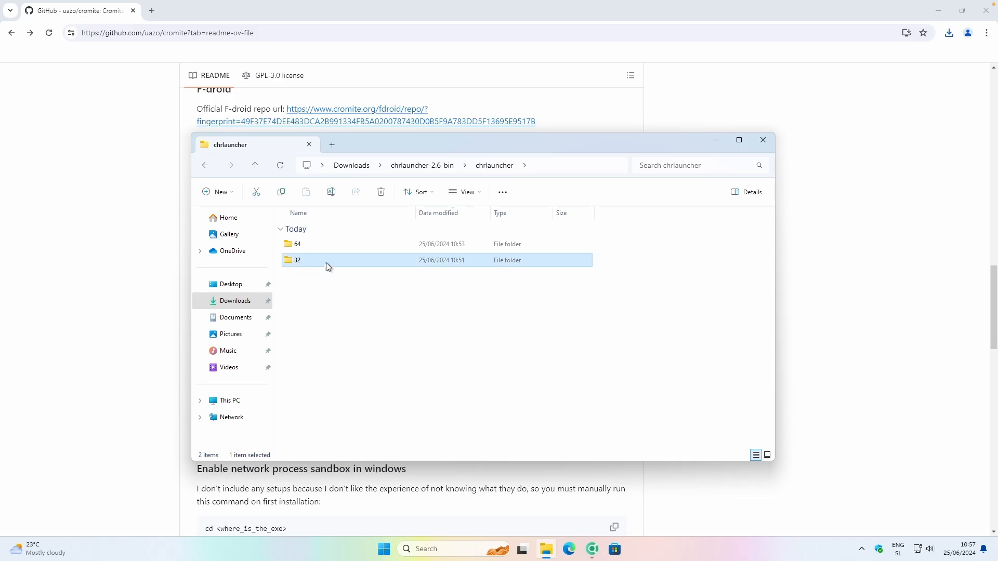
pyautogui.click(391, 305)
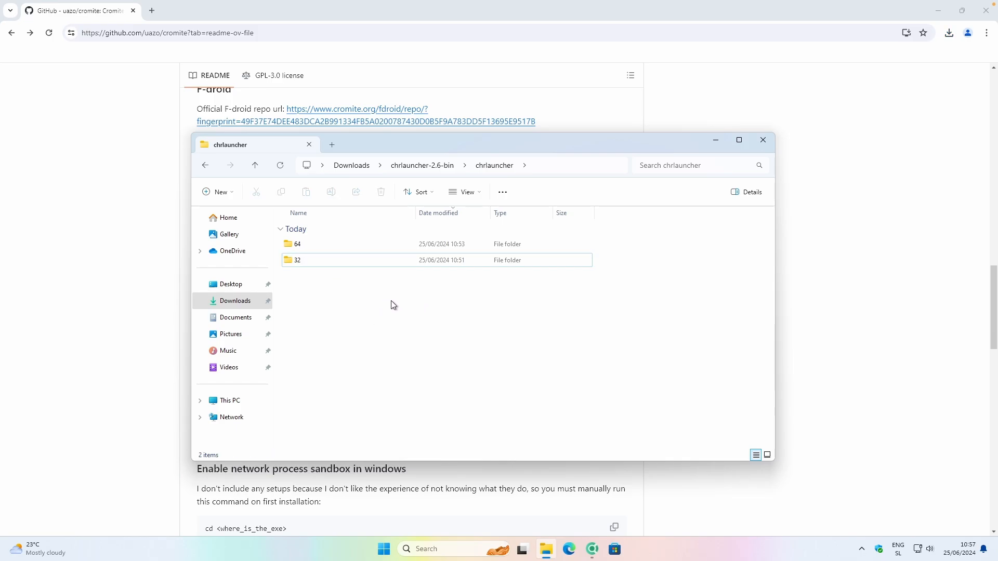
pyautogui.click(297, 244)
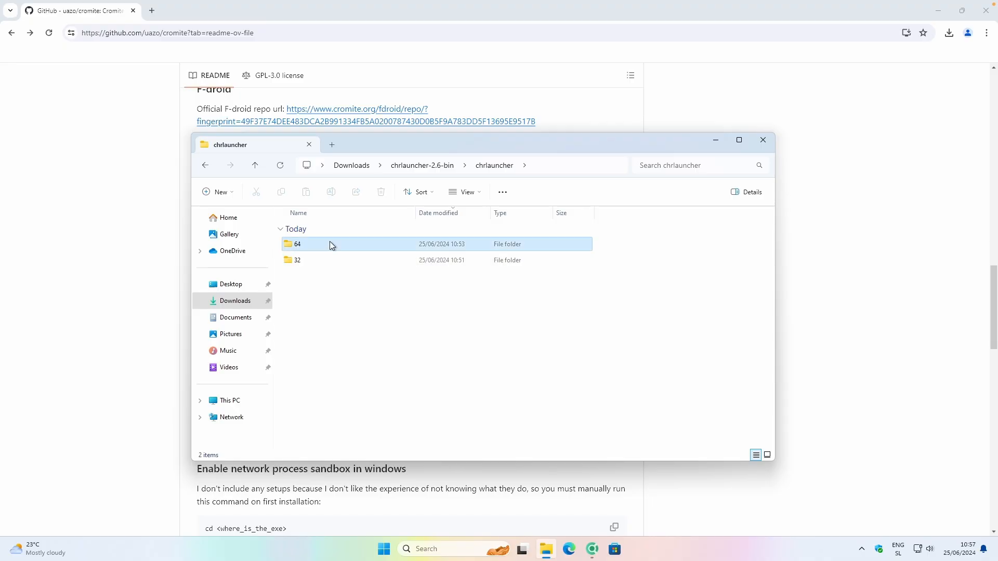
pyautogui.doubleClick(297, 243)
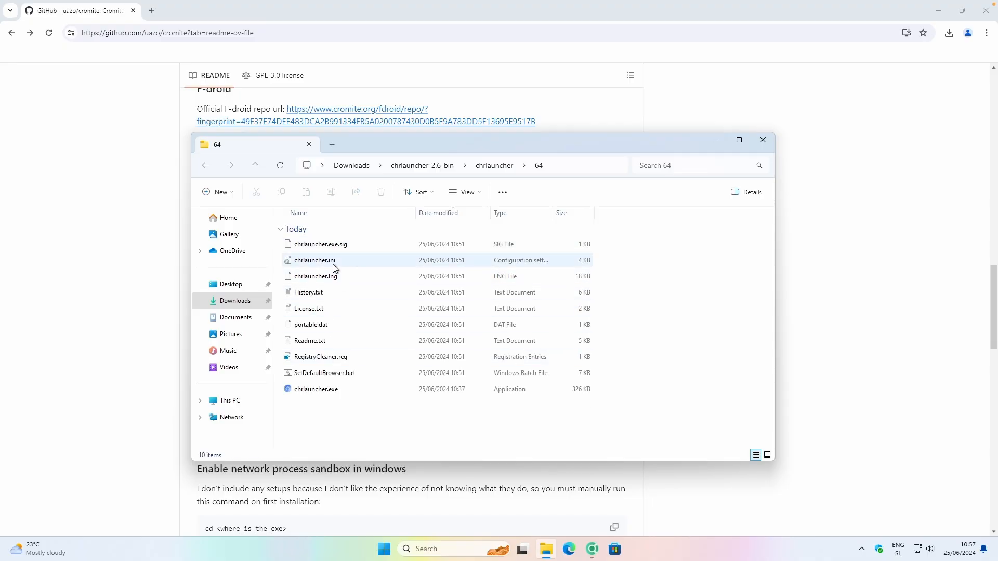
pyautogui.click(315, 261)
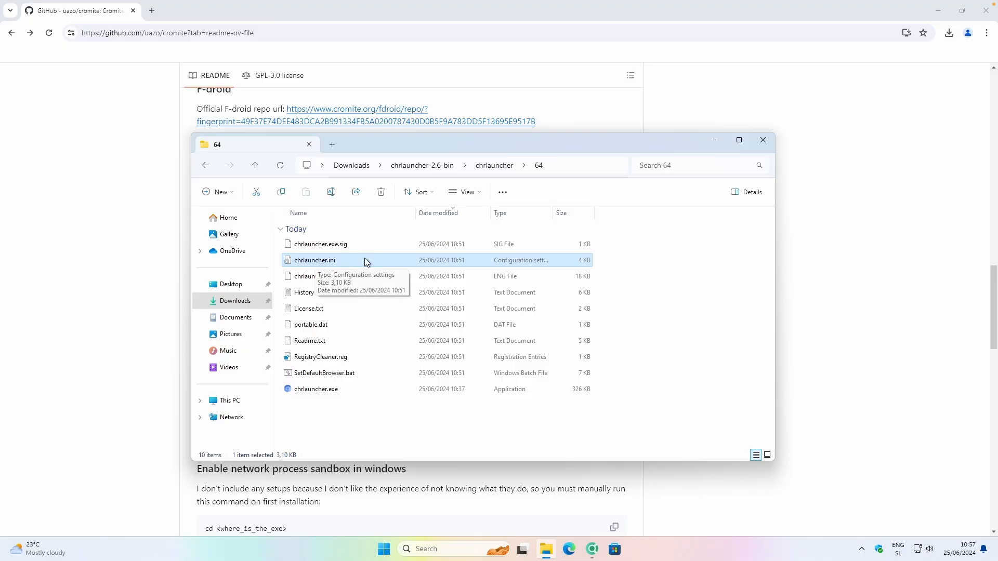
# - Open chrlauncher.ini in Notepad and return to the readme's sample chrlauncher configuration
pyautogui.doubleClick(314, 260)
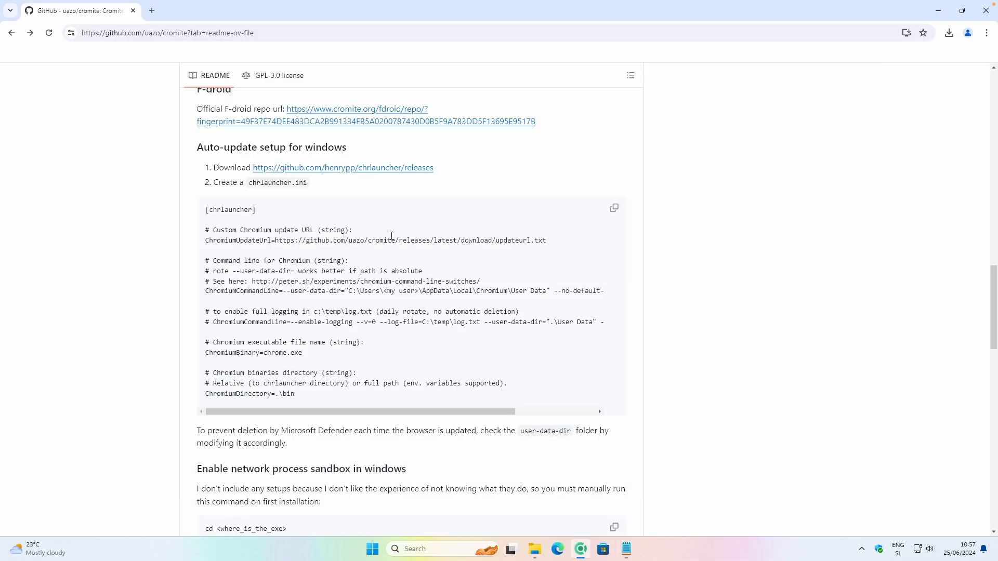
pyautogui.click(613, 208)
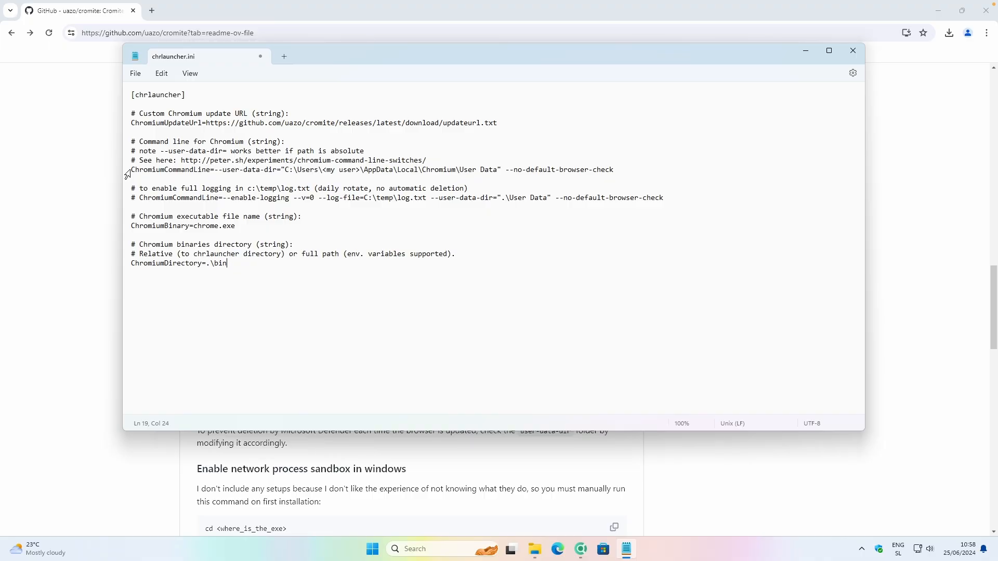
# - Select the ChromiumCommandLine setting and place the cursor in the user-data-dir path
pyautogui.moveTo(130, 170); pyautogui.dragTo(280, 170)
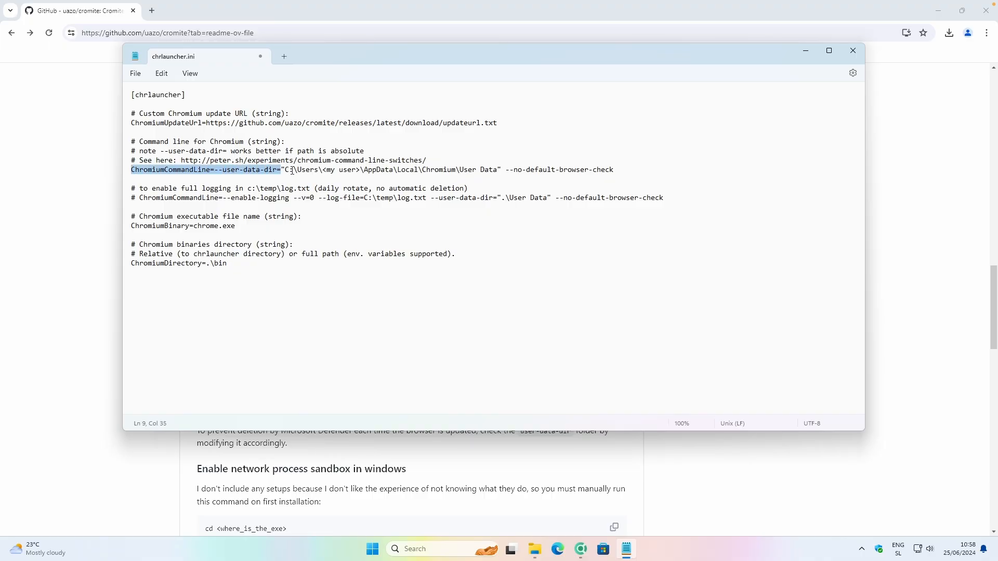
pyautogui.click(321, 170)
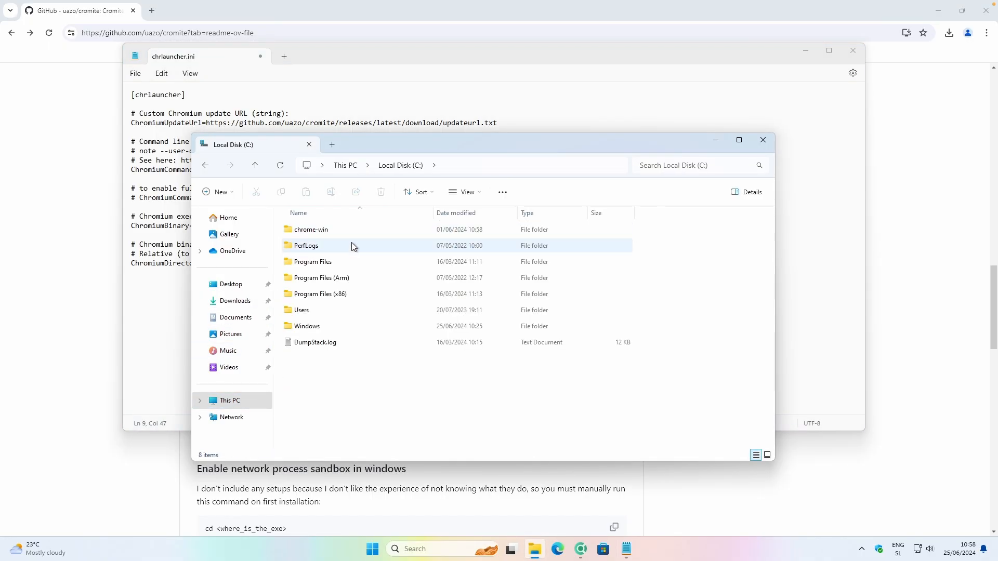
pyautogui.moveTo(302, 310)
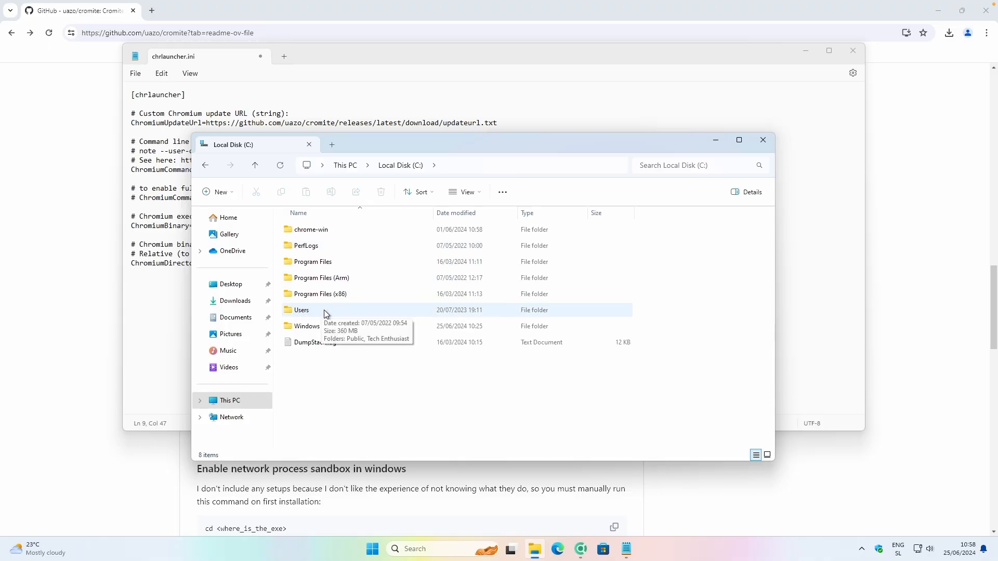
# - Open C:\Users and select the Tech Enthusiast profile folder
pyautogui.doubleClick(301, 310)
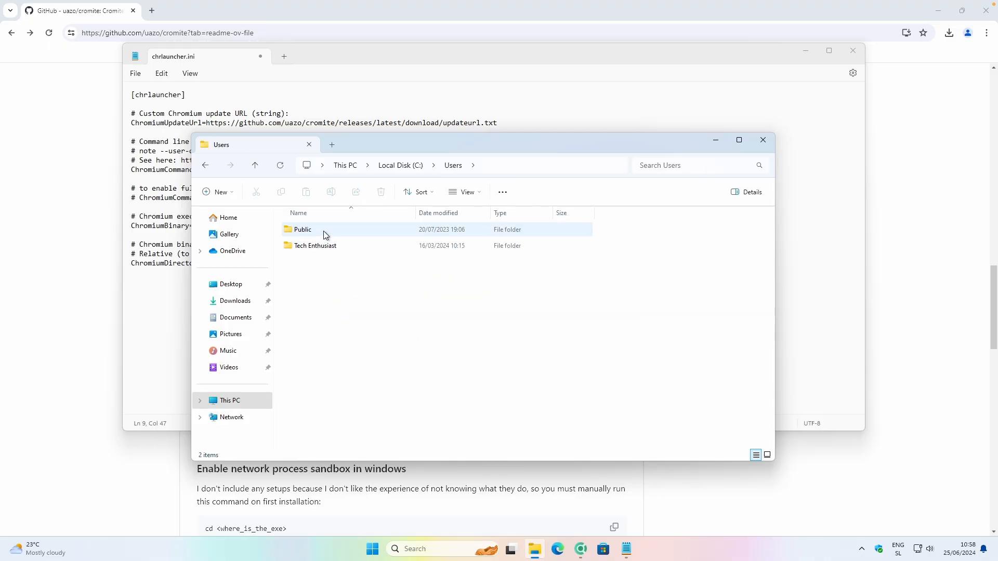
pyautogui.click(315, 246)
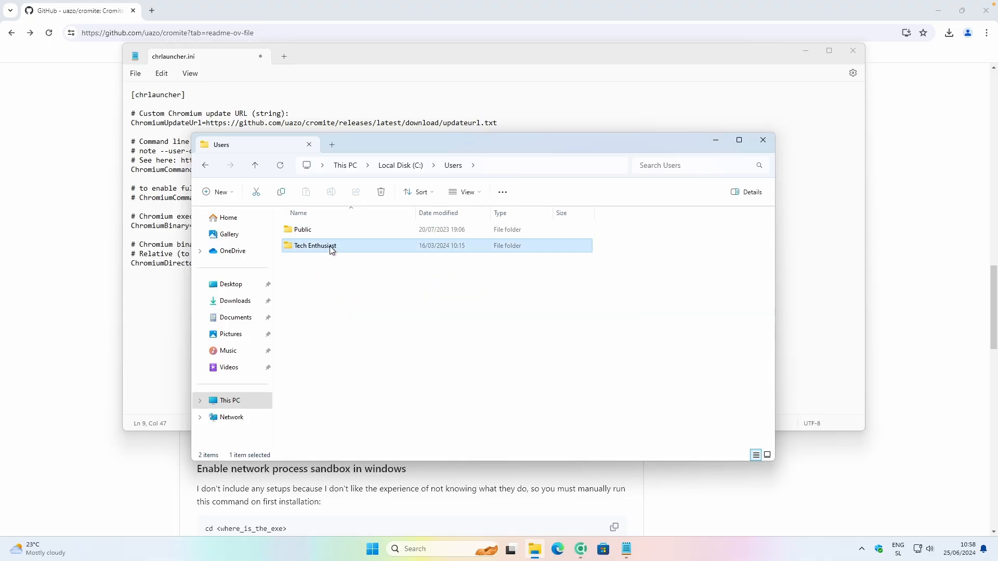
pyautogui.moveTo(326, 246)
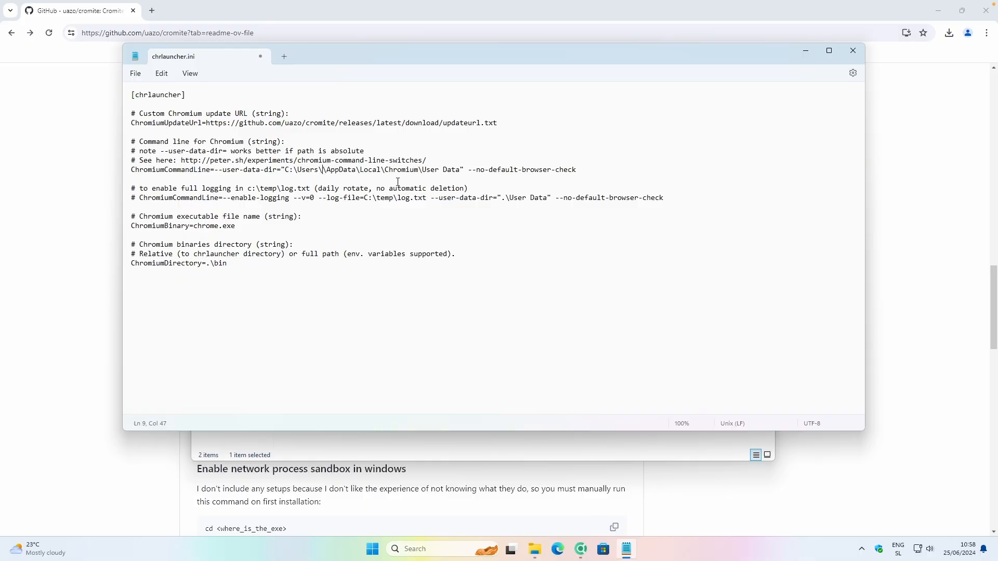
# - Save chrlauncher.ini with the user data path pointing into the profile's AppData Chromium folder
pyautogui.click(134, 74)
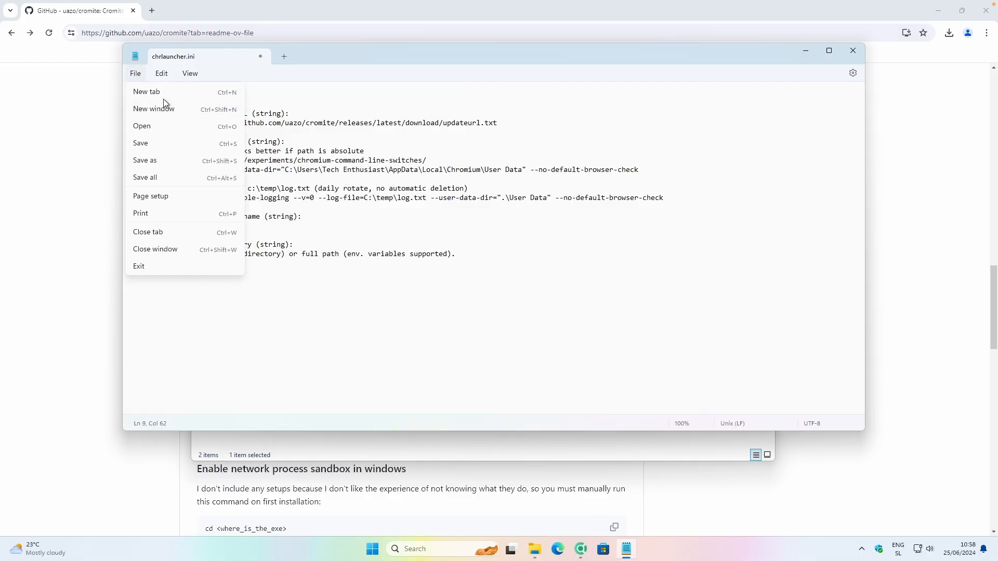
pyautogui.moveTo(166, 143)
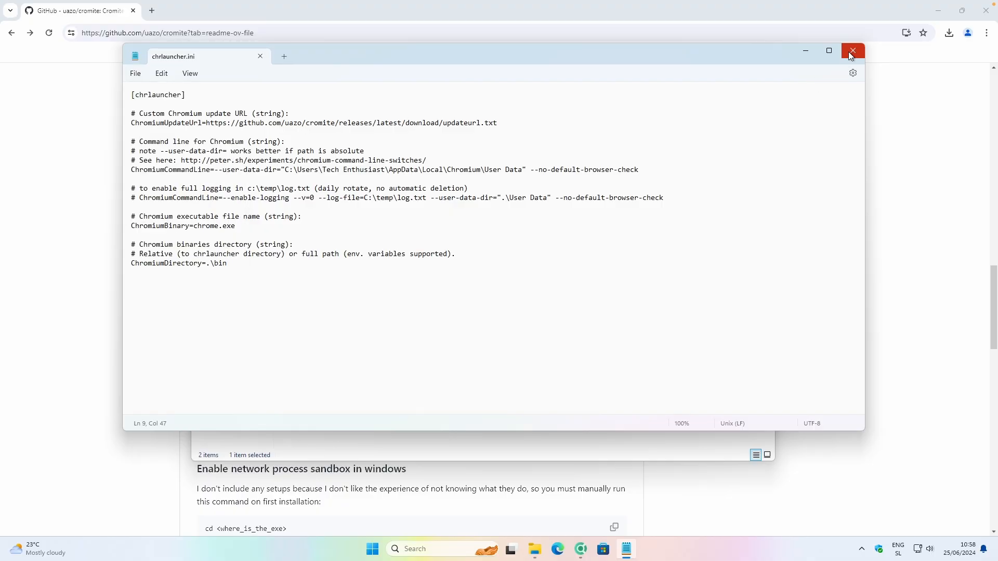
pyautogui.click(136, 73)
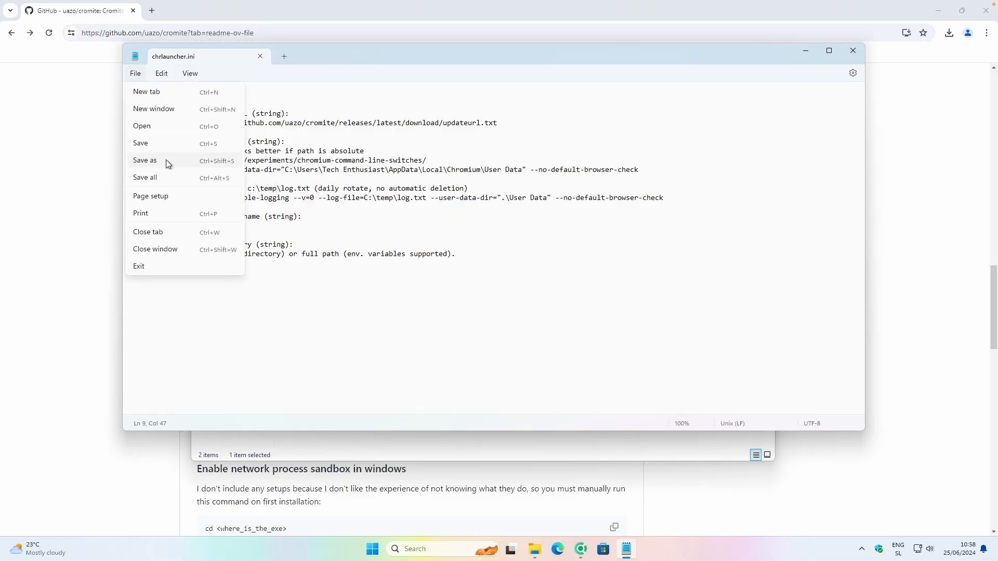
pyautogui.click(144, 160)
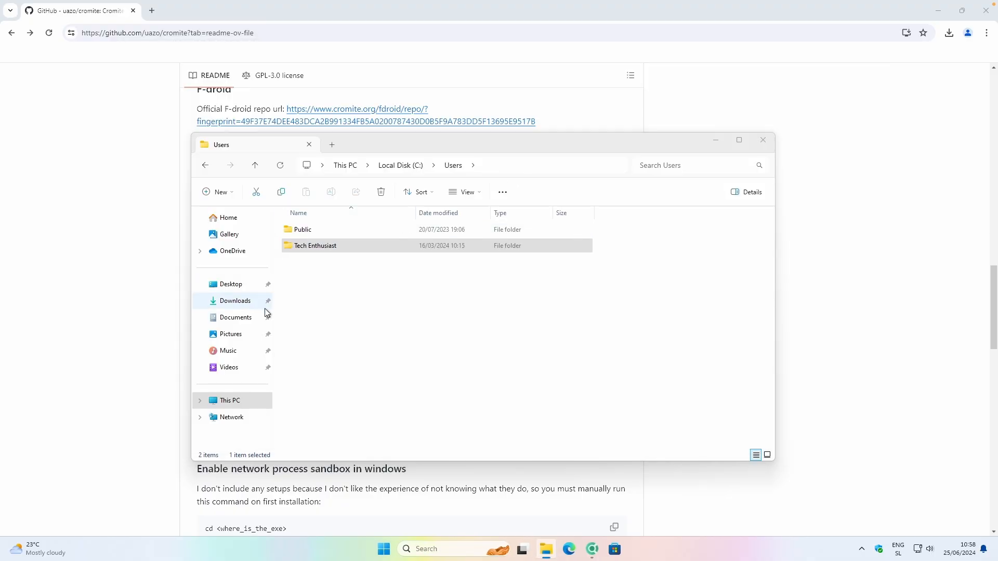
# - Go to Downloads > chrlauncher-2.6-bin > chrlauncher > 64 and select chrlauncher.exe
pyautogui.click(235, 301)
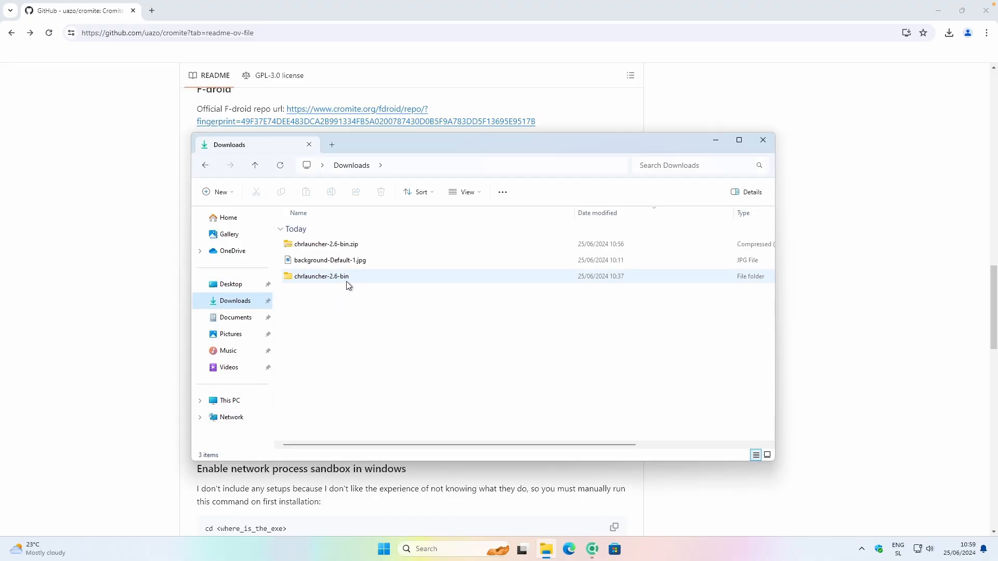
pyautogui.doubleClick(322, 276)
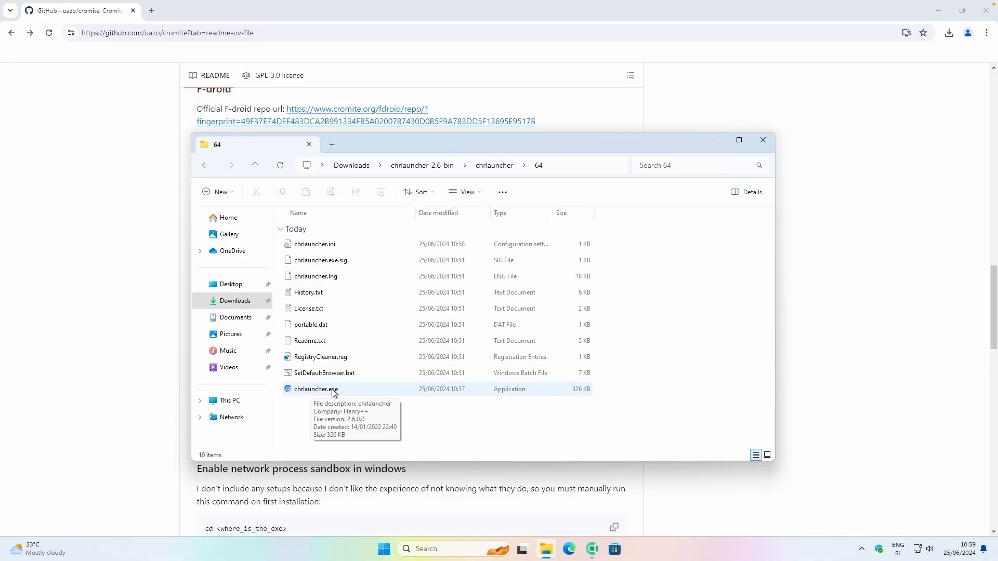
pyautogui.click(315, 388)
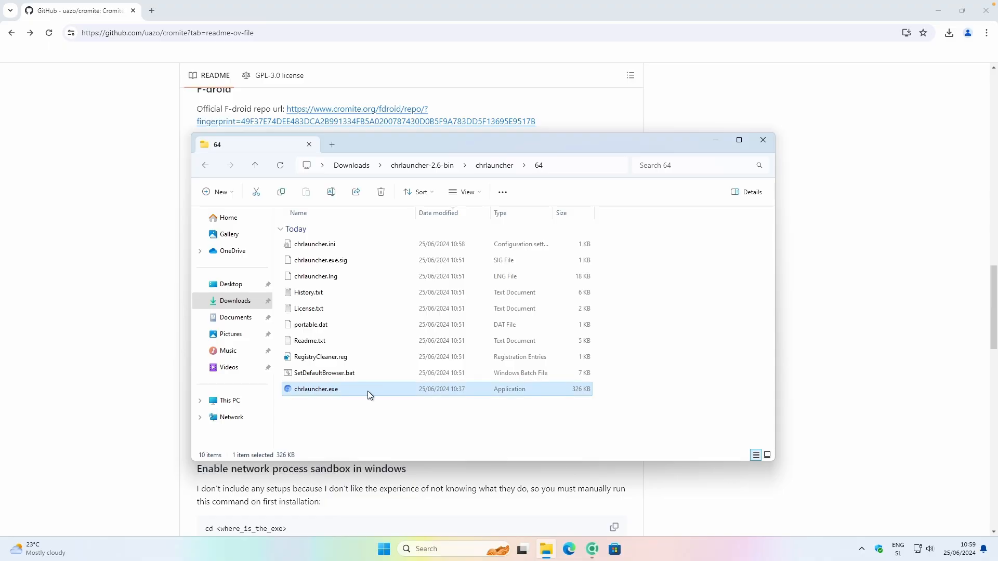
# - Launch chrlauncher and download the Cromite 126.0.6478.115 update
pyautogui.doubleClick(315, 388)
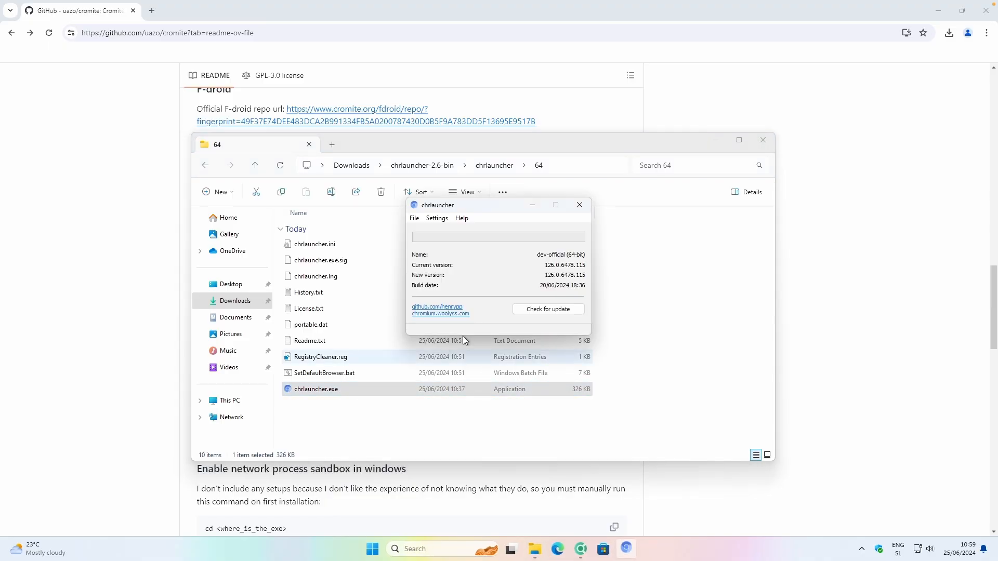
pyautogui.click(547, 309)
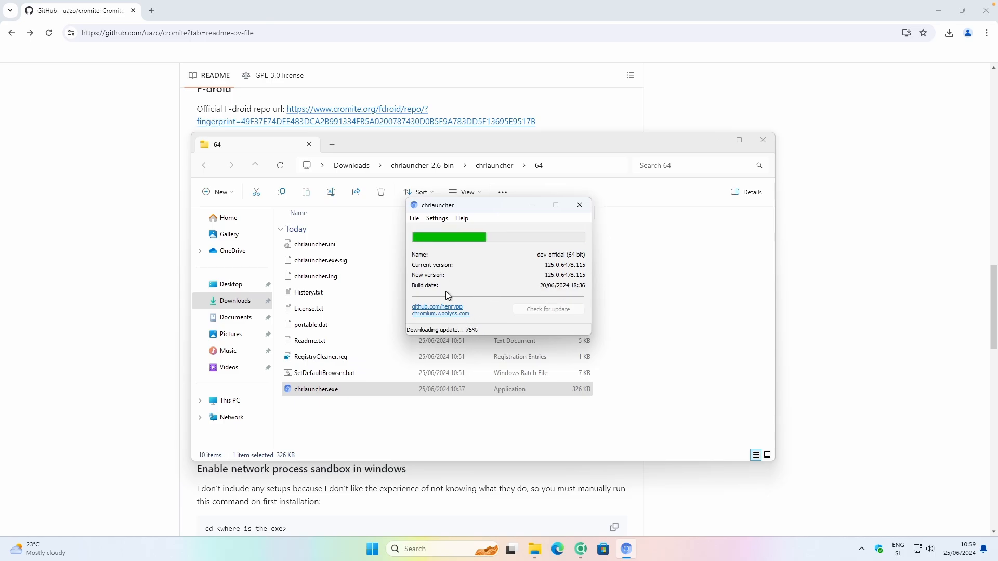
pyautogui.click(414, 218)
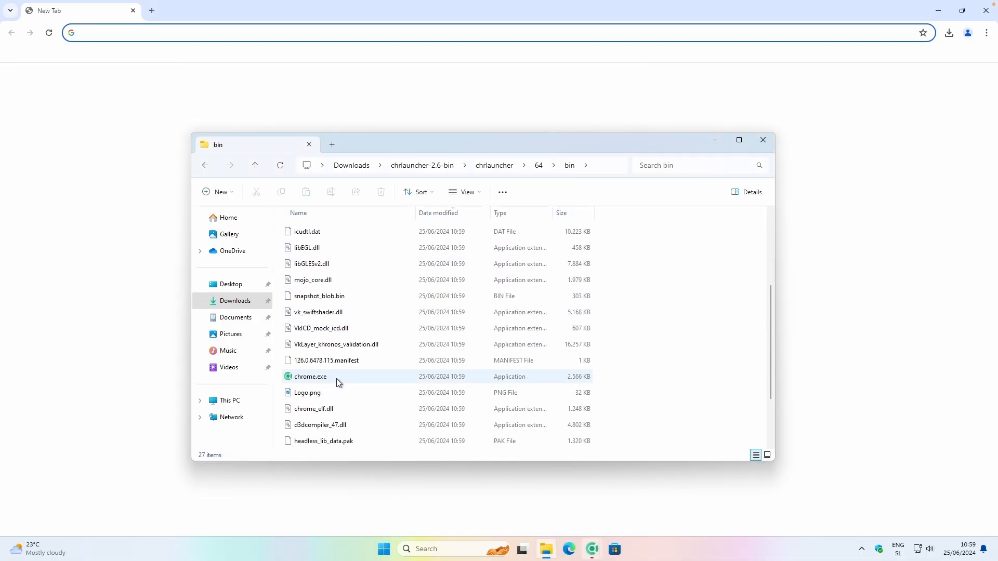
# - Open the 64 > bin folder to view the downloaded Cromite files
pyautogui.click(310, 377)
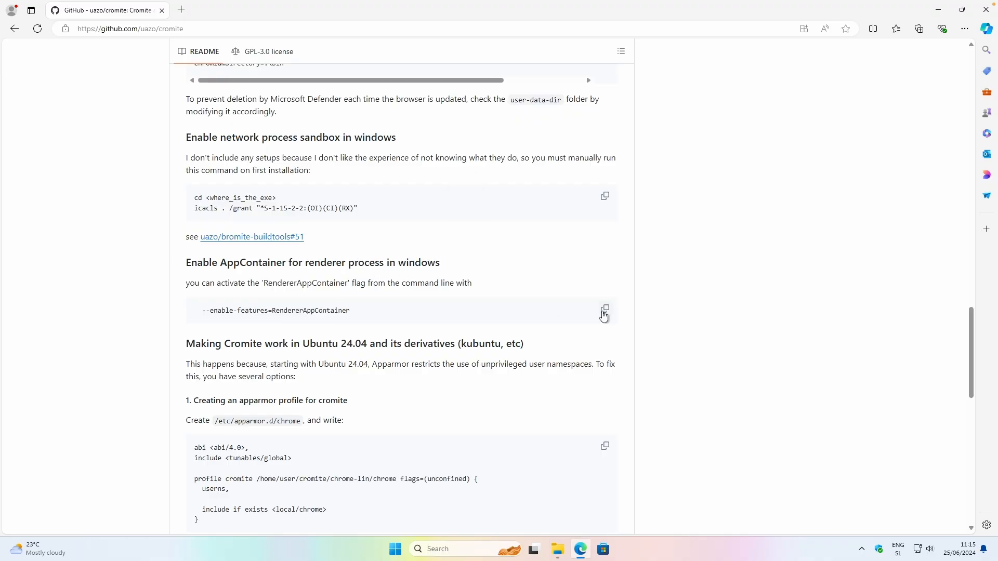
# - Copy the RendererAppContainer flag from the README's 'Enable AppContainer for renderer process' code block
pyautogui.click(604, 309)
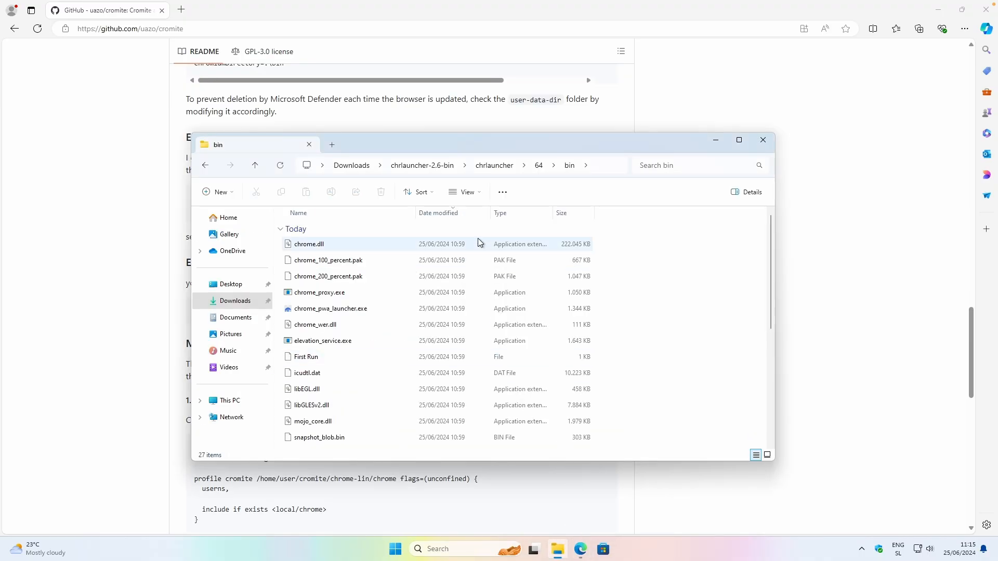
# - Create a shortcut to chrome.exe in the bin folder and select it
pyautogui.scroll(-3)
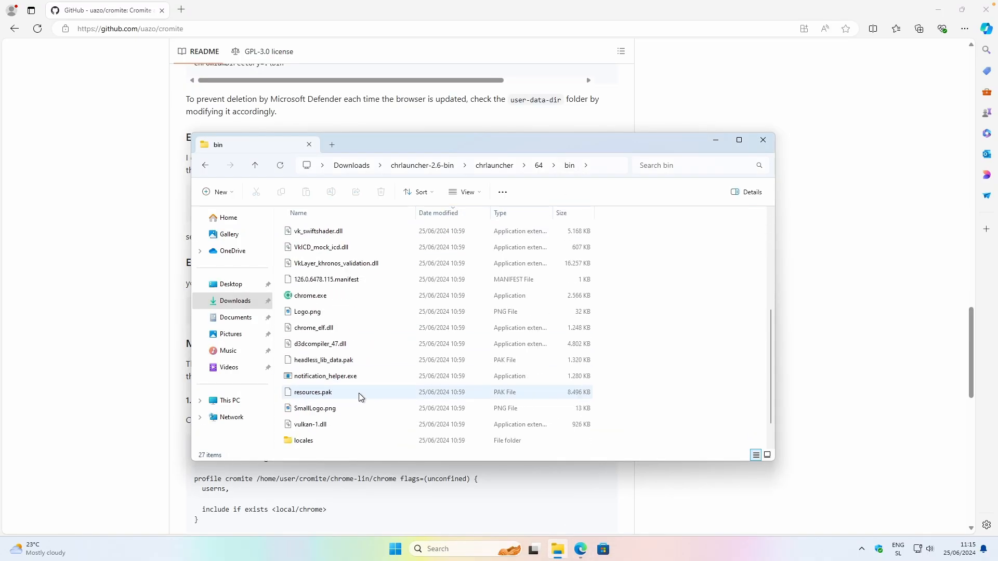
pyautogui.click(309, 295)
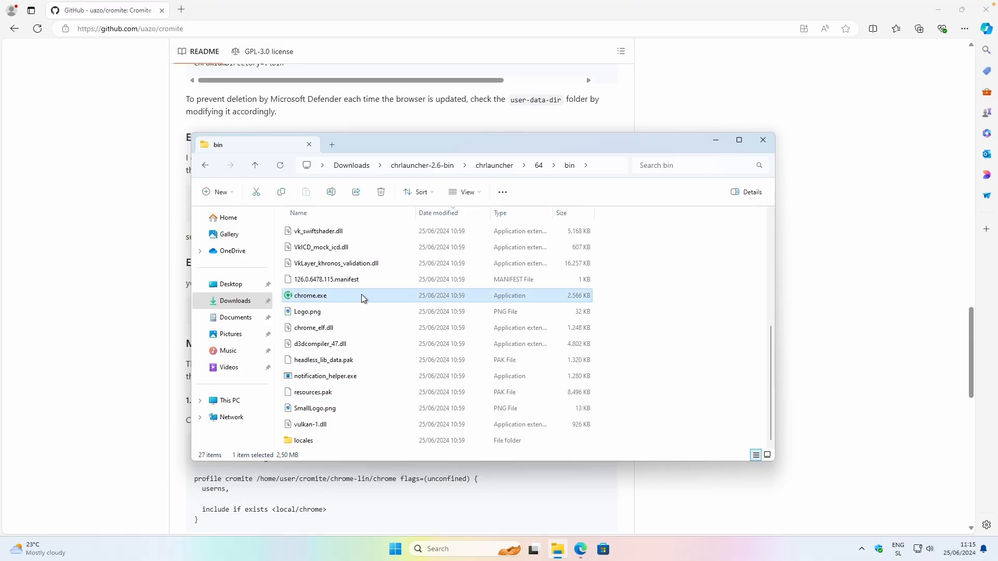
pyautogui.moveTo(363, 299)
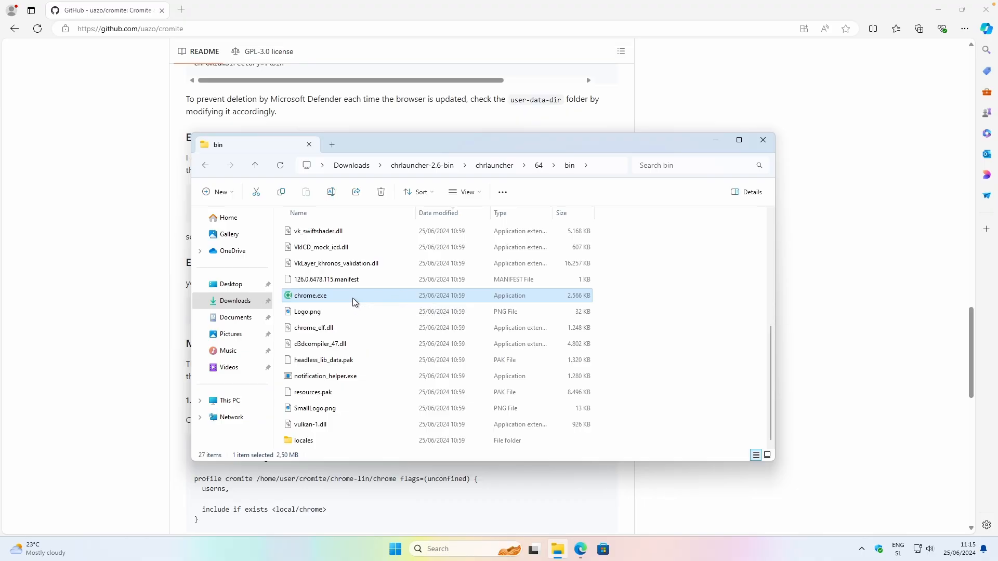
pyautogui.rightClick(310, 296)
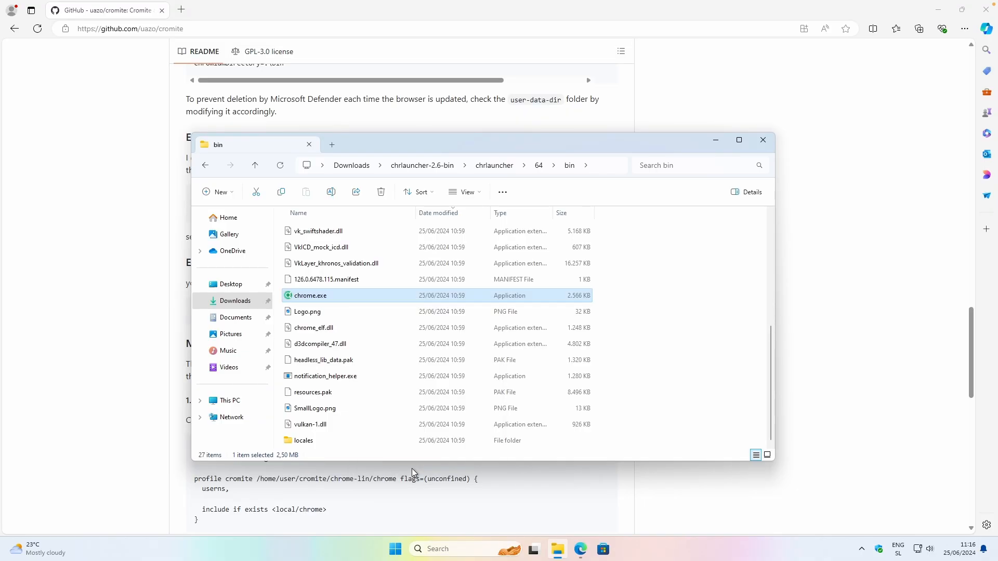
pyautogui.rightClick(310, 295)
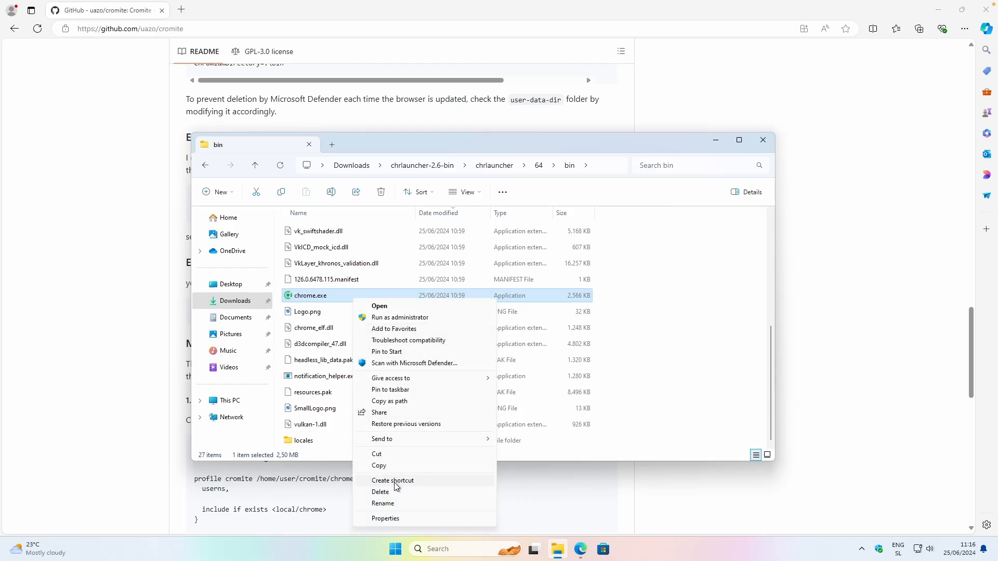
pyautogui.click(393, 480)
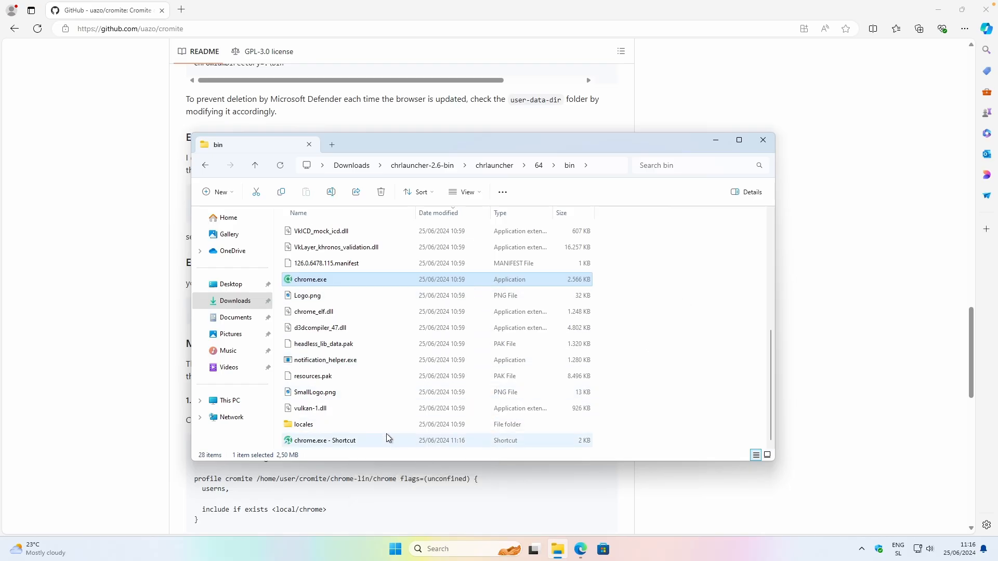
pyautogui.click(325, 441)
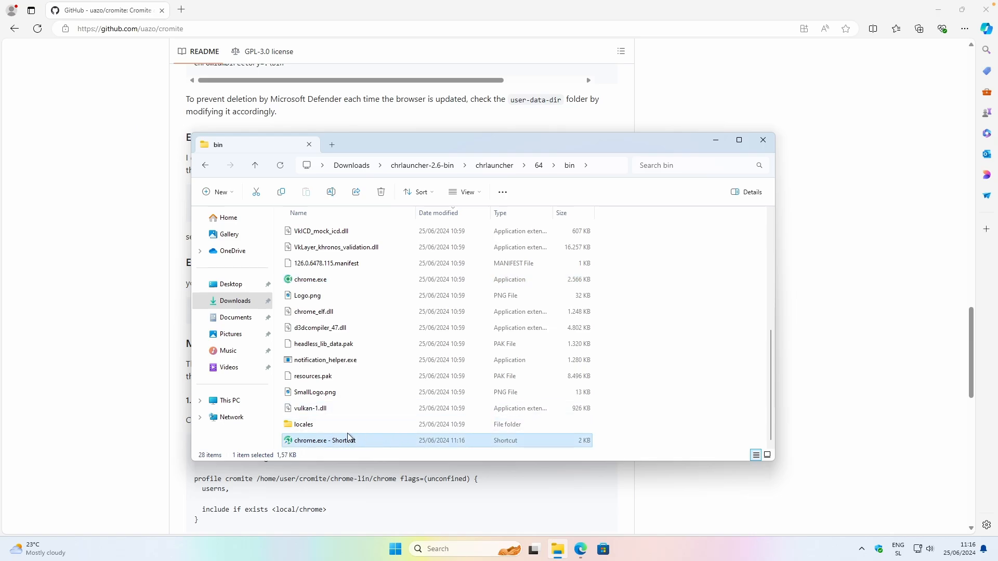
pyautogui.moveTo(355, 444)
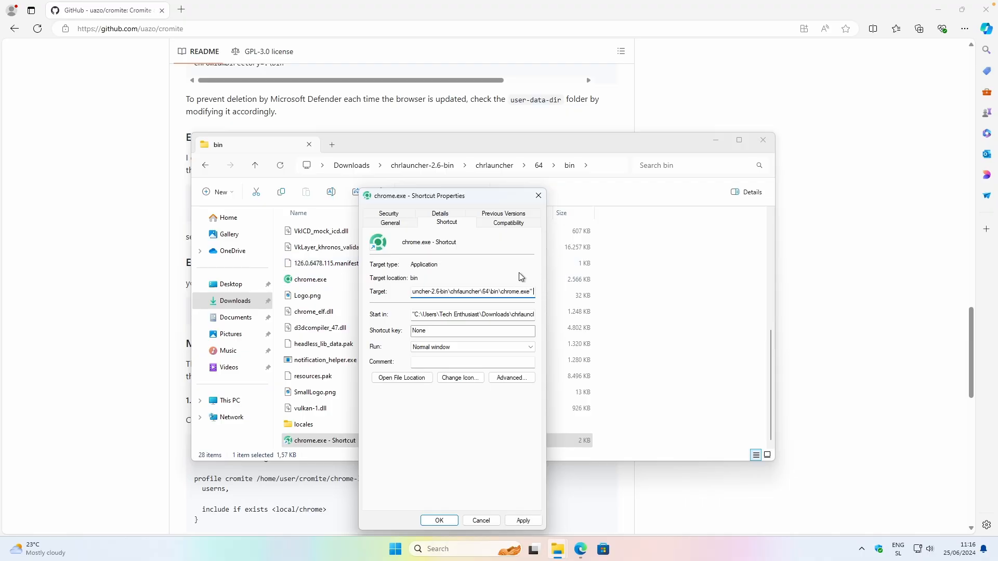
# - Append --enable-features=RendererAppContainer to the chrome.exe shortcut's Target and save it
pyautogui.write('--enable-features=RendererAppContainer')
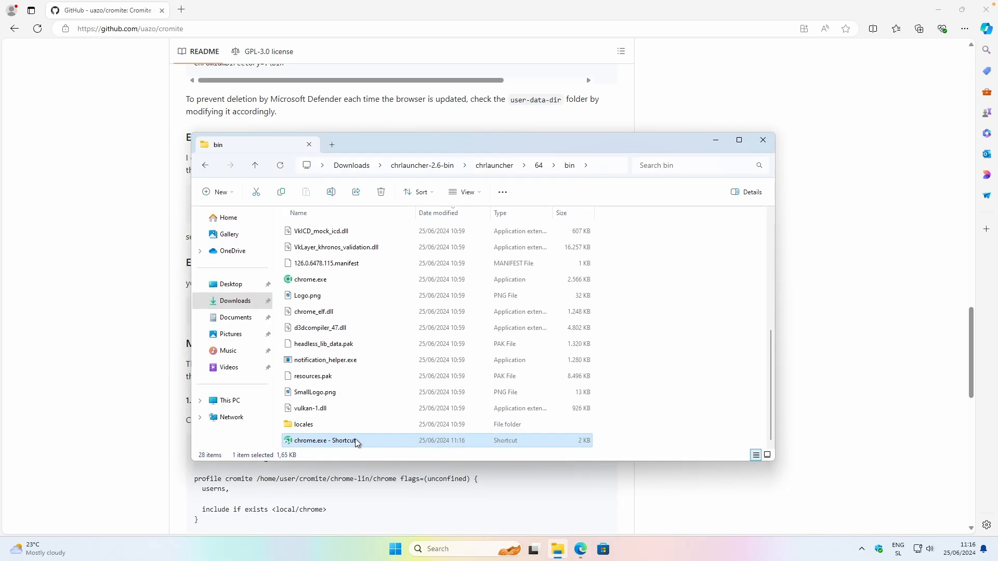
# - Launch Cromite from the edited shortcut and open chrome://version/
pyautogui.doubleClick(324, 440)
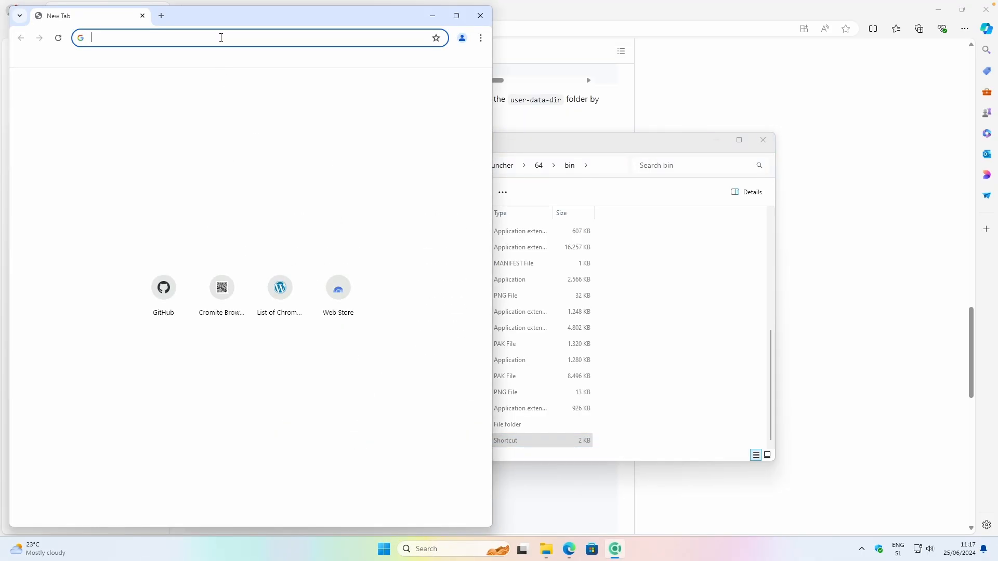
pyautogui.write('chrome://version/')
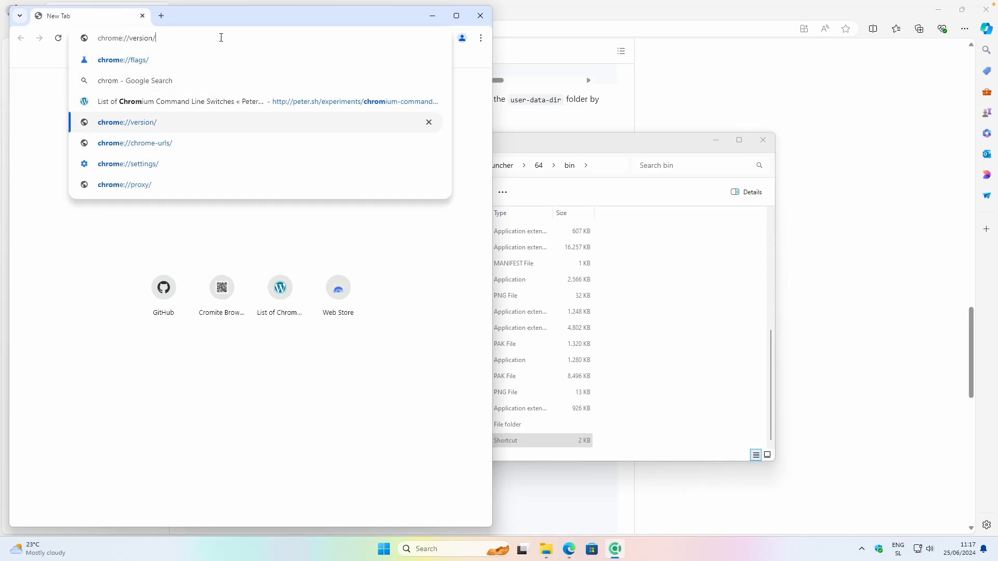
pyautogui.moveTo(151, 124)
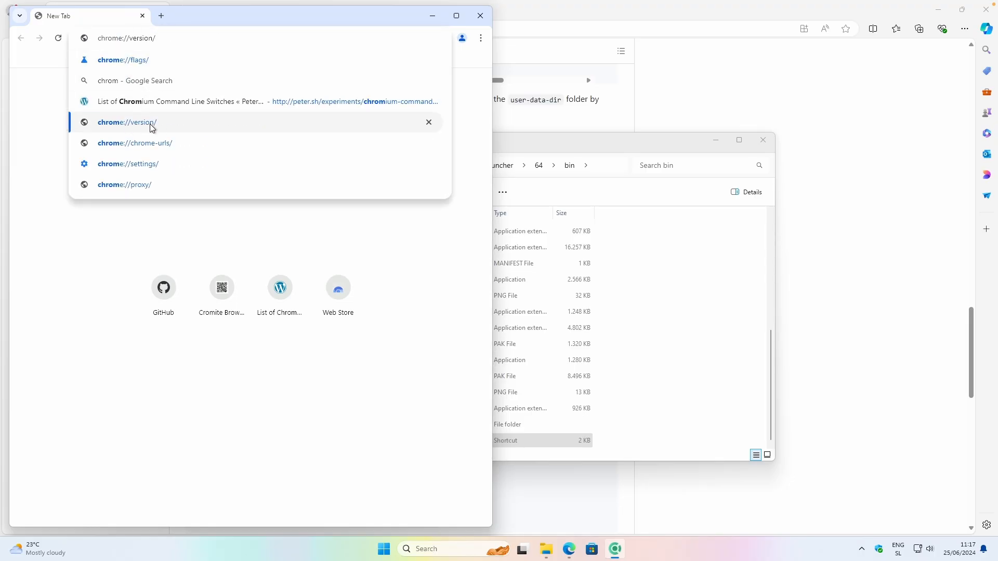
pyautogui.click(126, 122)
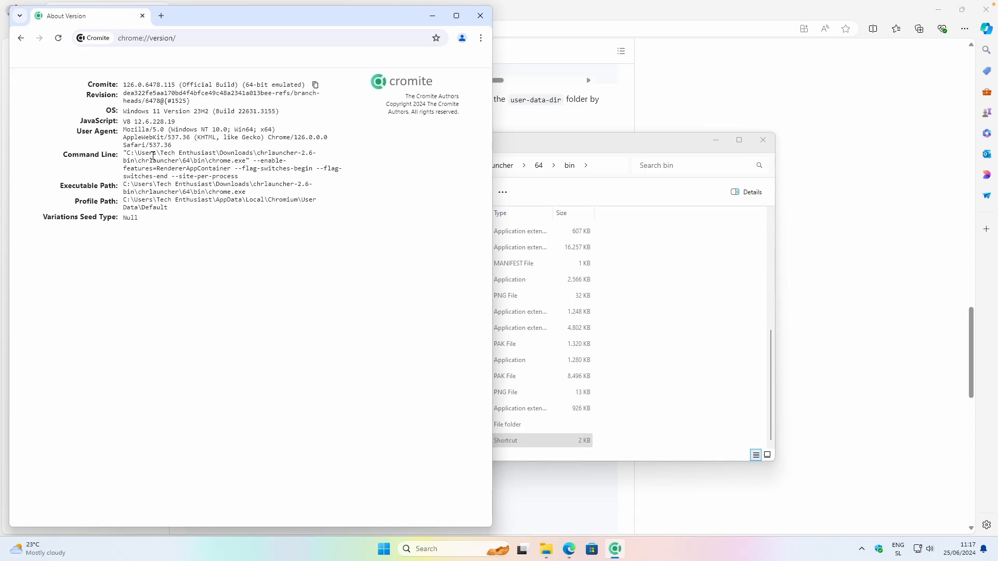
# - Highlight the executable path and the --enable-features=RendererAppContainer flag in the command line
pyautogui.moveTo(124, 152); pyautogui.dragTo(269, 152)
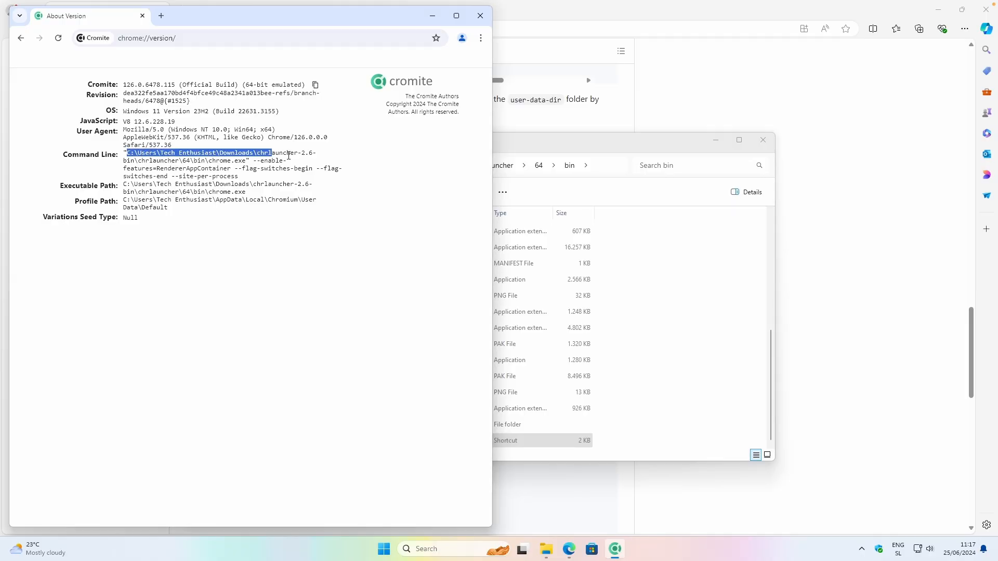
pyautogui.doubleClick(268, 161)
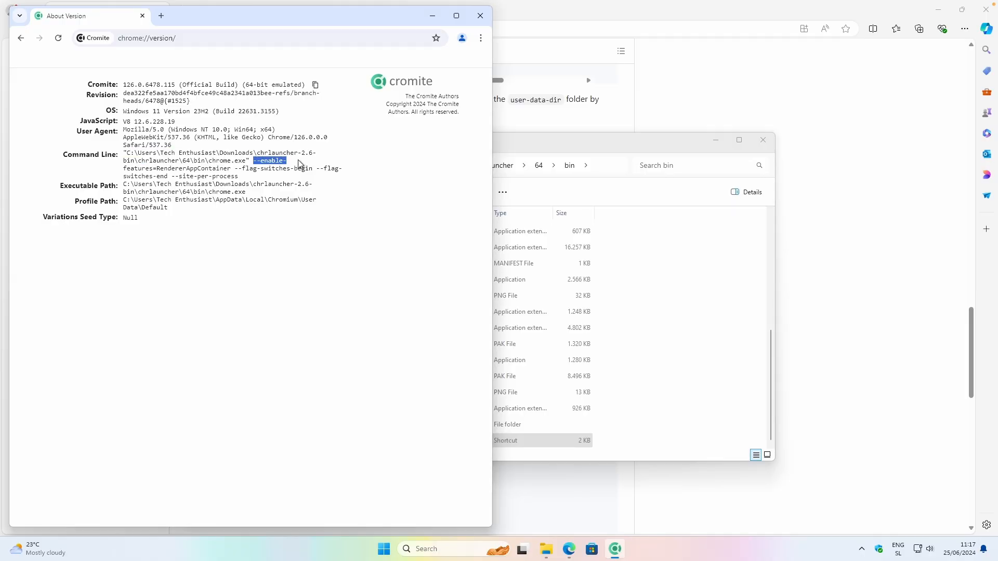
pyautogui.moveTo(267, 159); pyautogui.dragTo(232, 168)
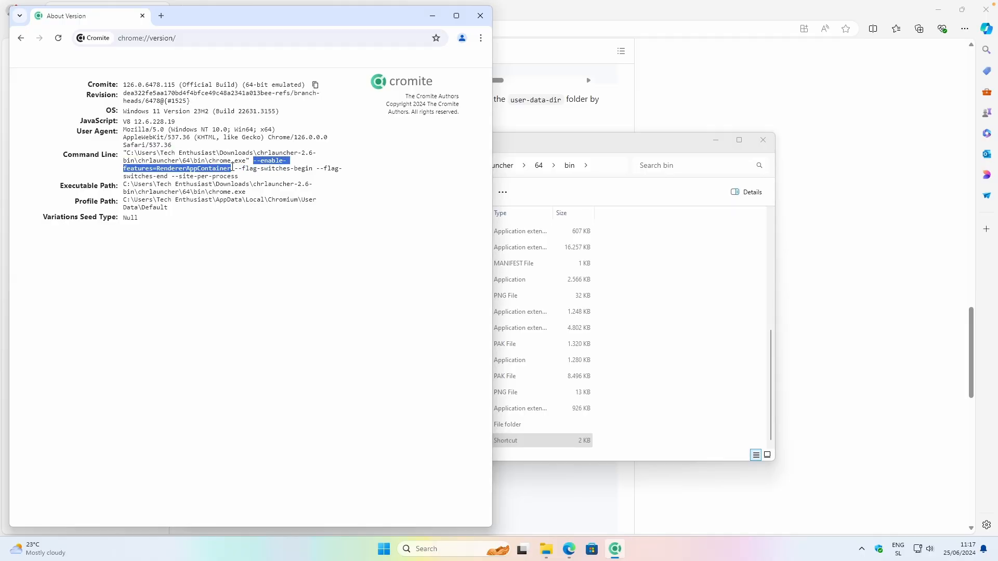